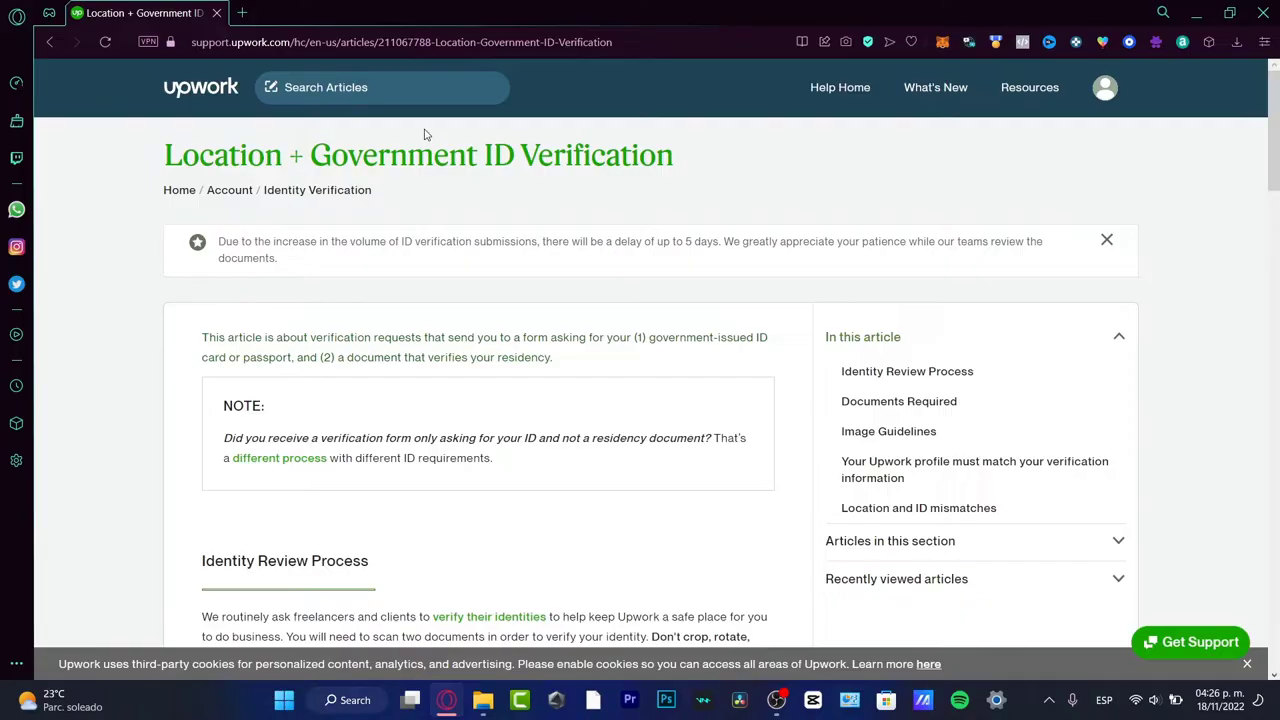
mouse_move(320, 200)
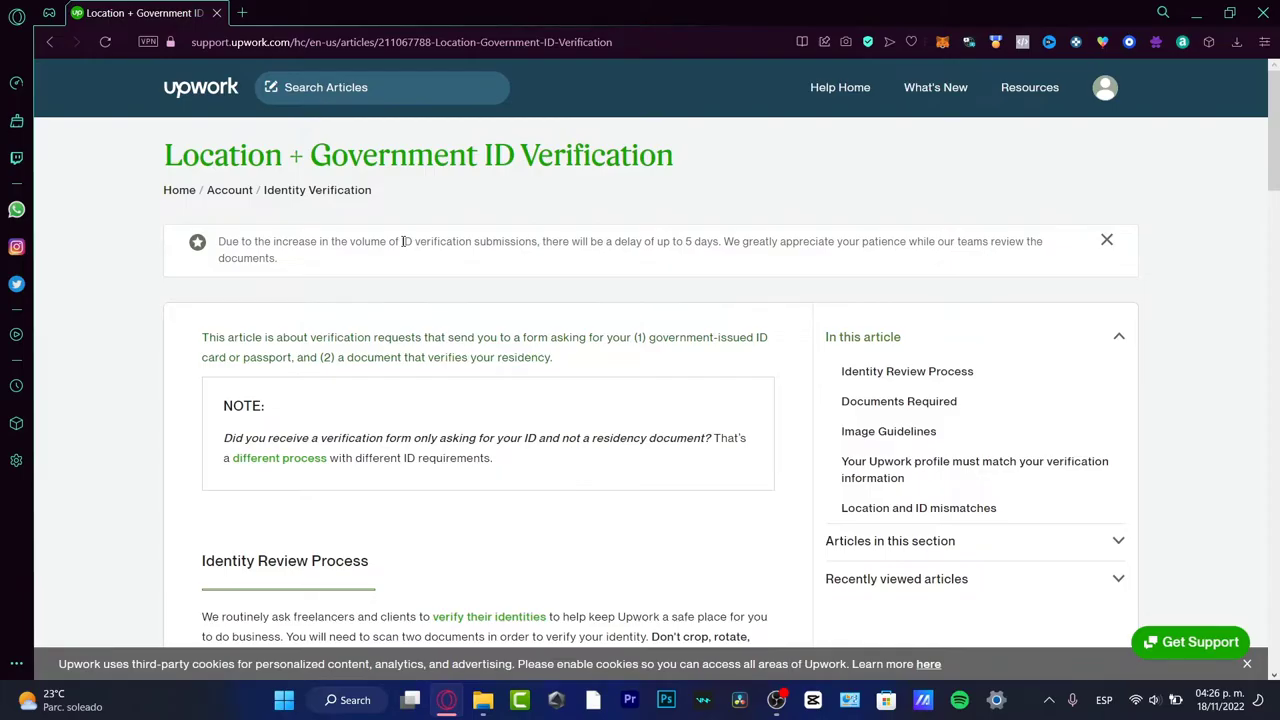
mouse_move(736, 362)
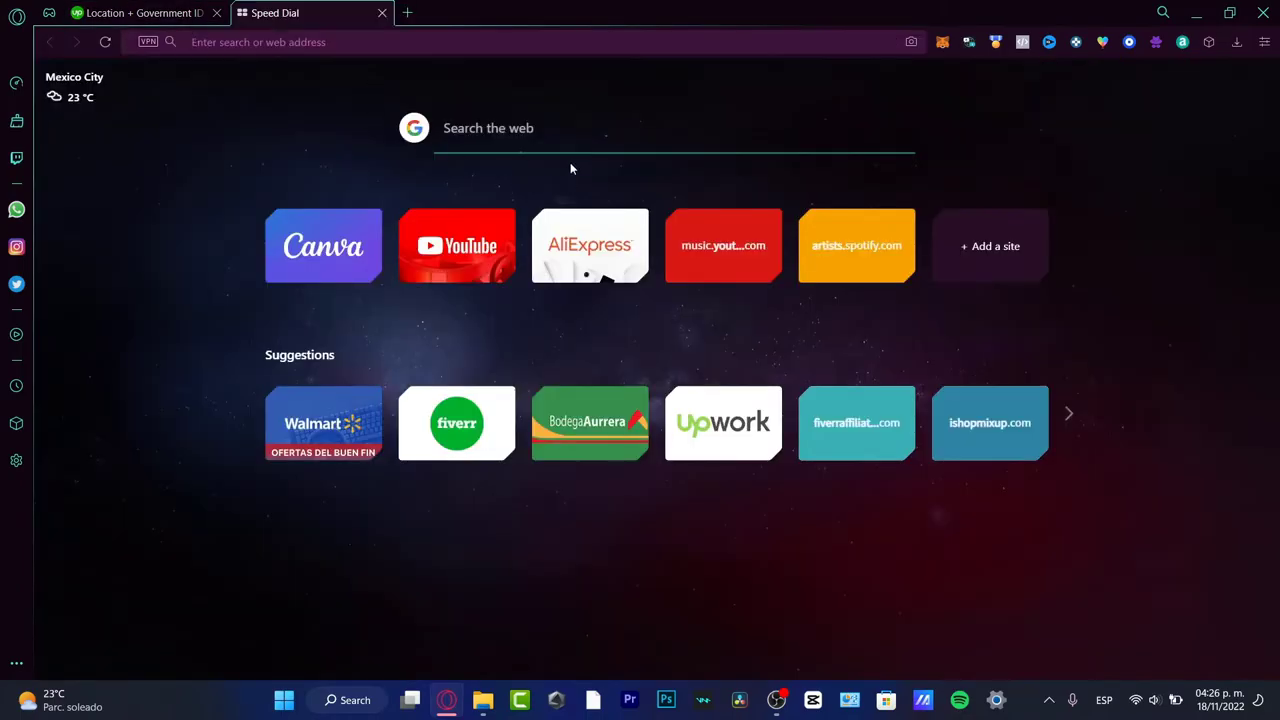
Search Google for 'upwork' and go to the Upwork World's Work Marketplace result.
click(476, 42)
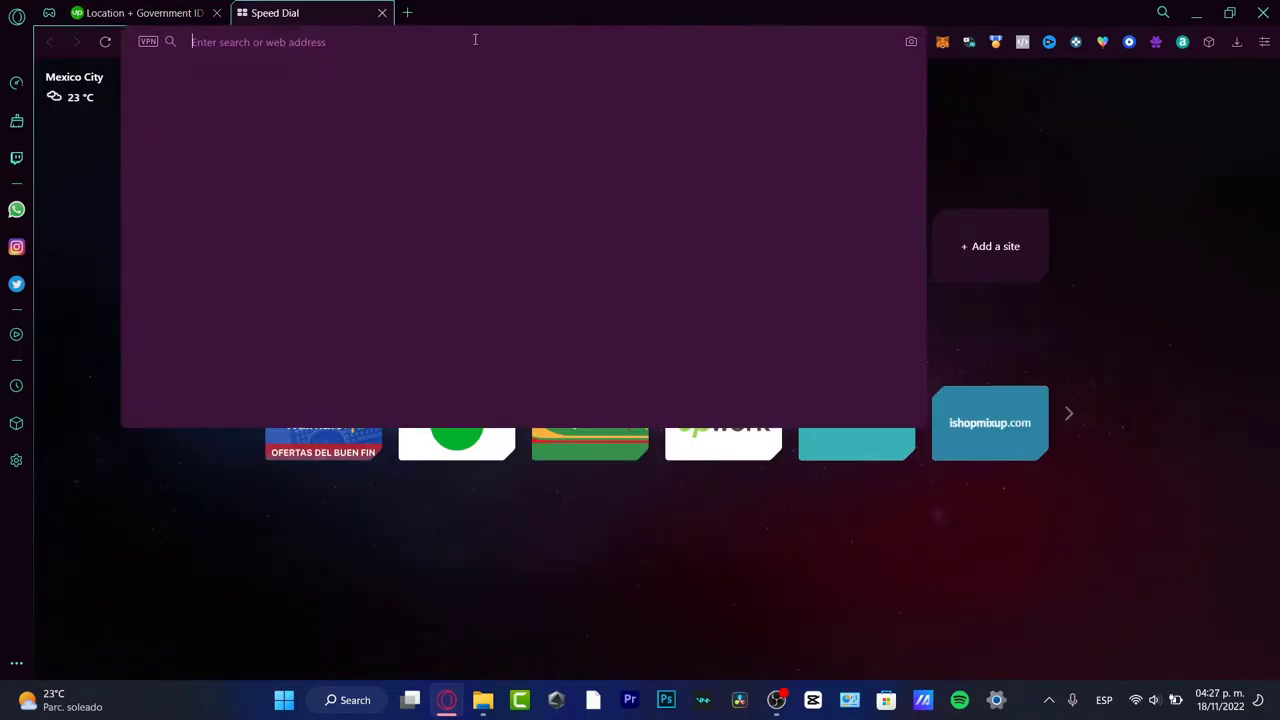
text(upwork)
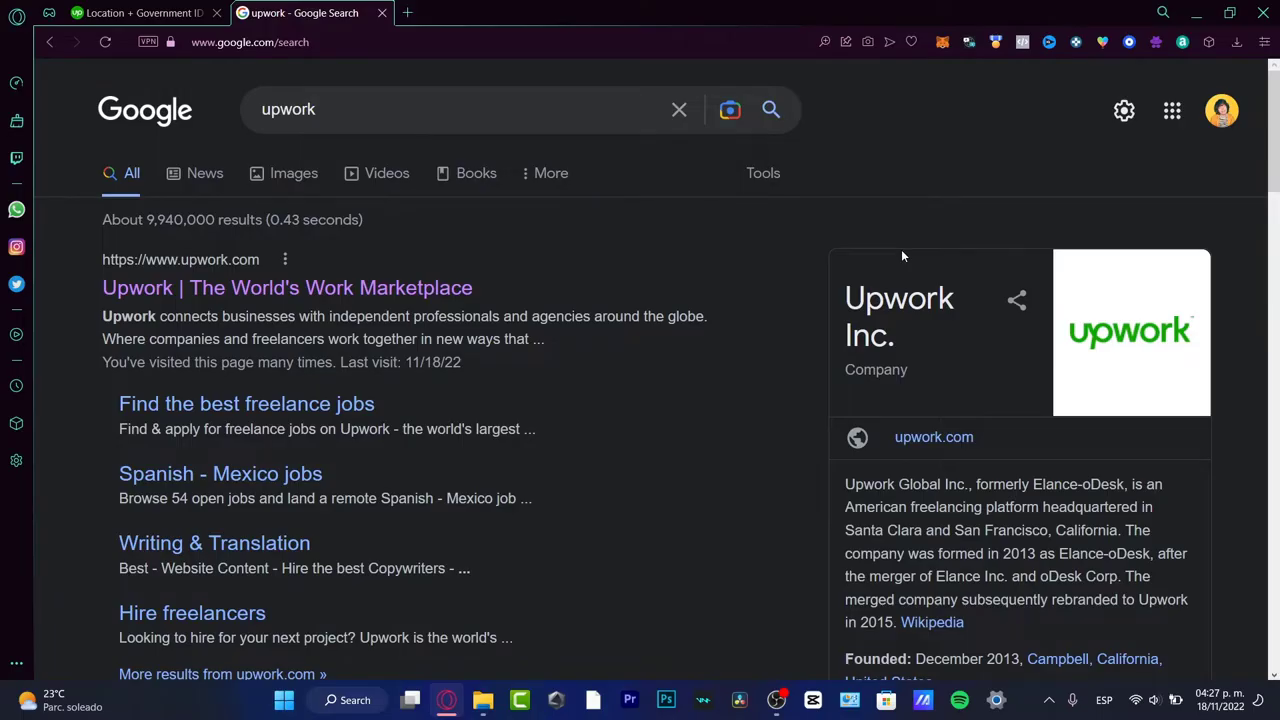
mouse_move(892, 240)
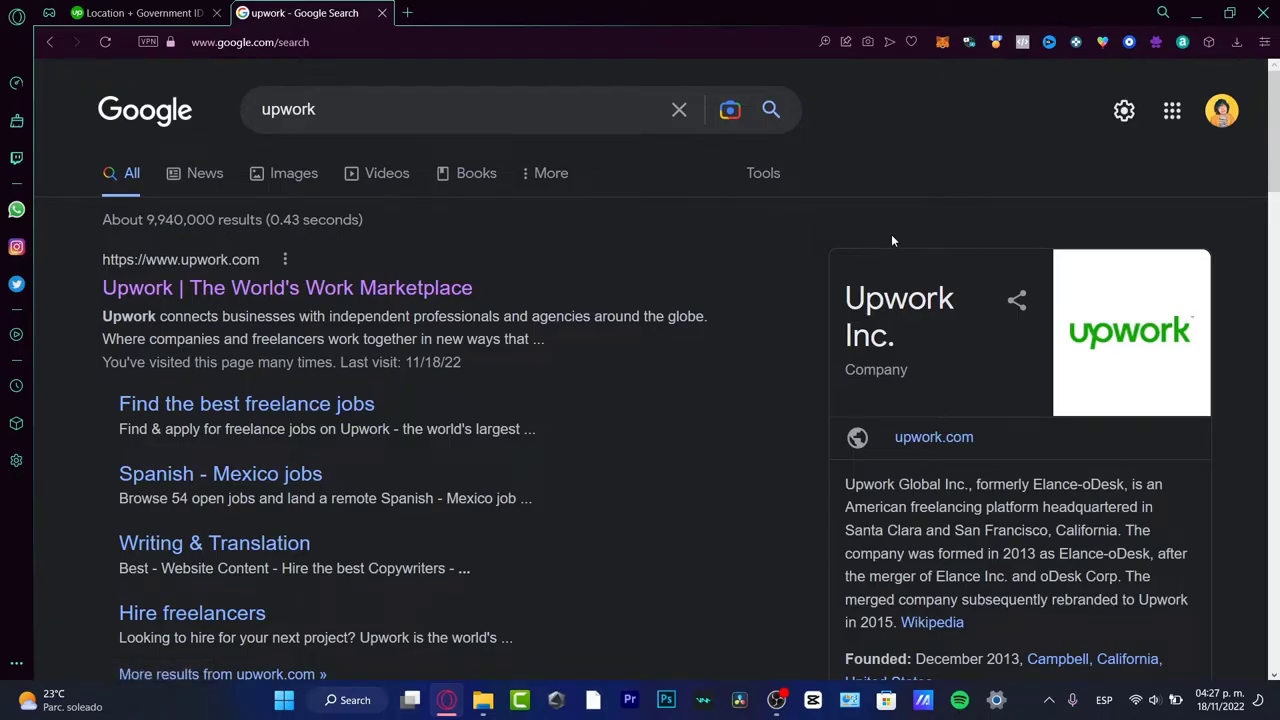
mouse_move(382, 288)
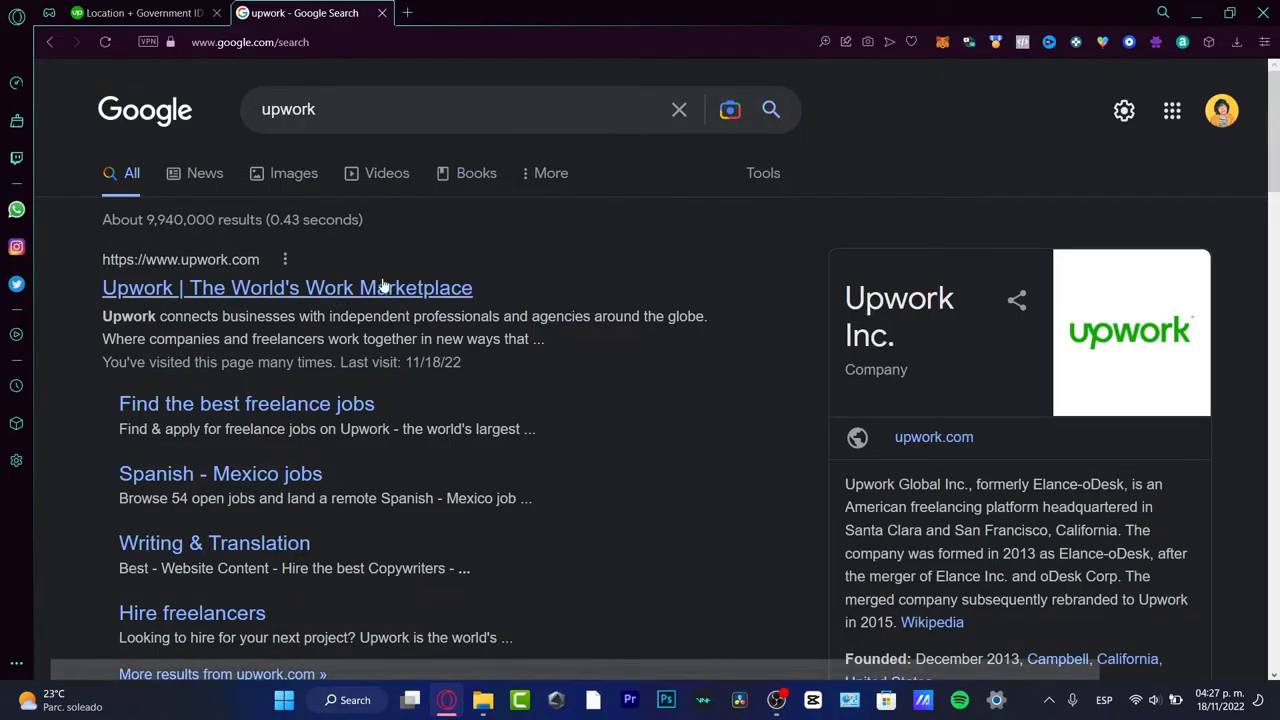
click(288, 288)
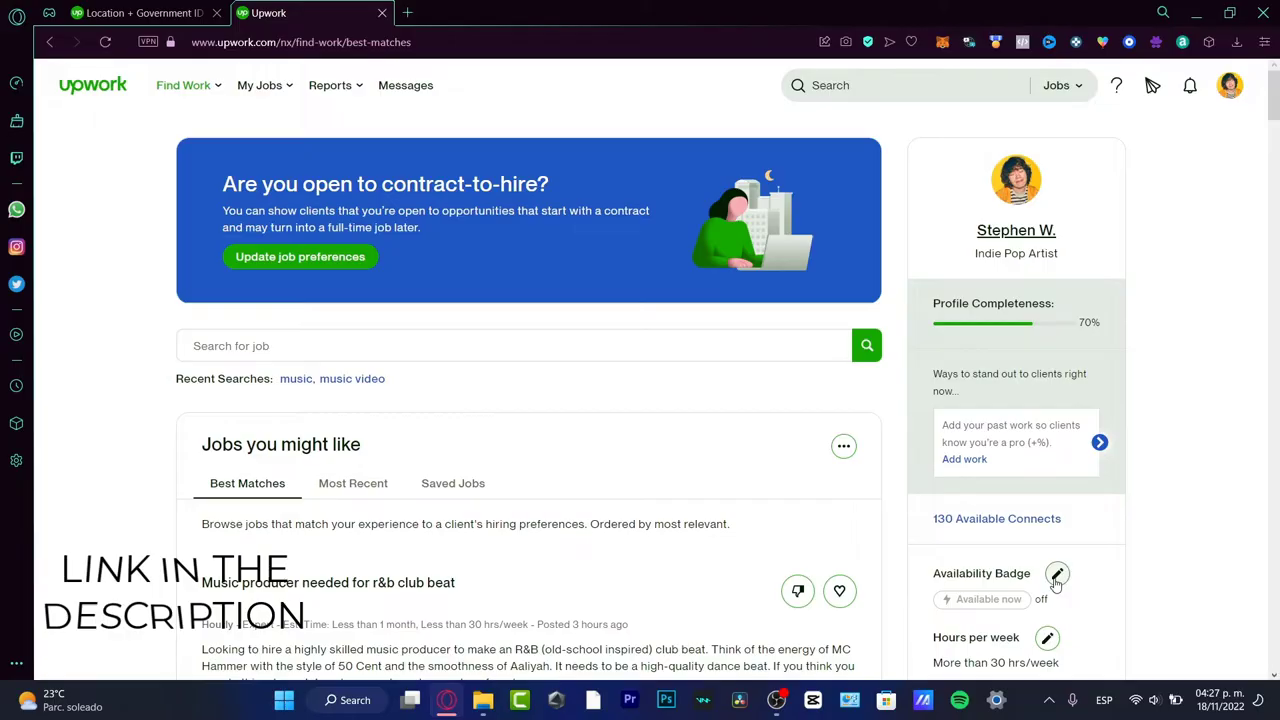
Turn on the availability badge at 6 Connects weekly, then check profile completeness.
click(1056, 574)
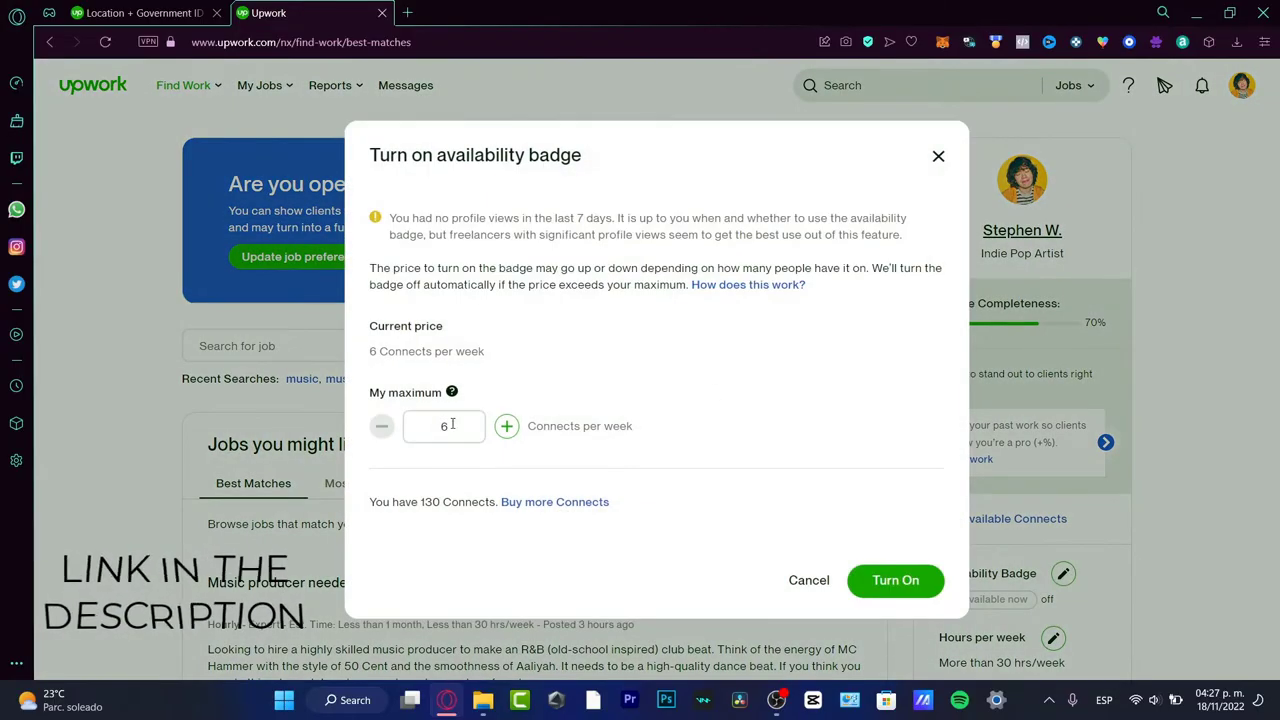
mouse_move(896, 580)
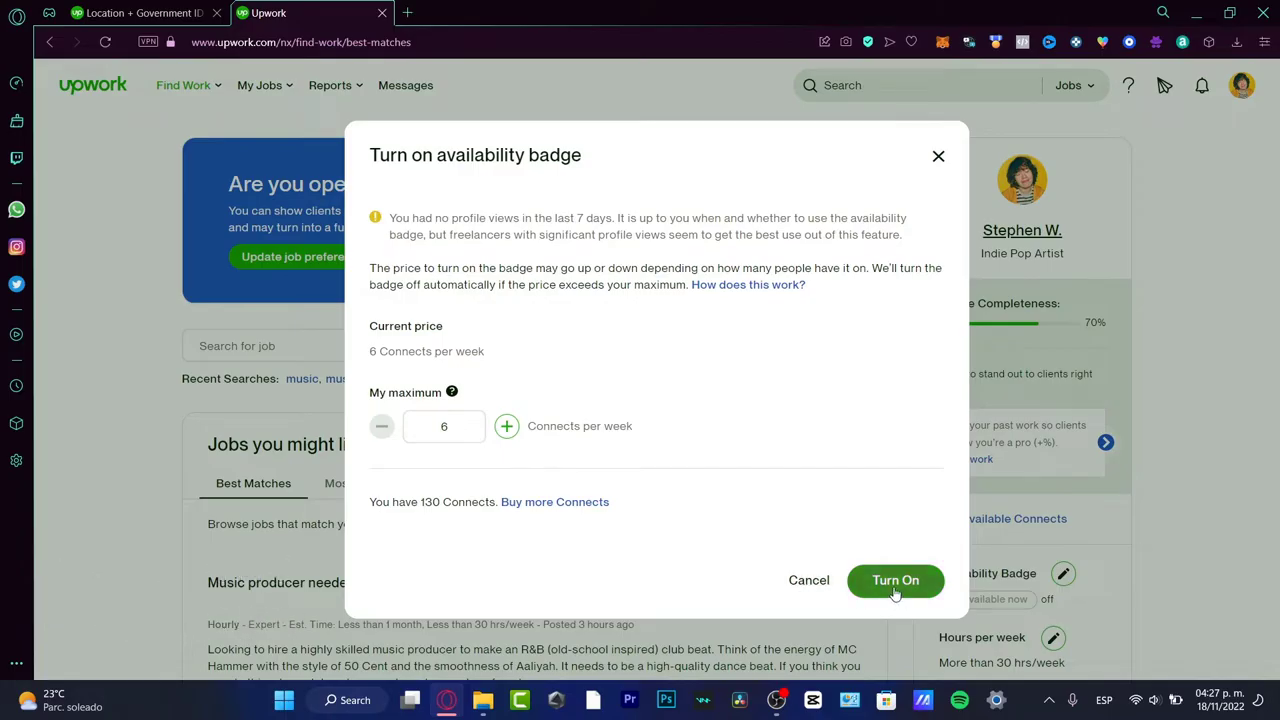
click(896, 580)
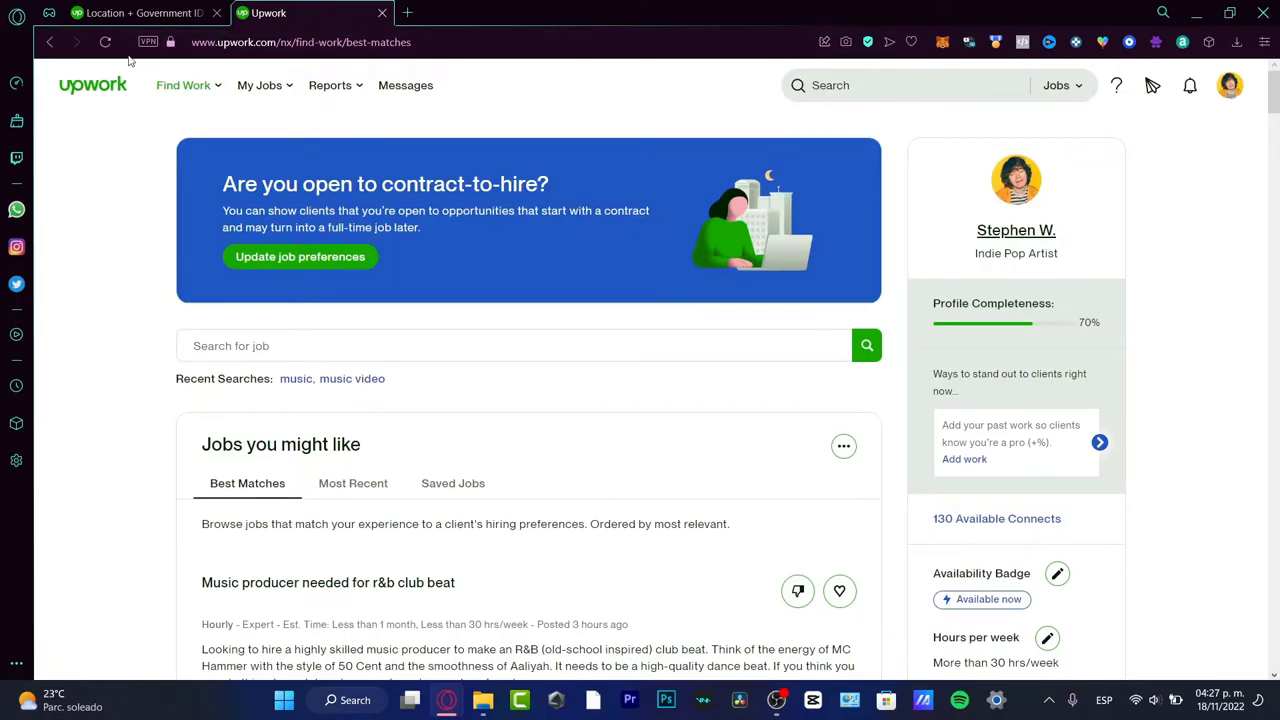
click(184, 84)
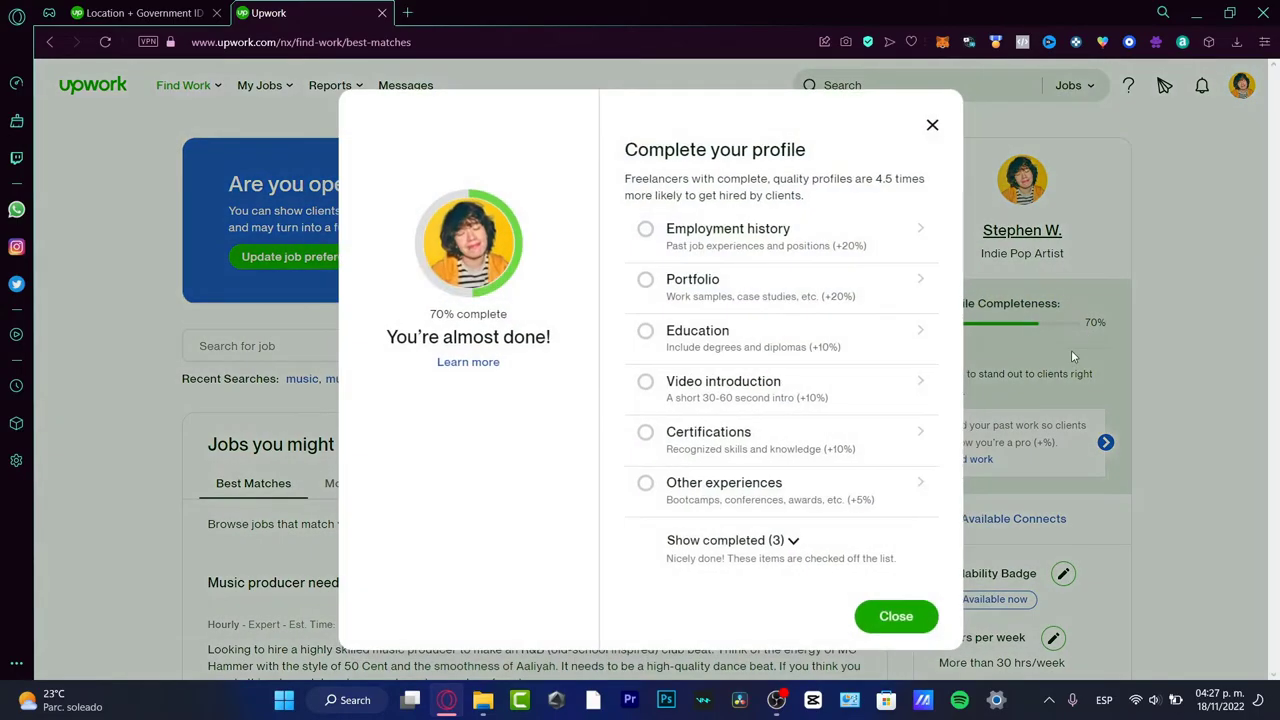
mouse_move(816, 152)
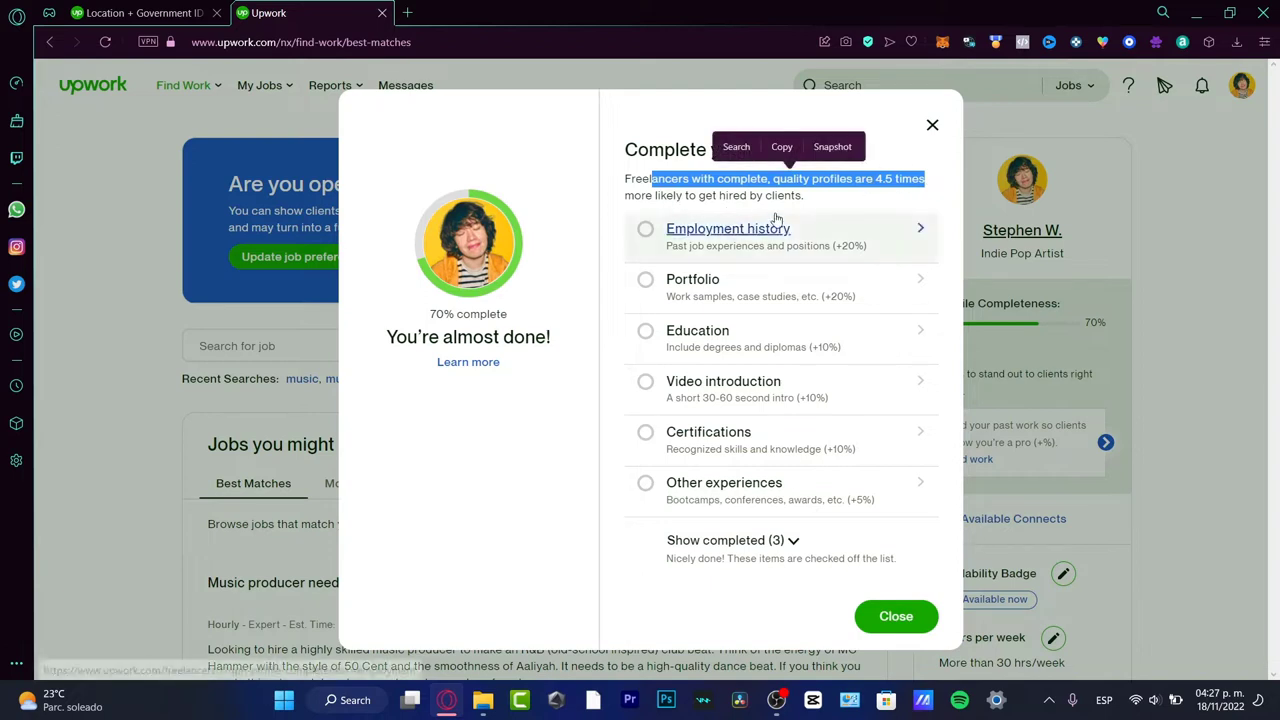
mouse_move(798, 482)
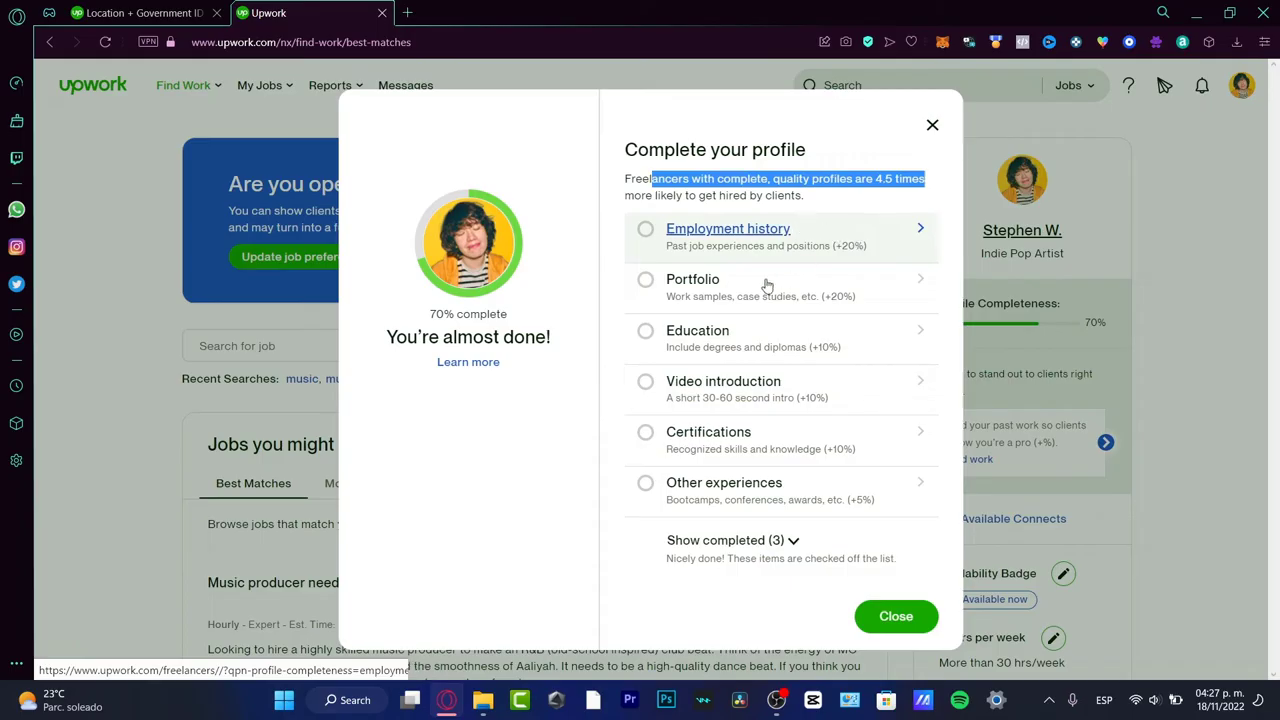
mouse_move(704, 312)
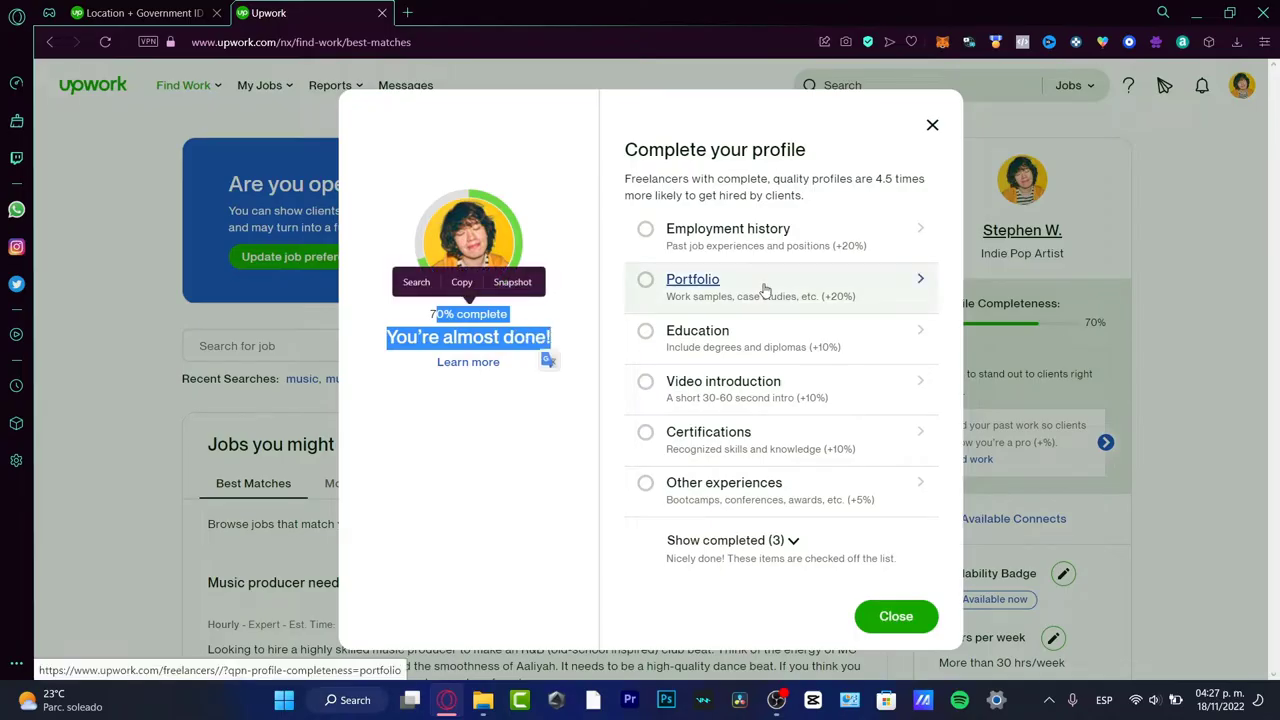
mouse_move(732, 300)
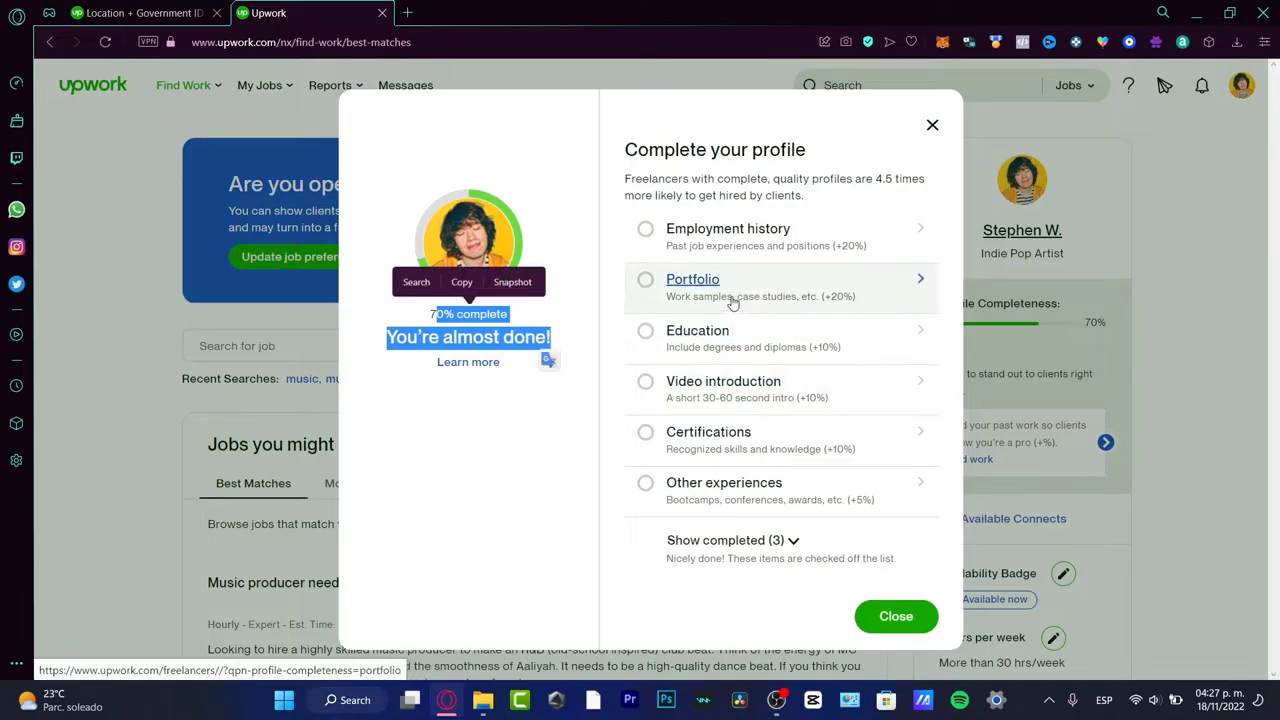
Choose the Portfolio item from the Complete your profile checklist.
click(692, 288)
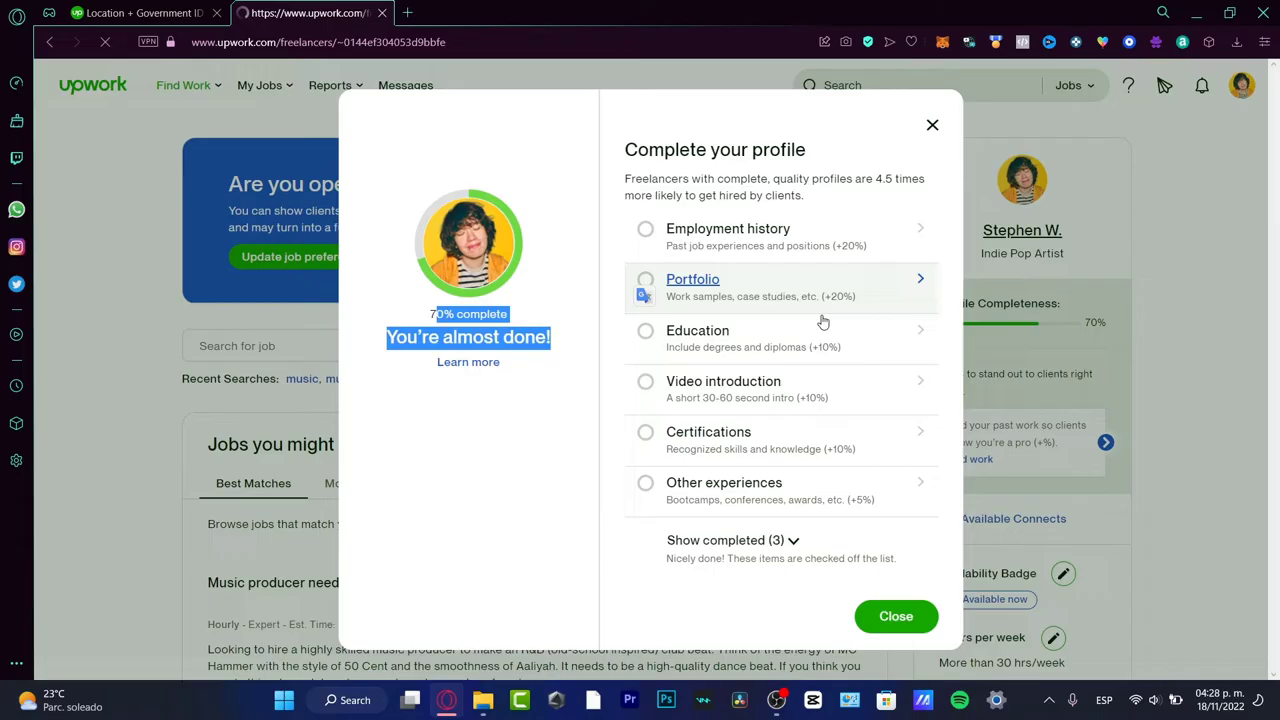
Create a portfolio project titled 'music videos' completed November 4, 2022 and continue to templates.
click(692, 280)
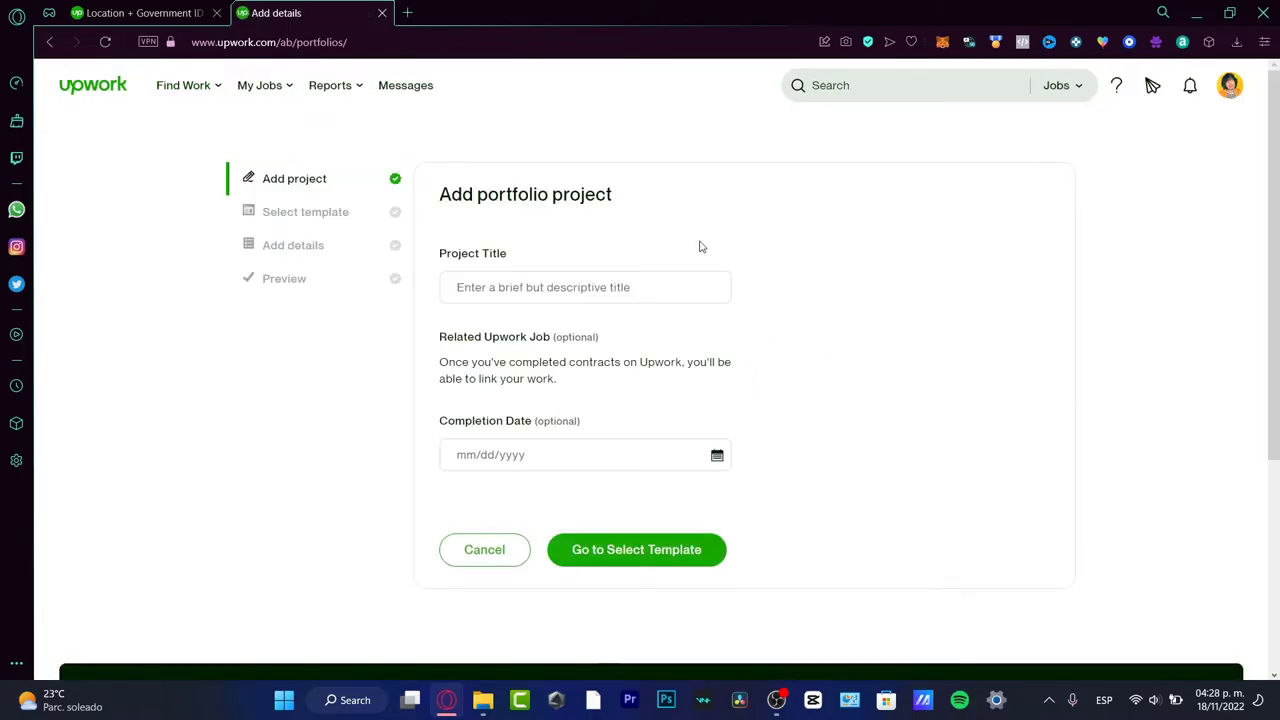
click(584, 288)
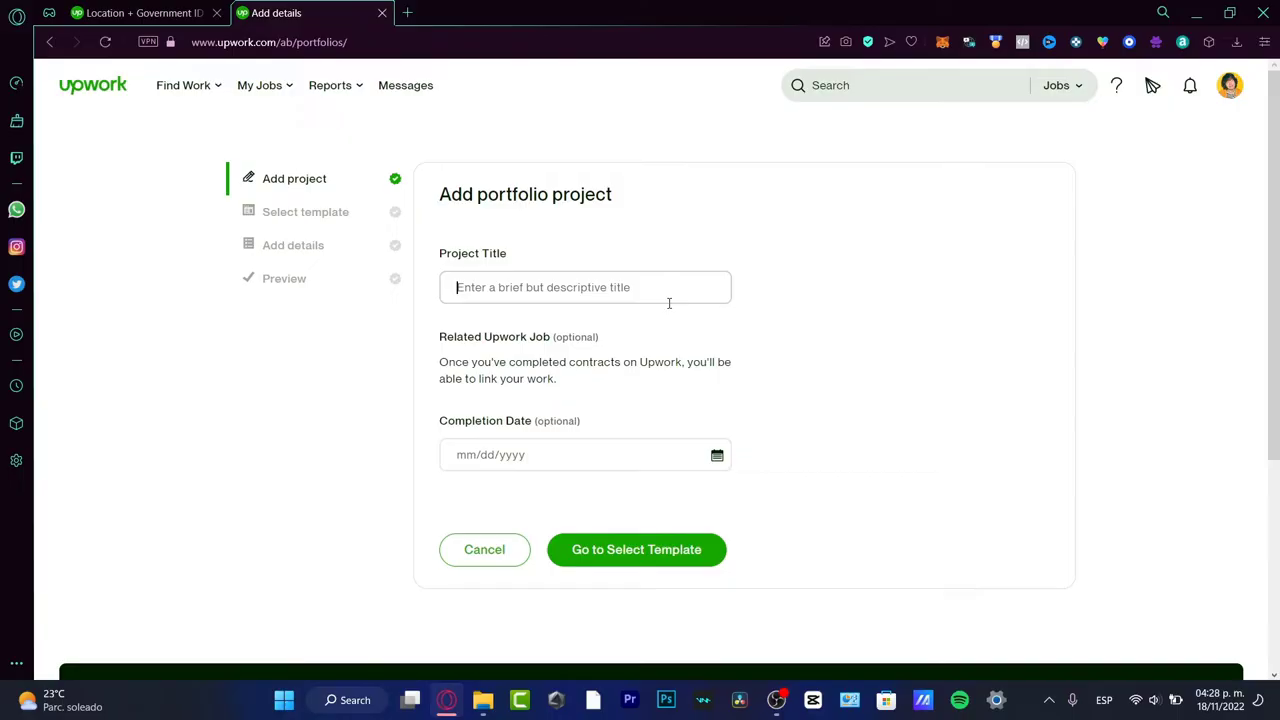
text(music videos)
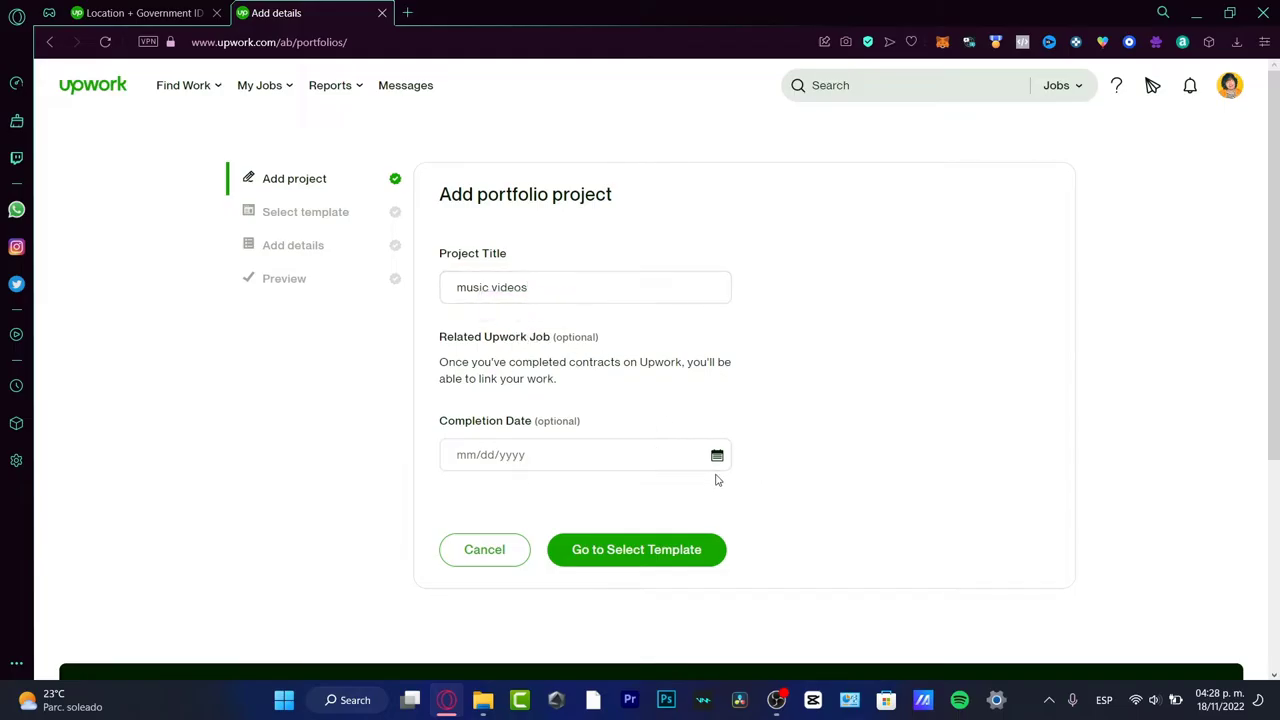
click(584, 456)
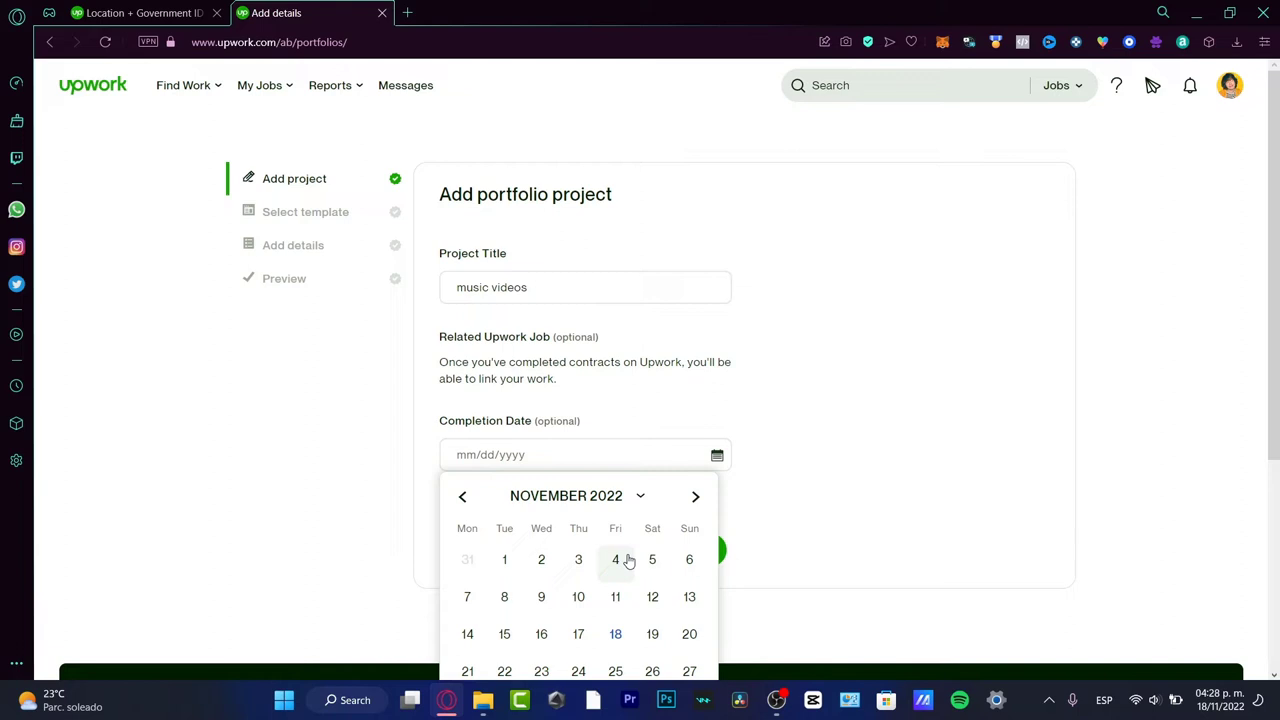
click(616, 560)
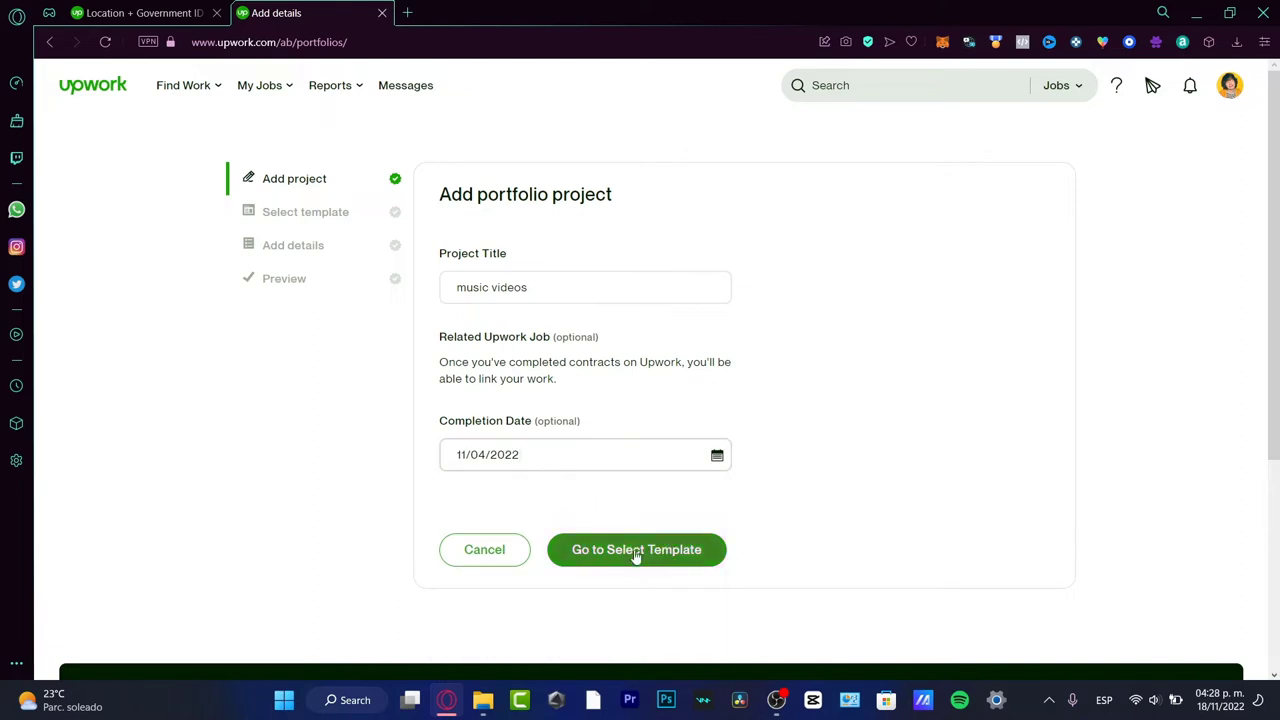
click(636, 548)
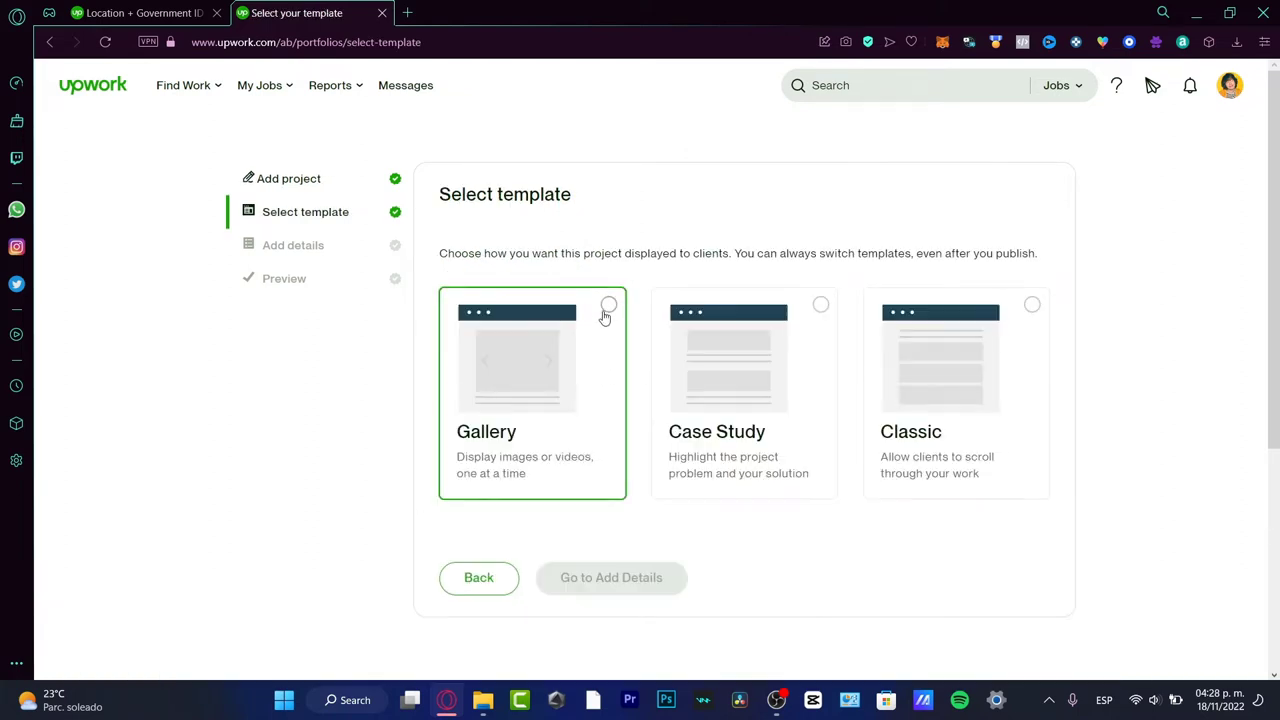
Select the Gallery template for the project and proceed to Add Details.
click(608, 304)
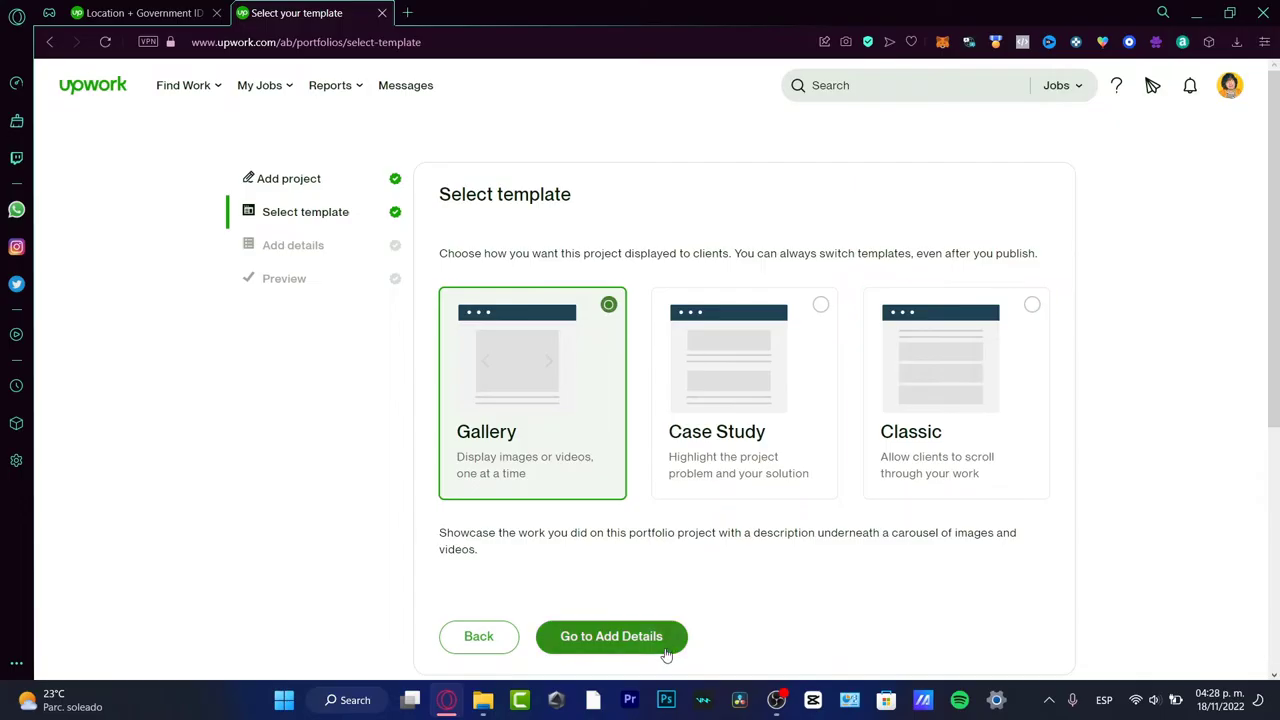
mouse_move(710, 614)
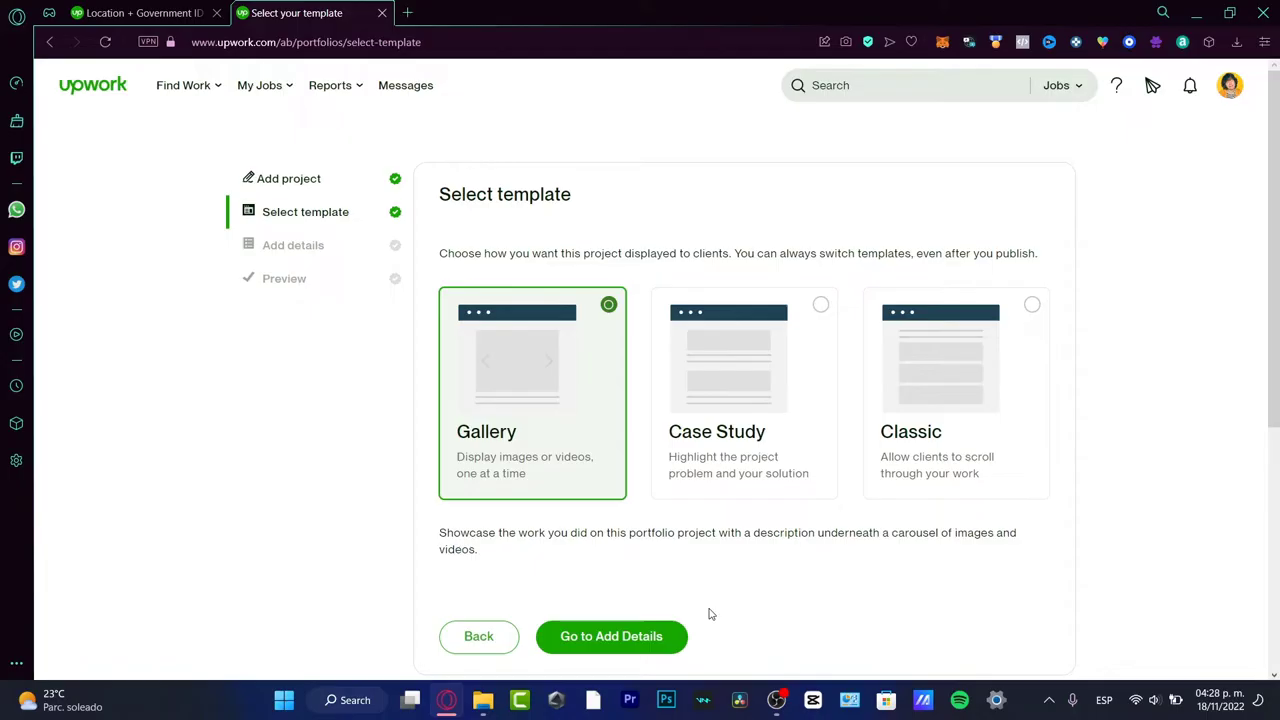
click(744, 392)
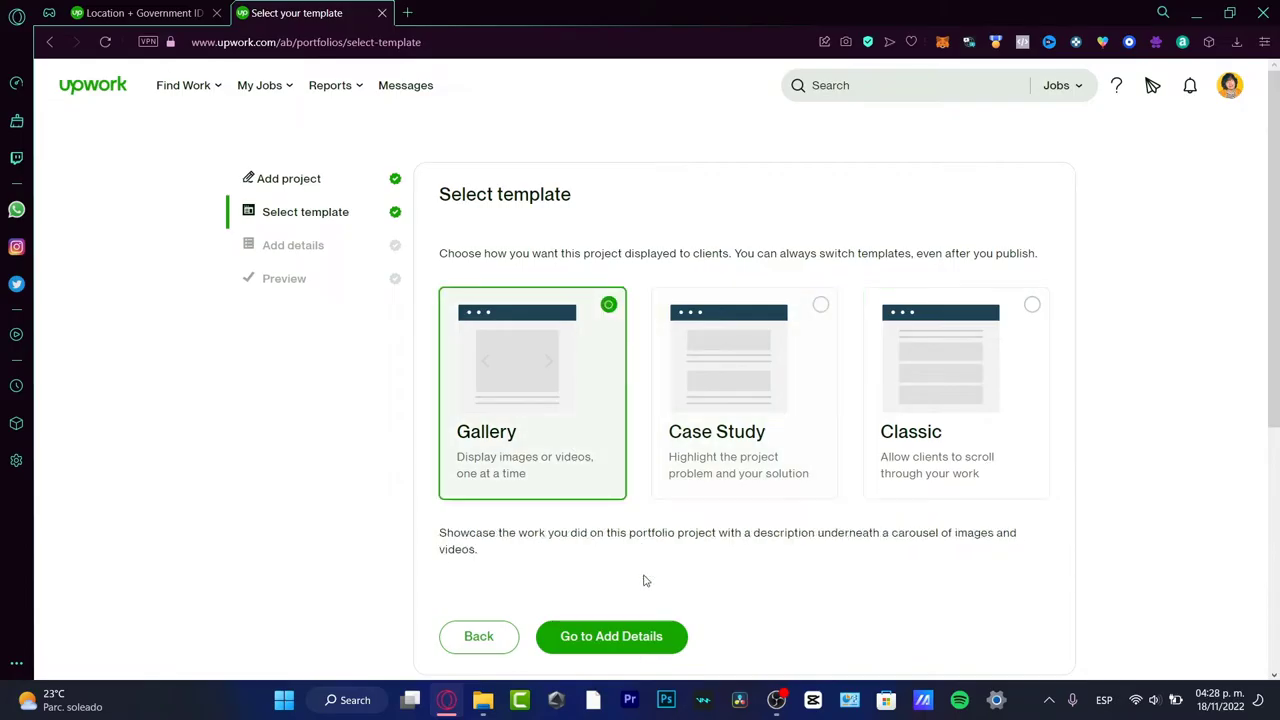
click(612, 636)
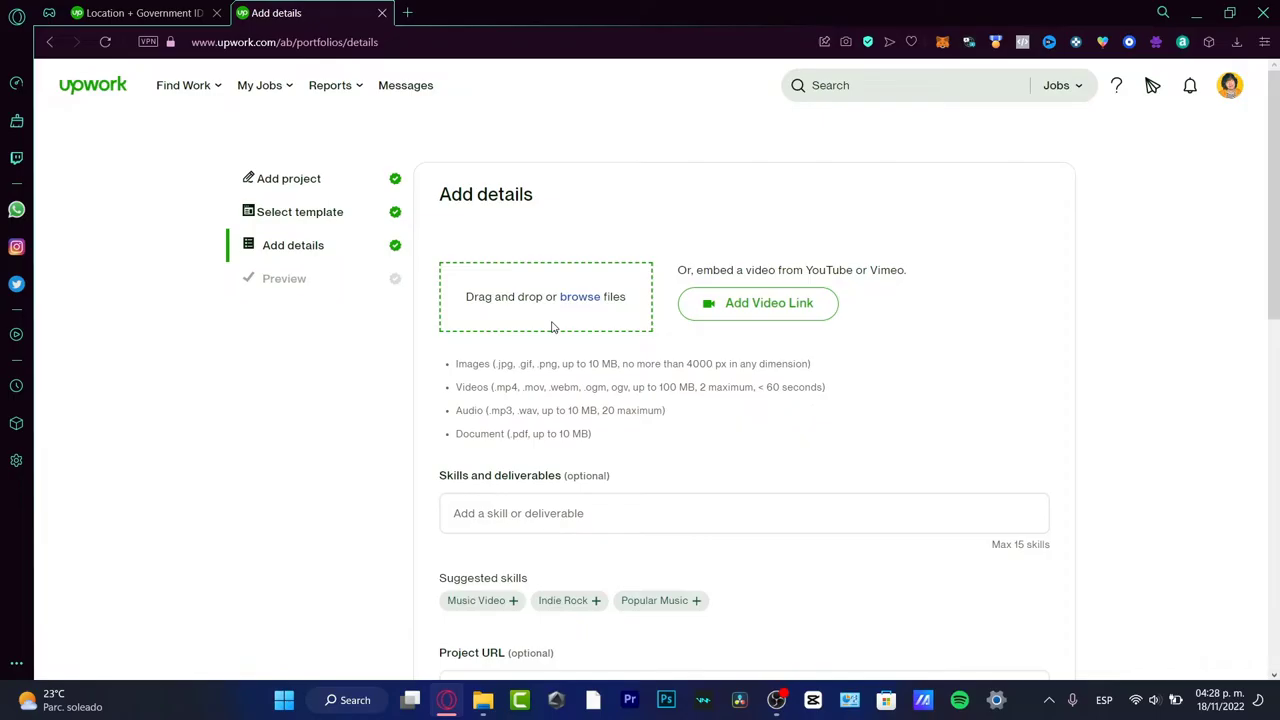
mouse_move(640, 316)
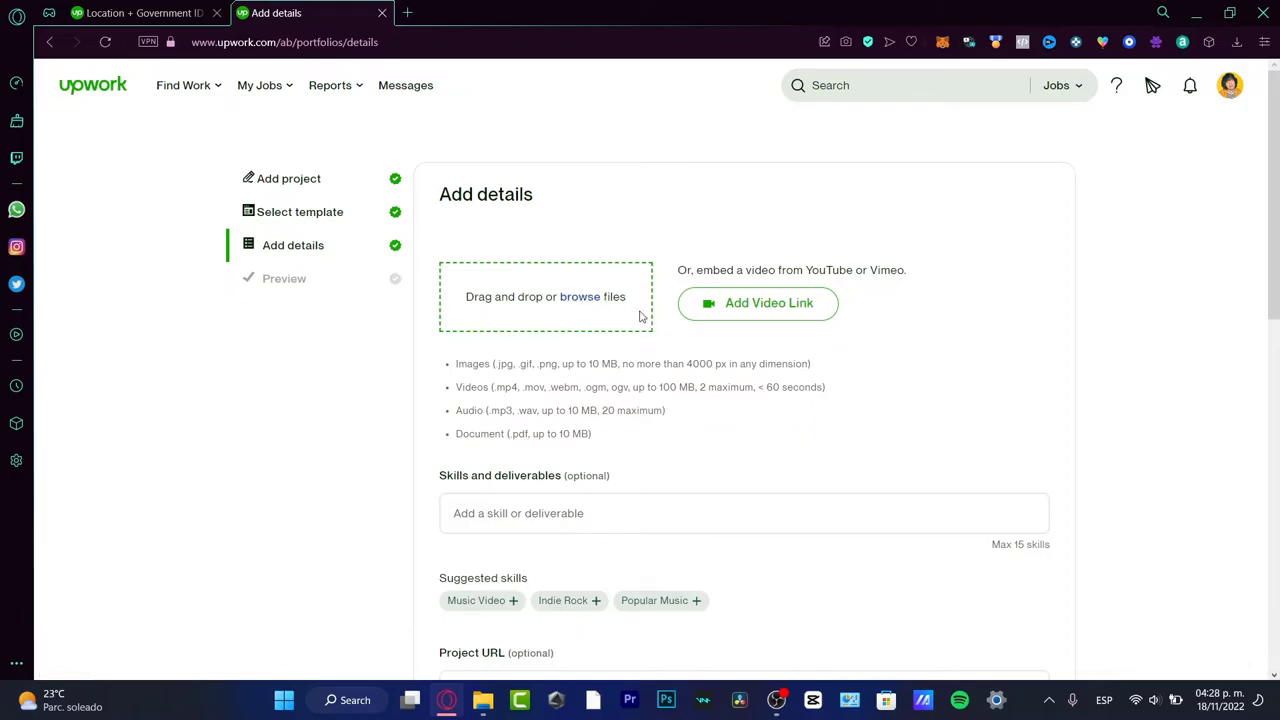
mouse_move(648, 448)
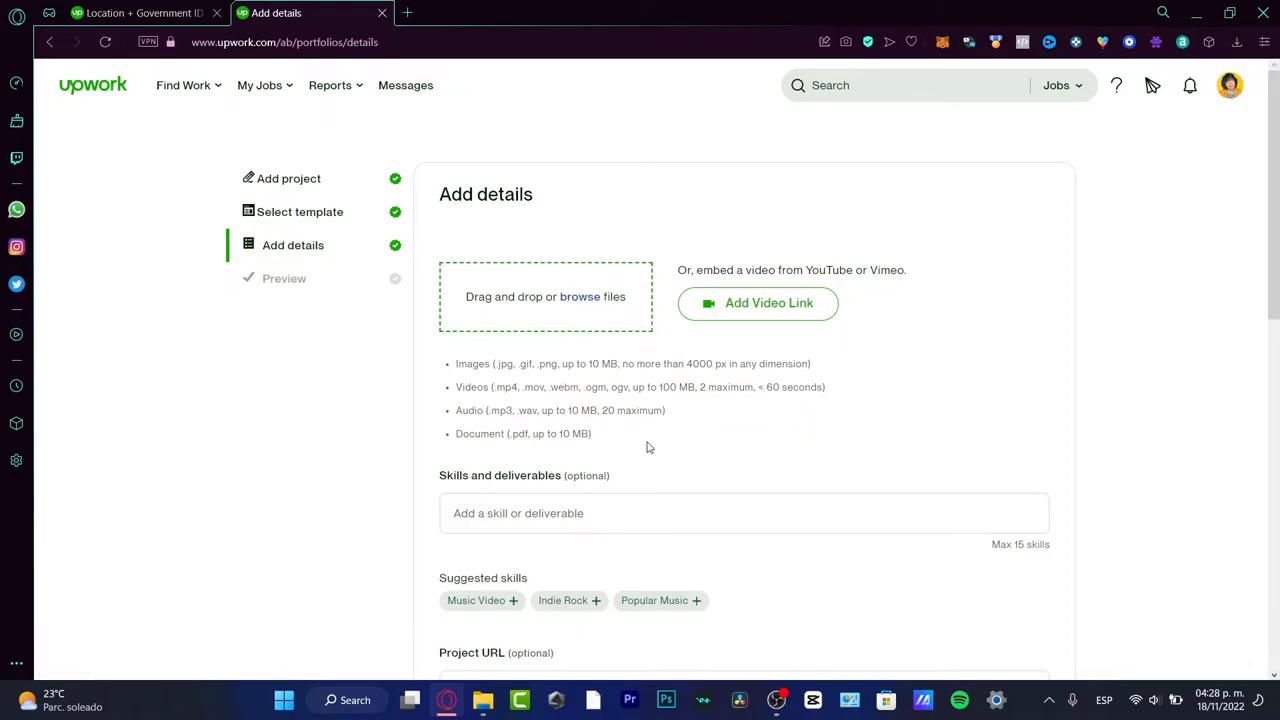
mouse_move(788, 440)
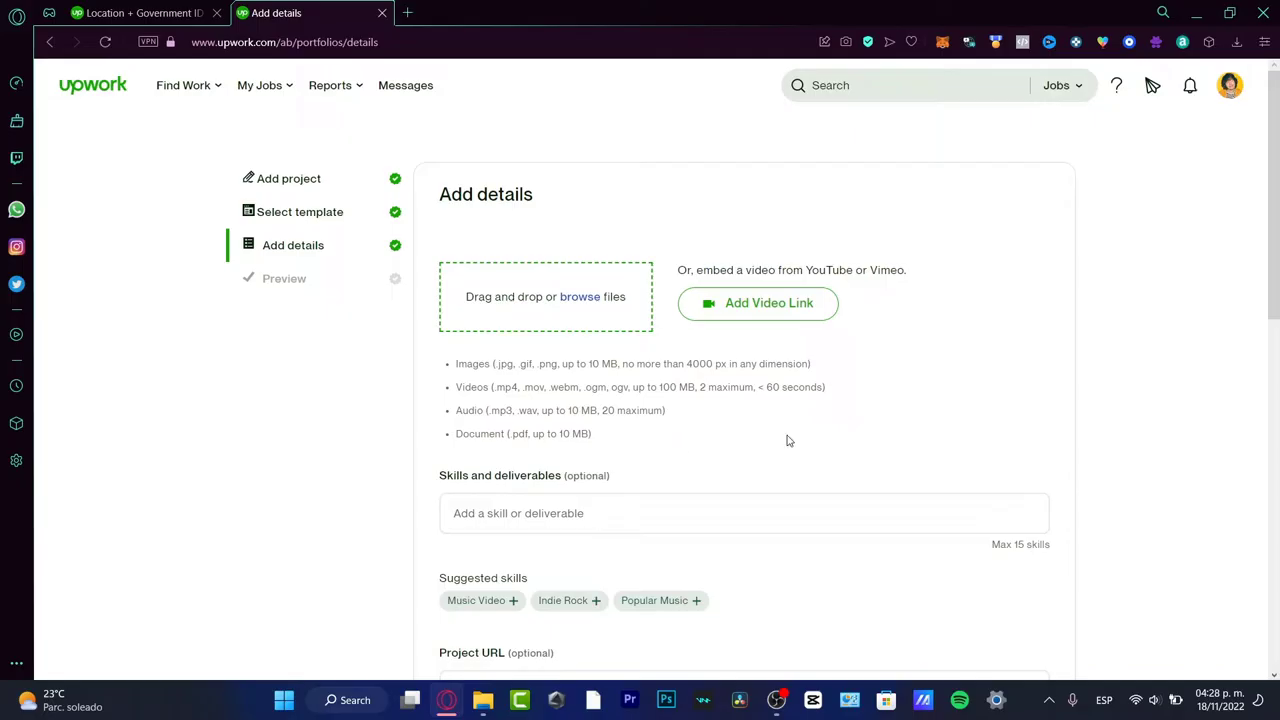
Bring up the Add a video link dialog for a YouTube or Vimeo link.
scroll(down, 3)
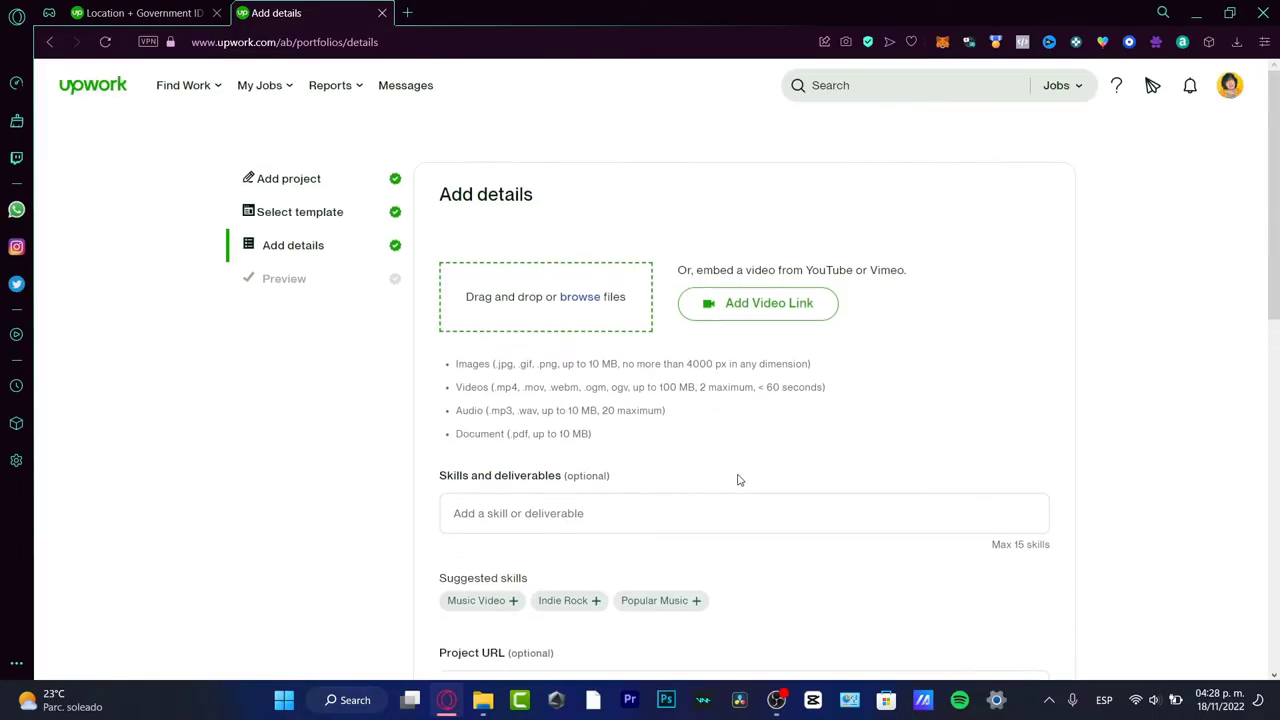
mouse_move(580, 296)
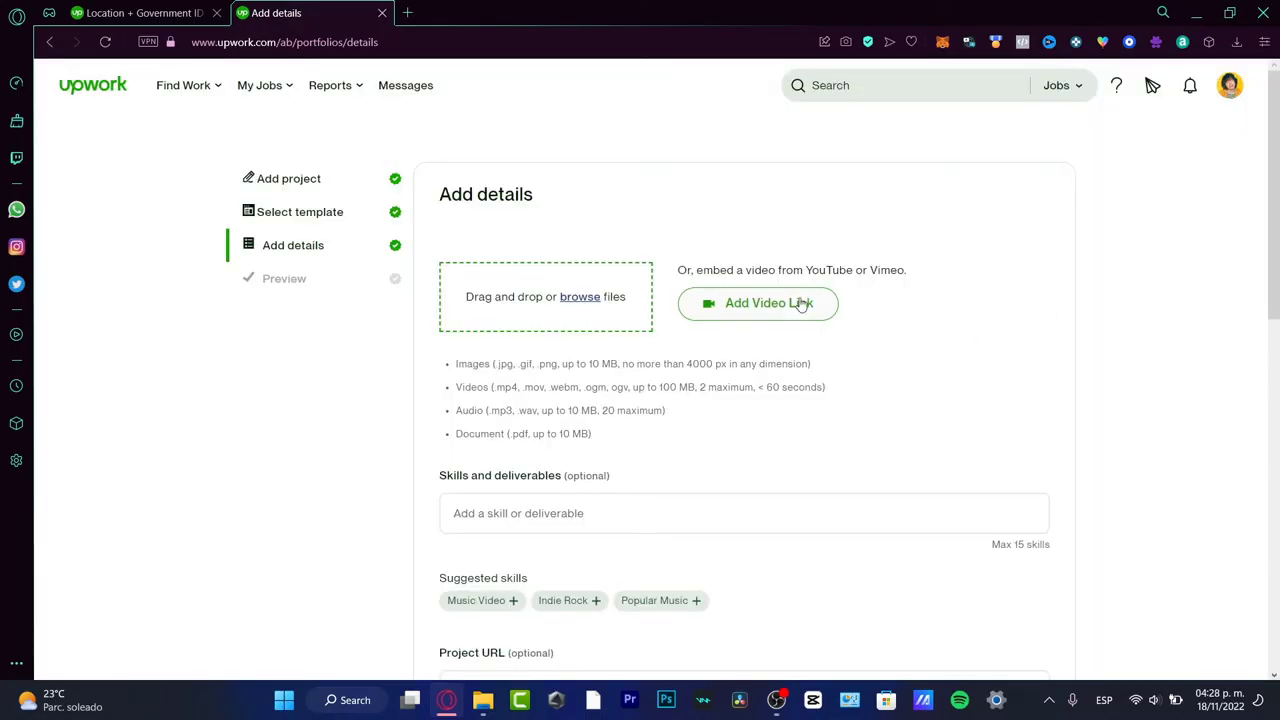
click(758, 304)
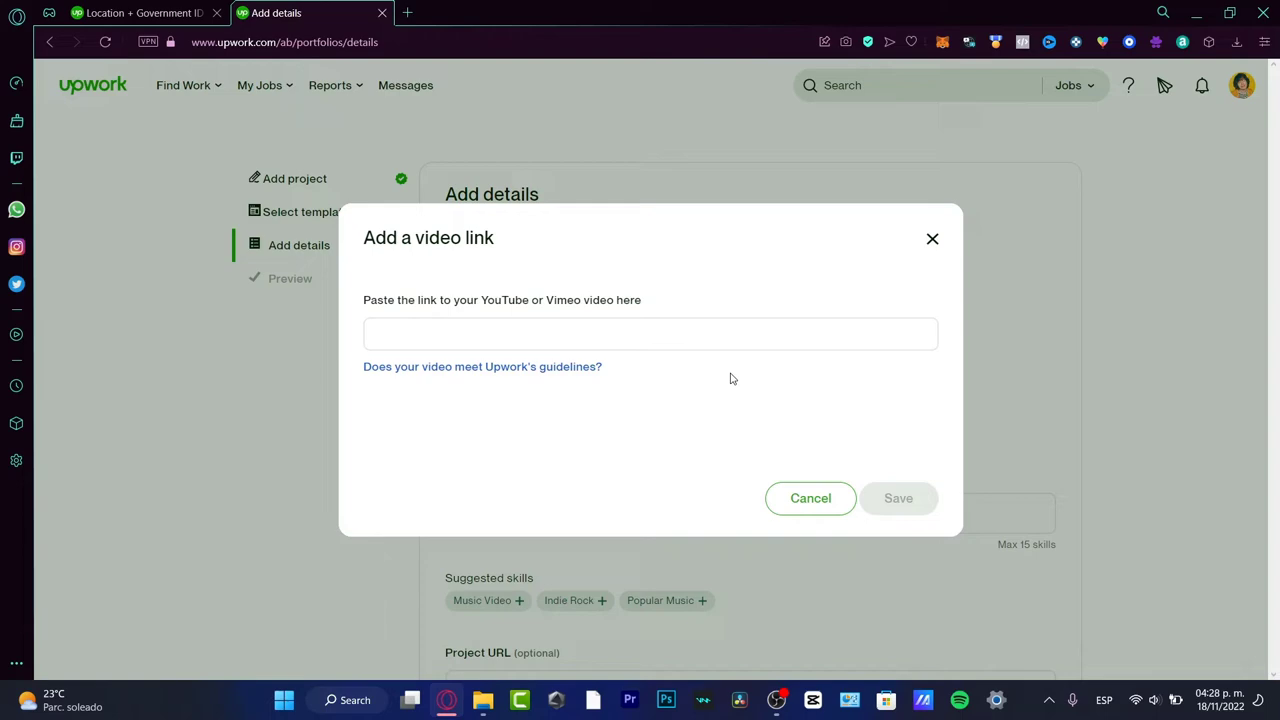
mouse_move(734, 384)
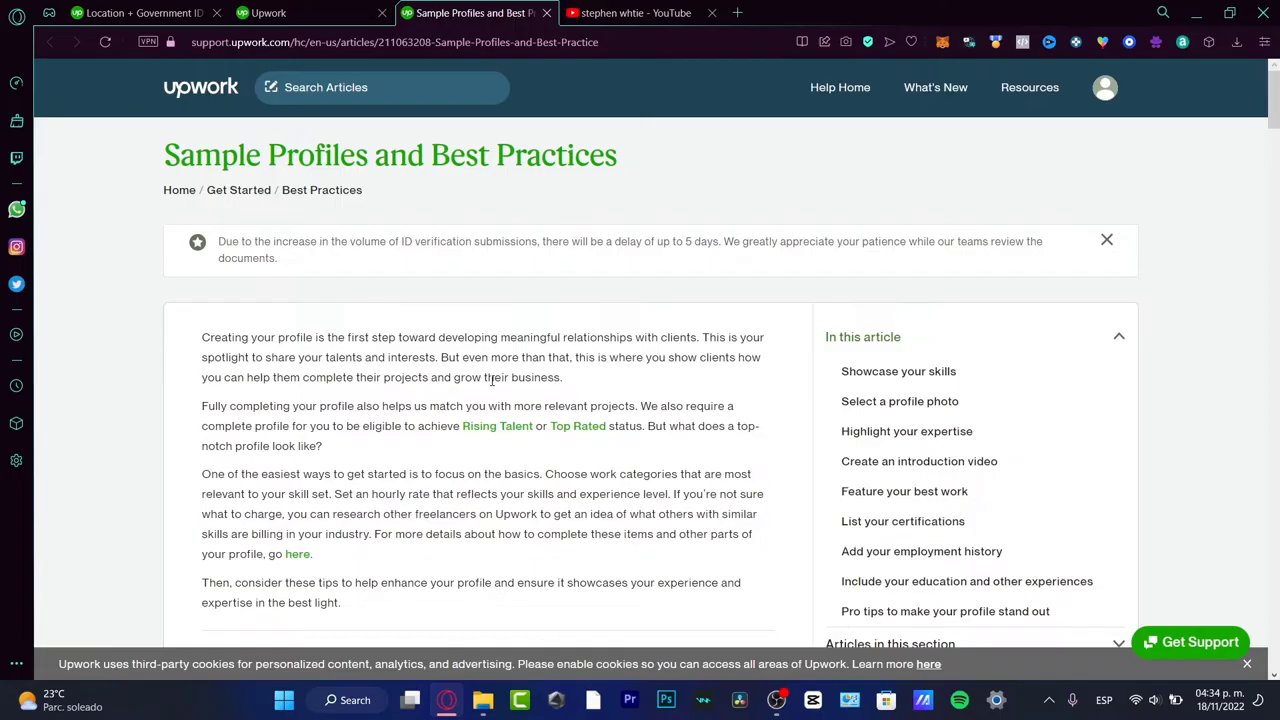
mouse_move(554, 328)
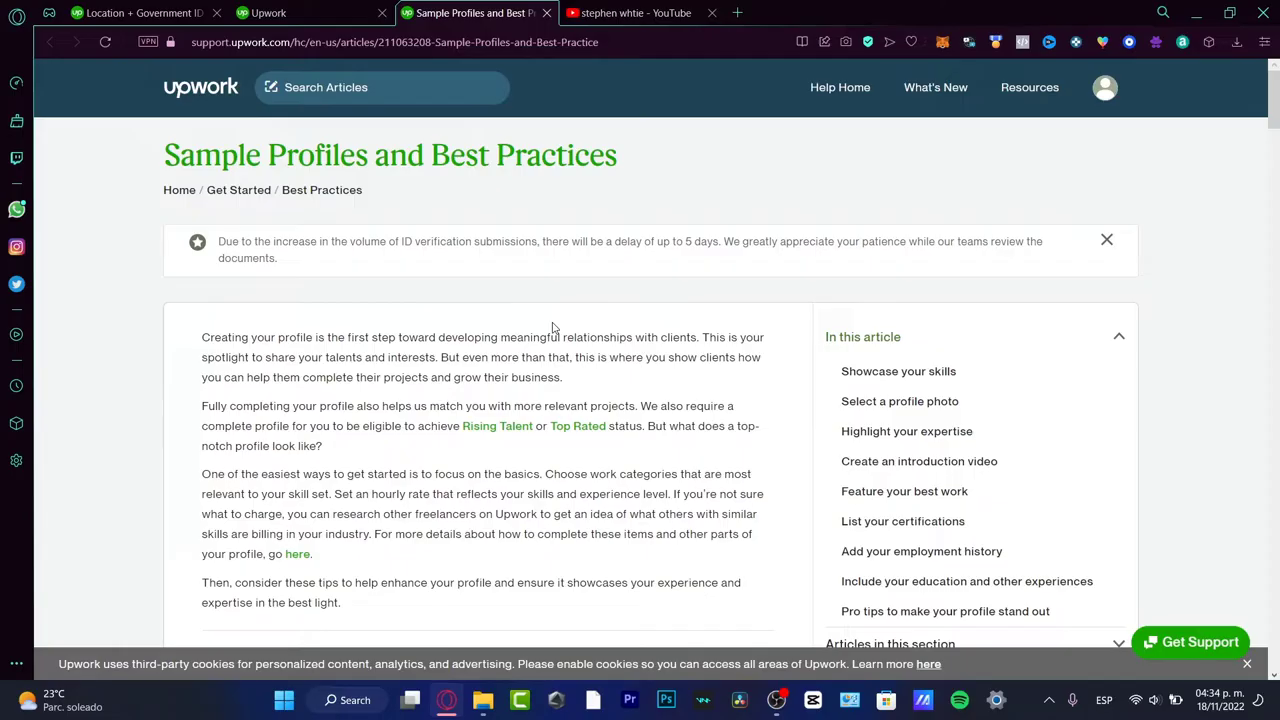
Return to the Upwork job feed at 100% completeness and show the account menu.
click(700, 12)
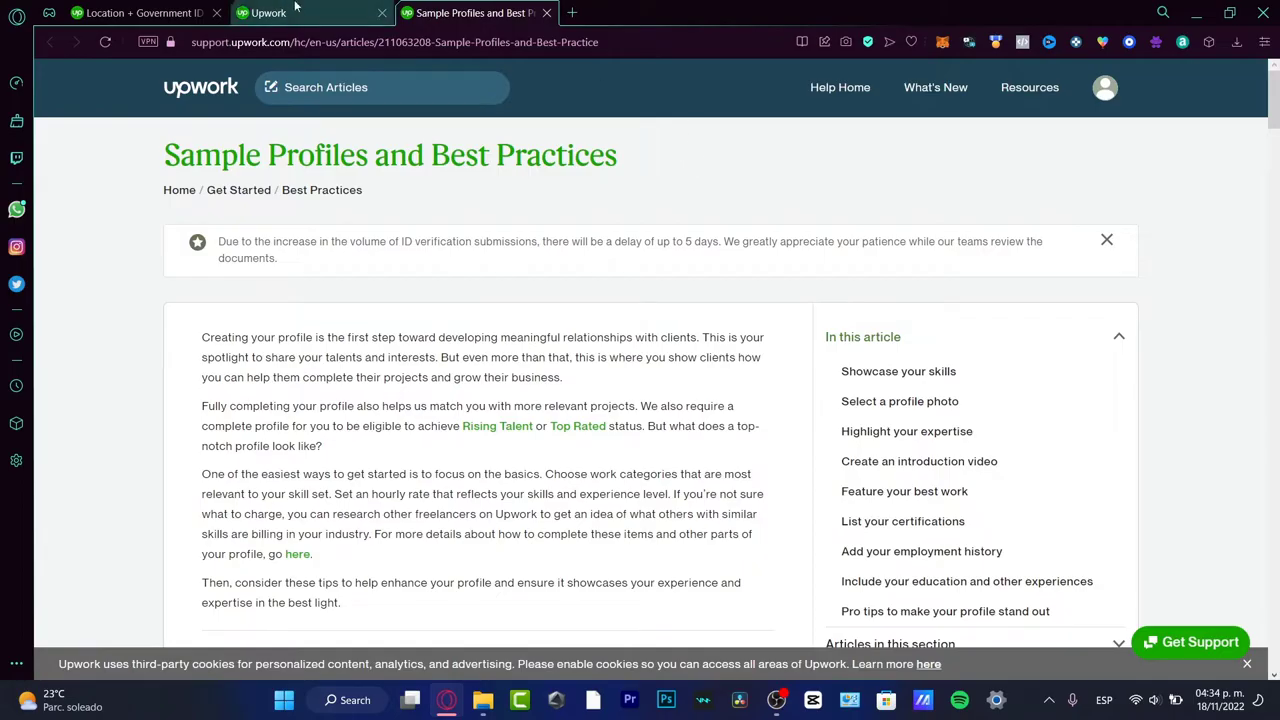
click(280, 12)
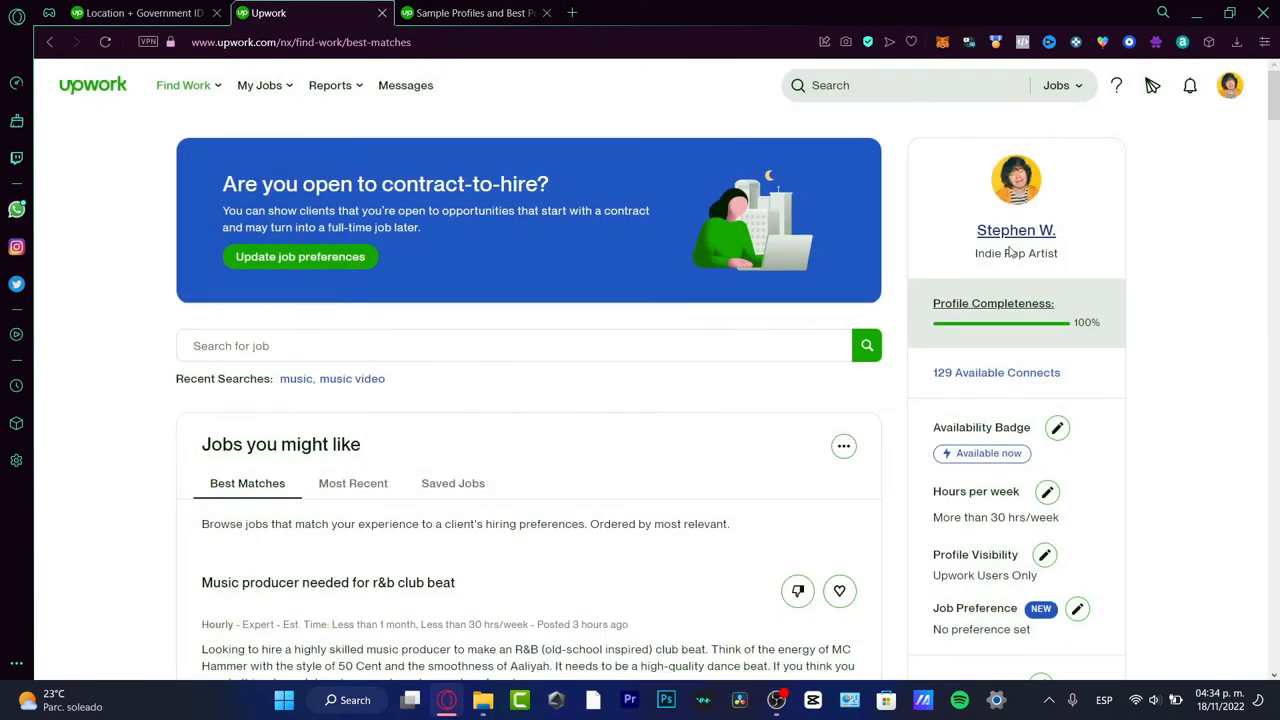
mouse_move(1096, 412)
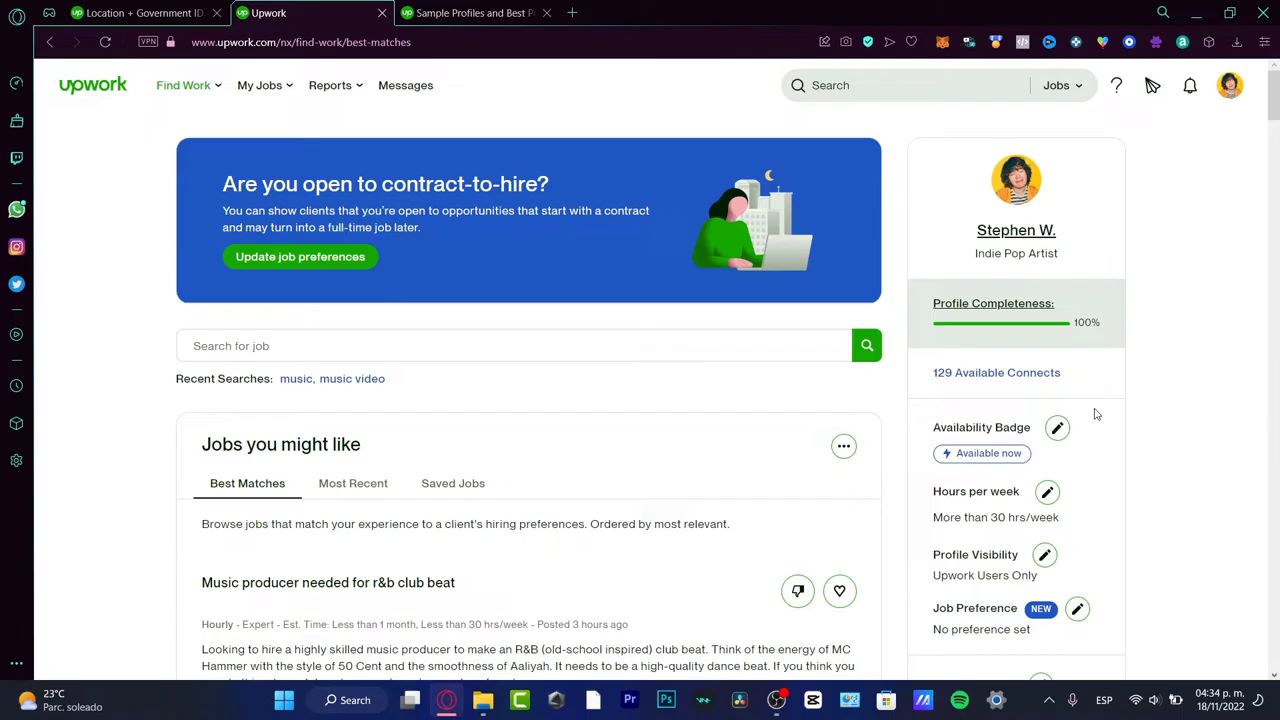
click(1228, 84)
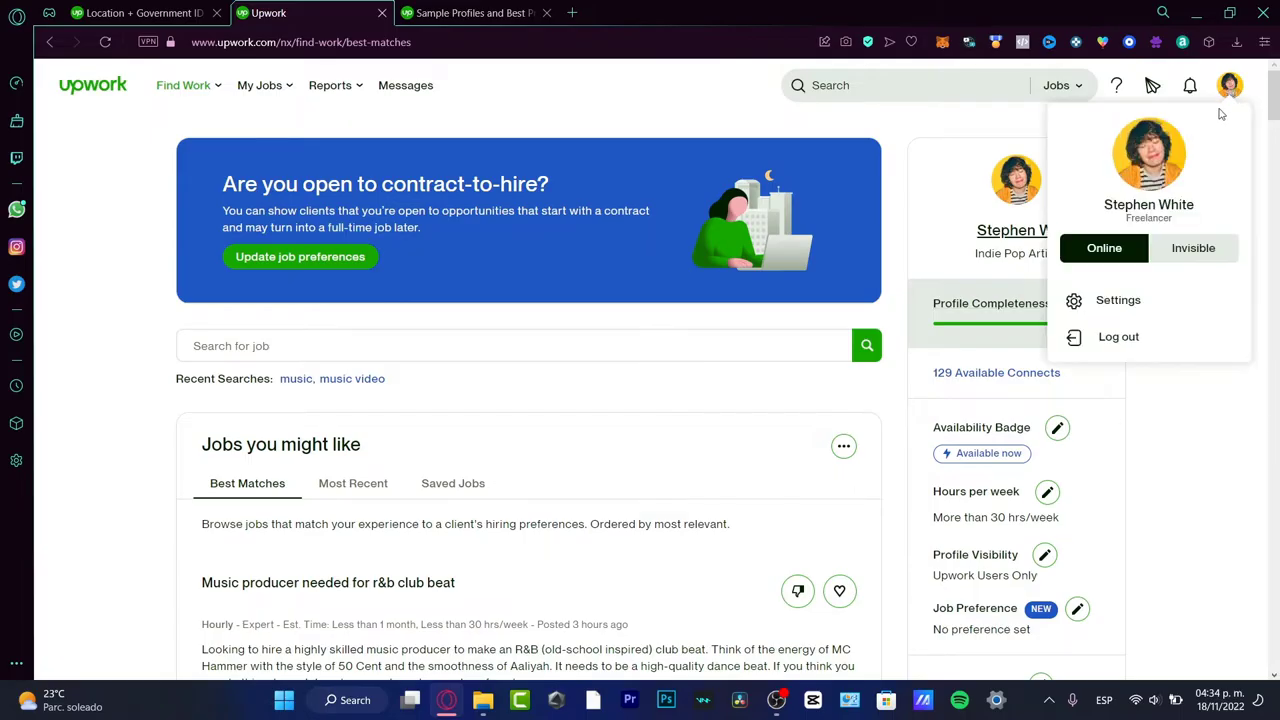
Review the Contact info settings page down to the footer and go to Help & Support.
click(1116, 300)
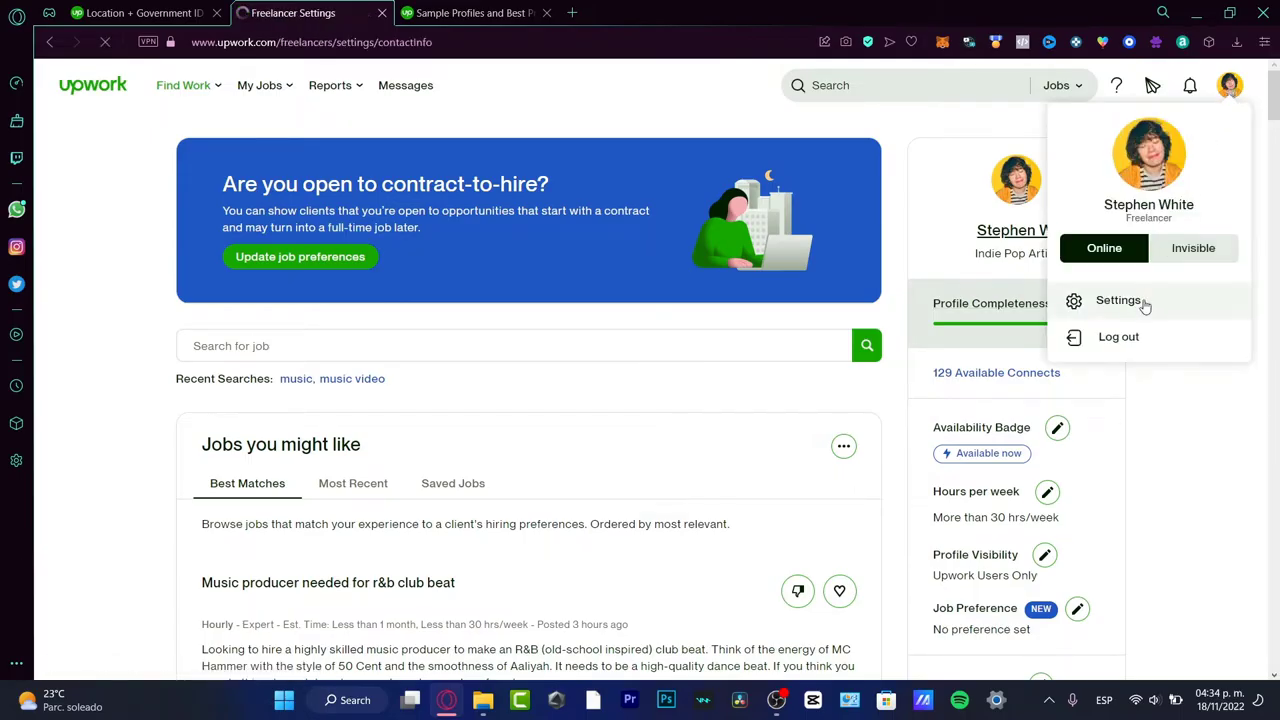
click(1118, 300)
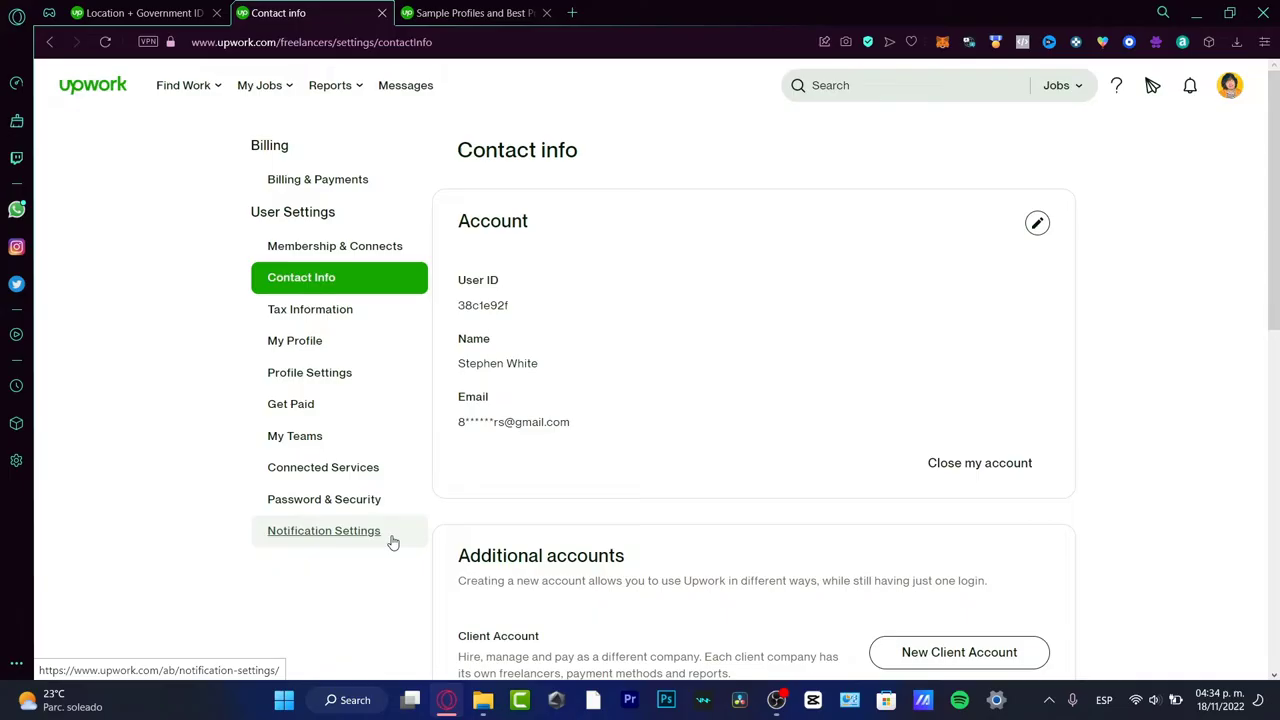
mouse_move(500, 540)
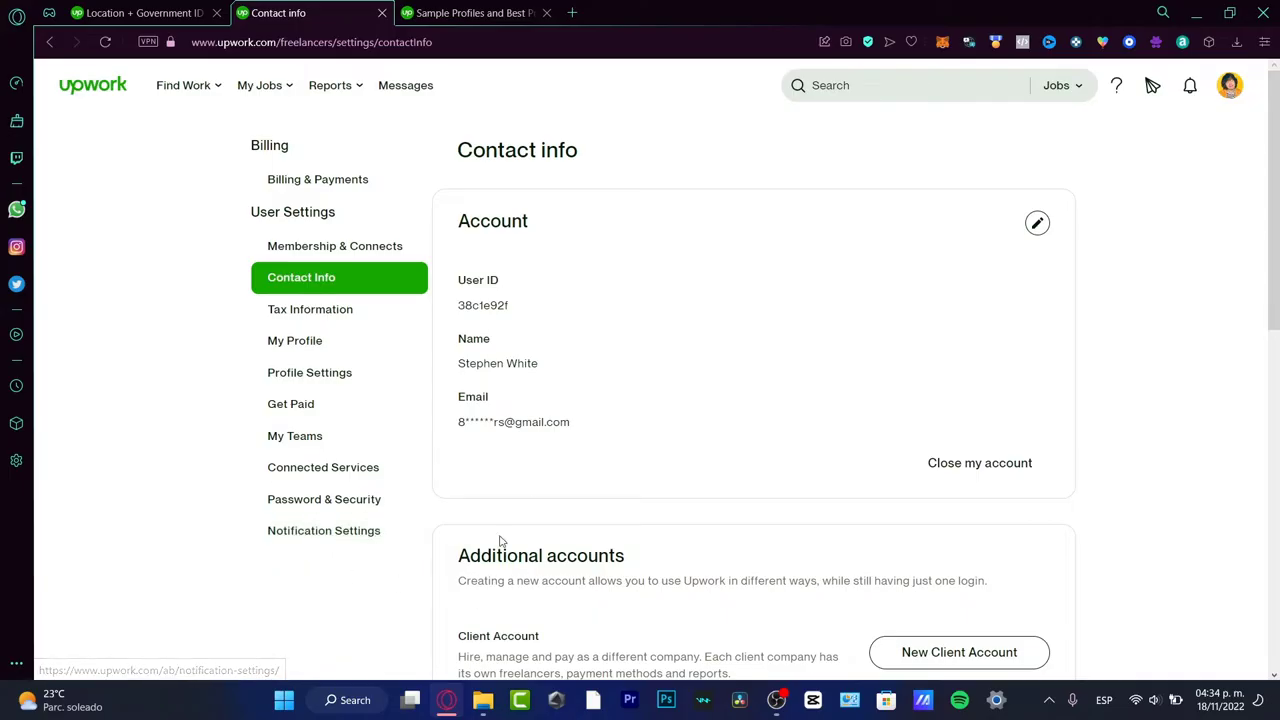
scroll(down, 3)
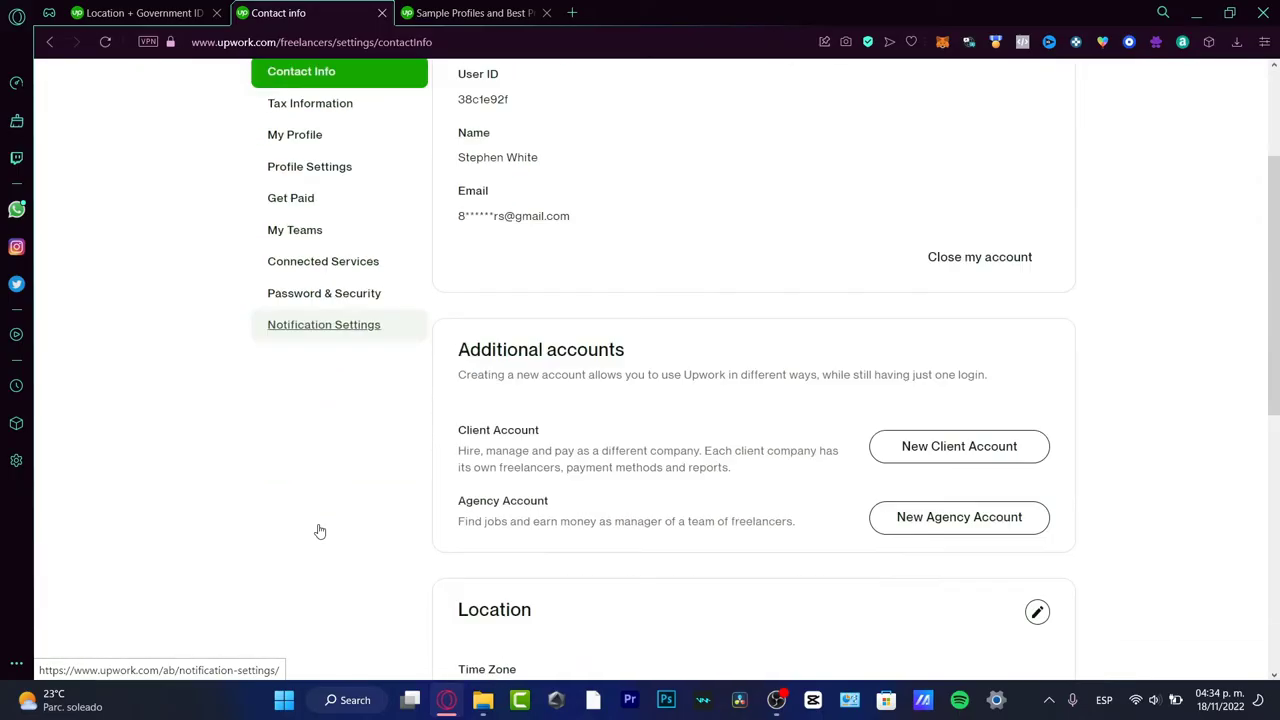
scroll(down, 3)
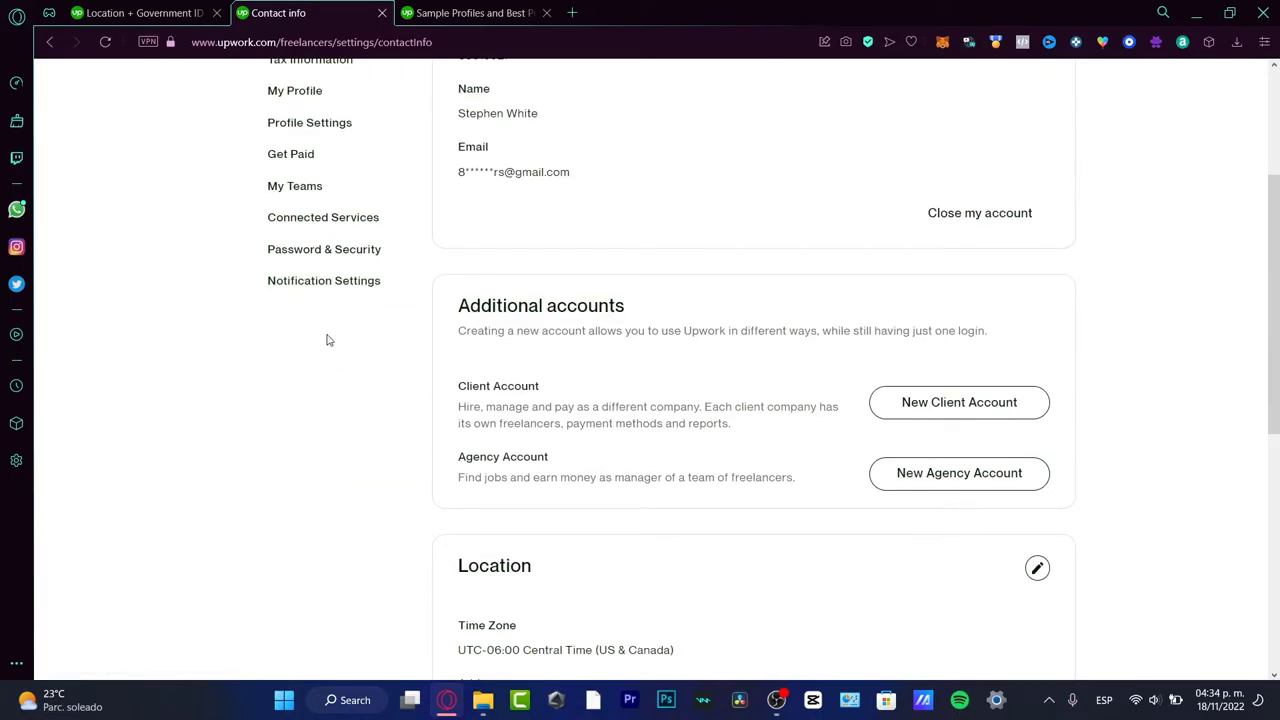
scroll(down, 3)
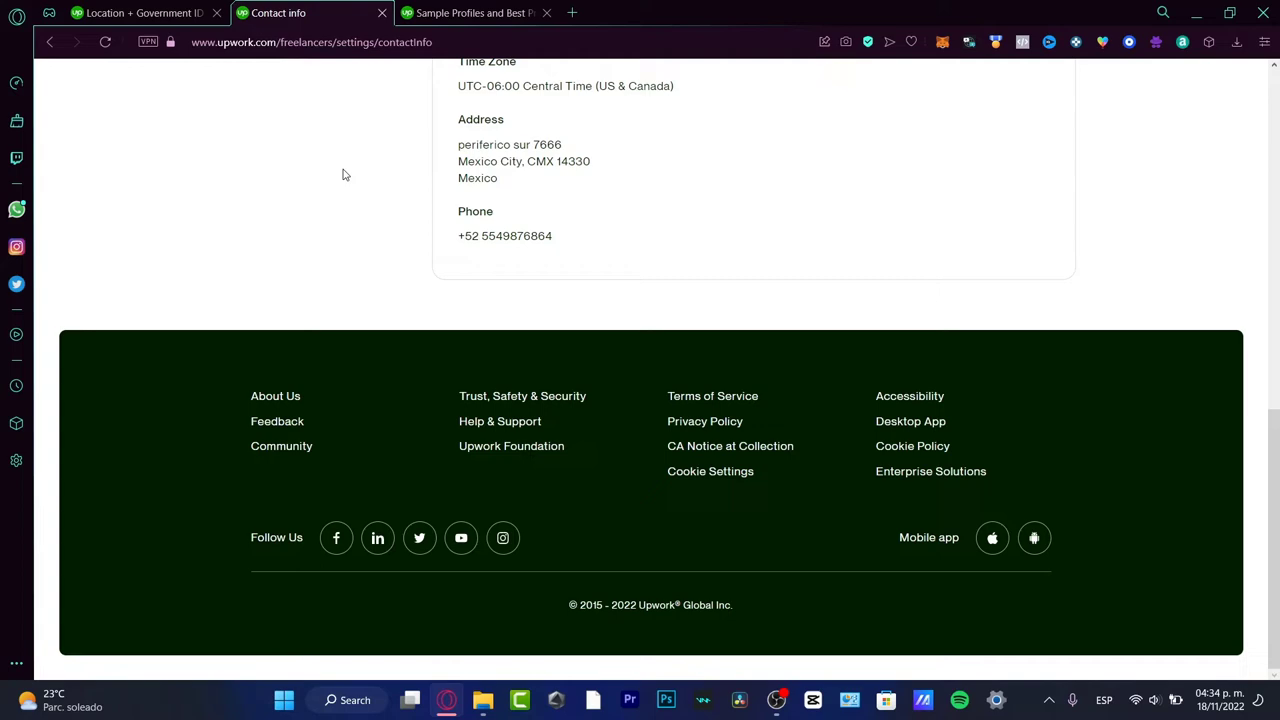
scroll(up, 3)
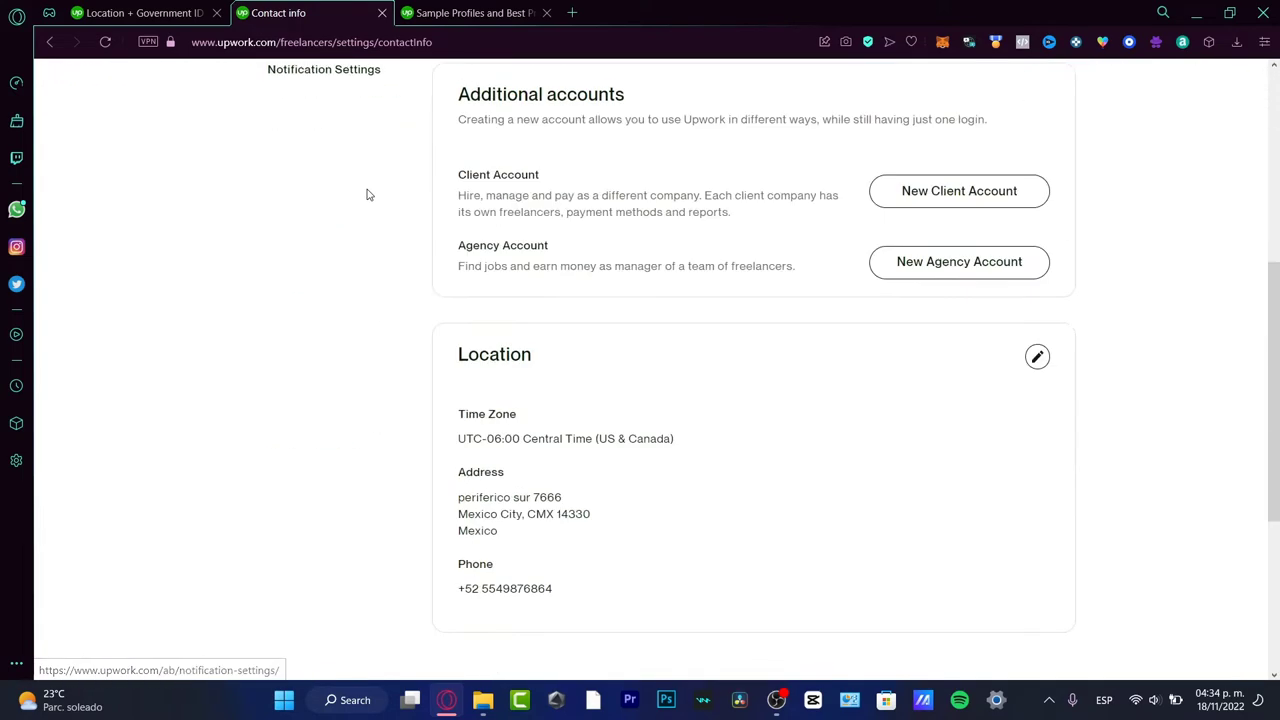
scroll(down, 3)
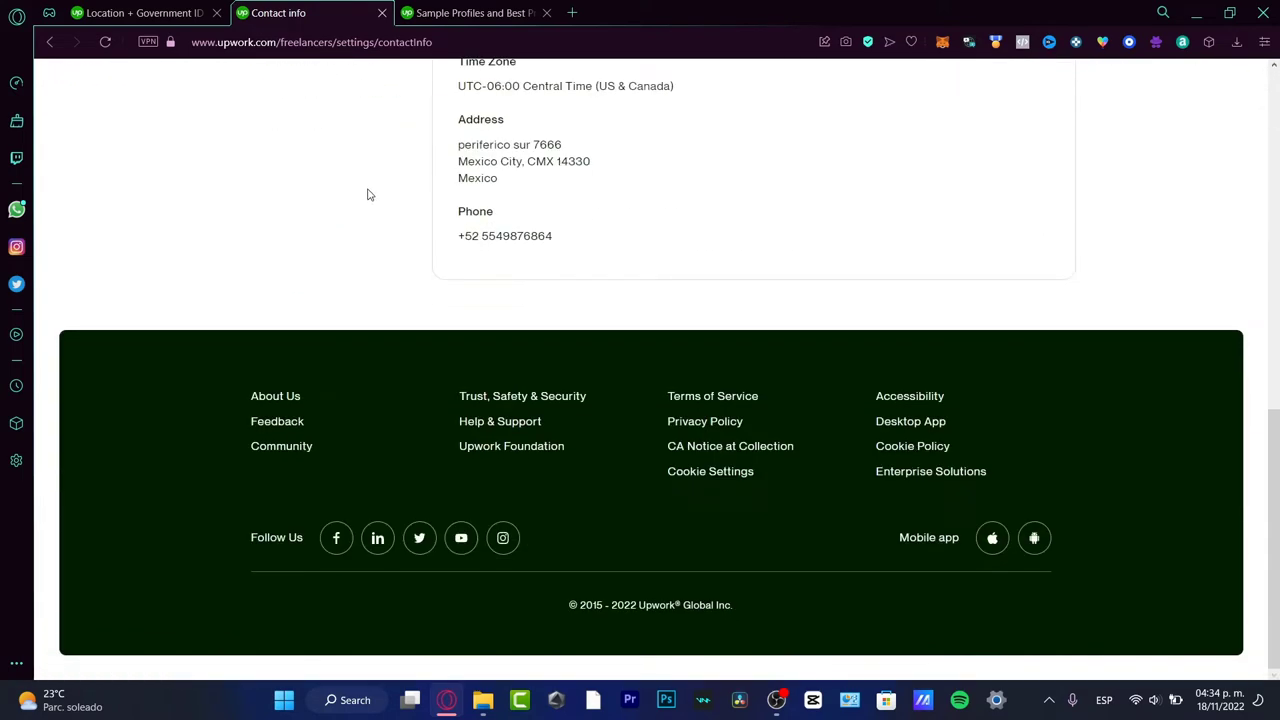
mouse_move(510, 428)
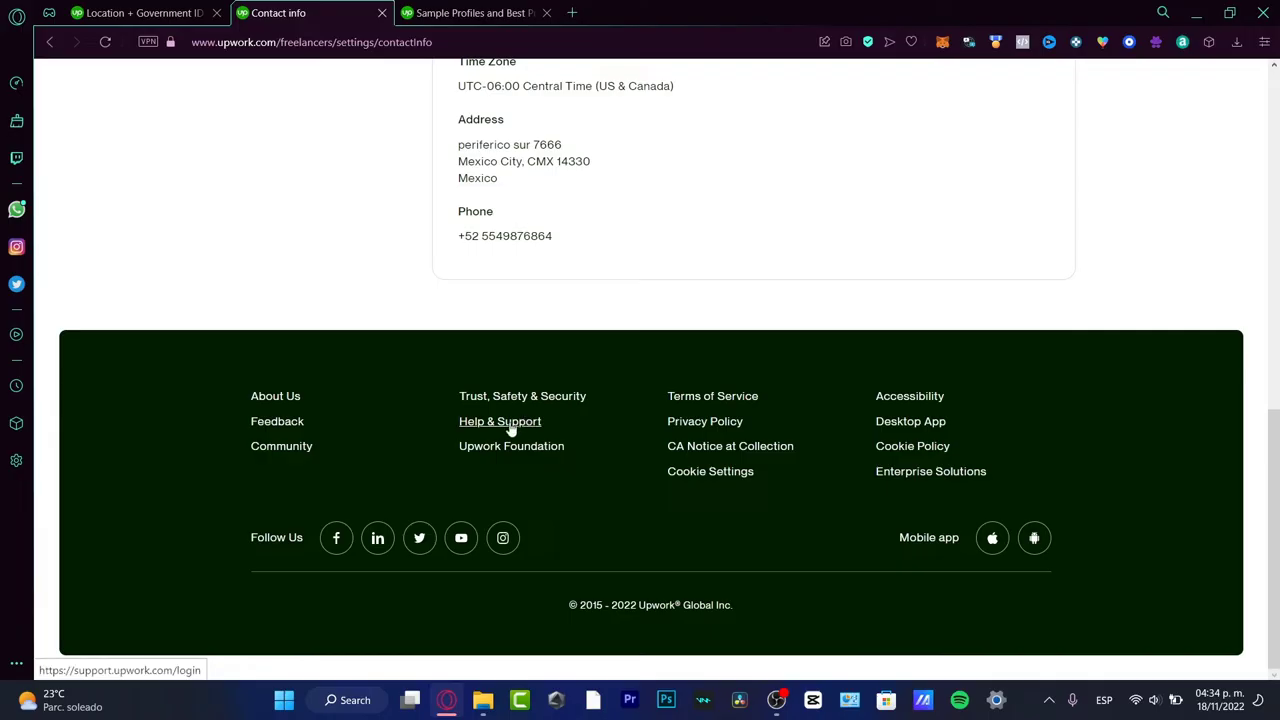
click(500, 420)
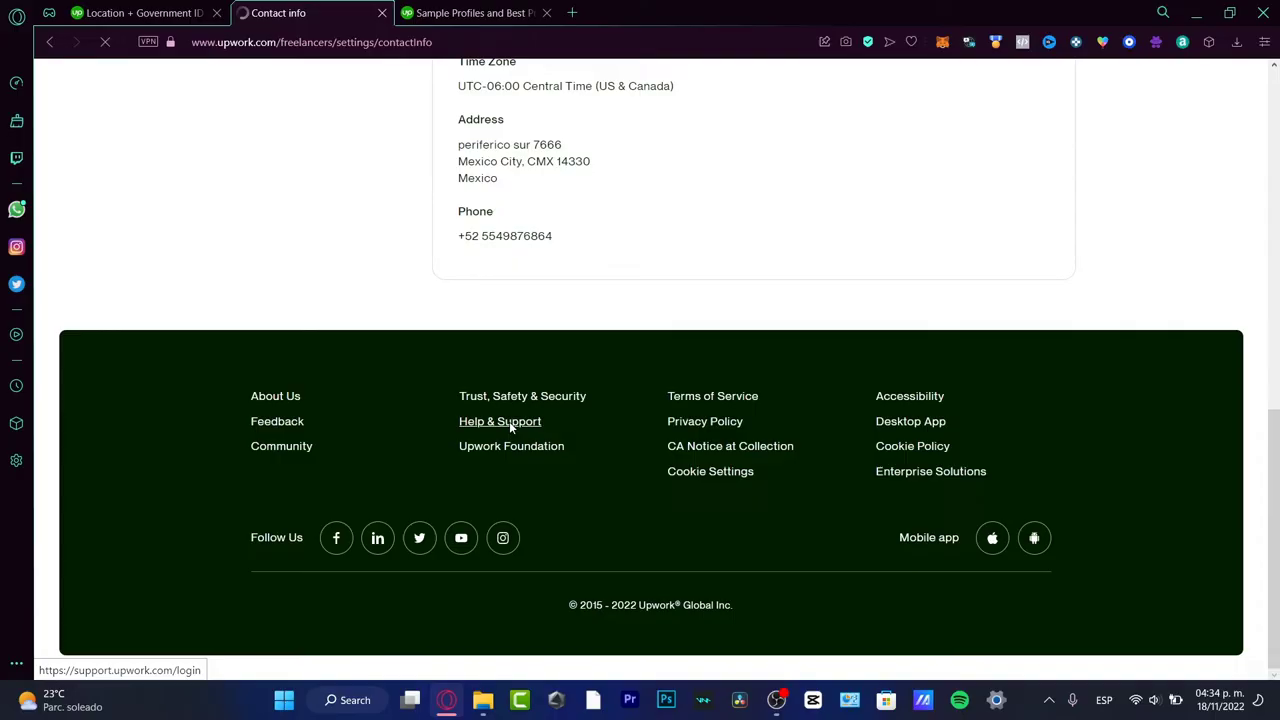
Land on the Help Center home and view the Browse help categories section.
click(500, 420)
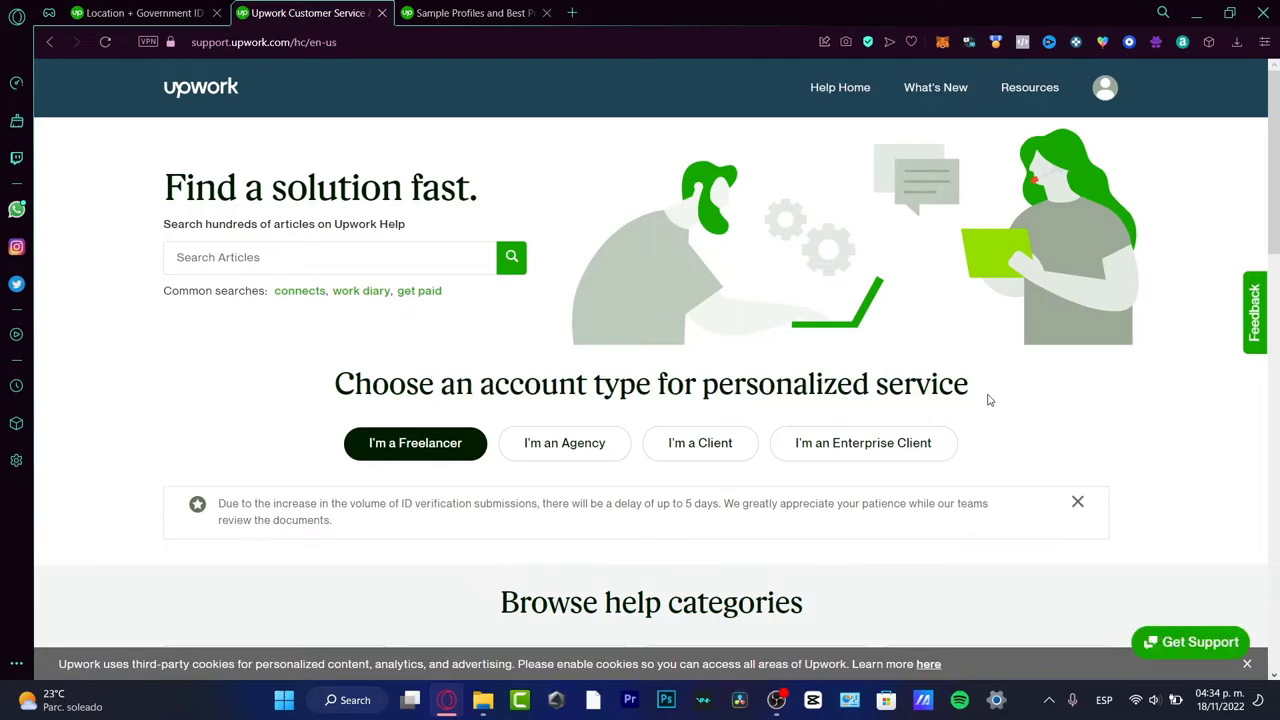
mouse_move(832, 408)
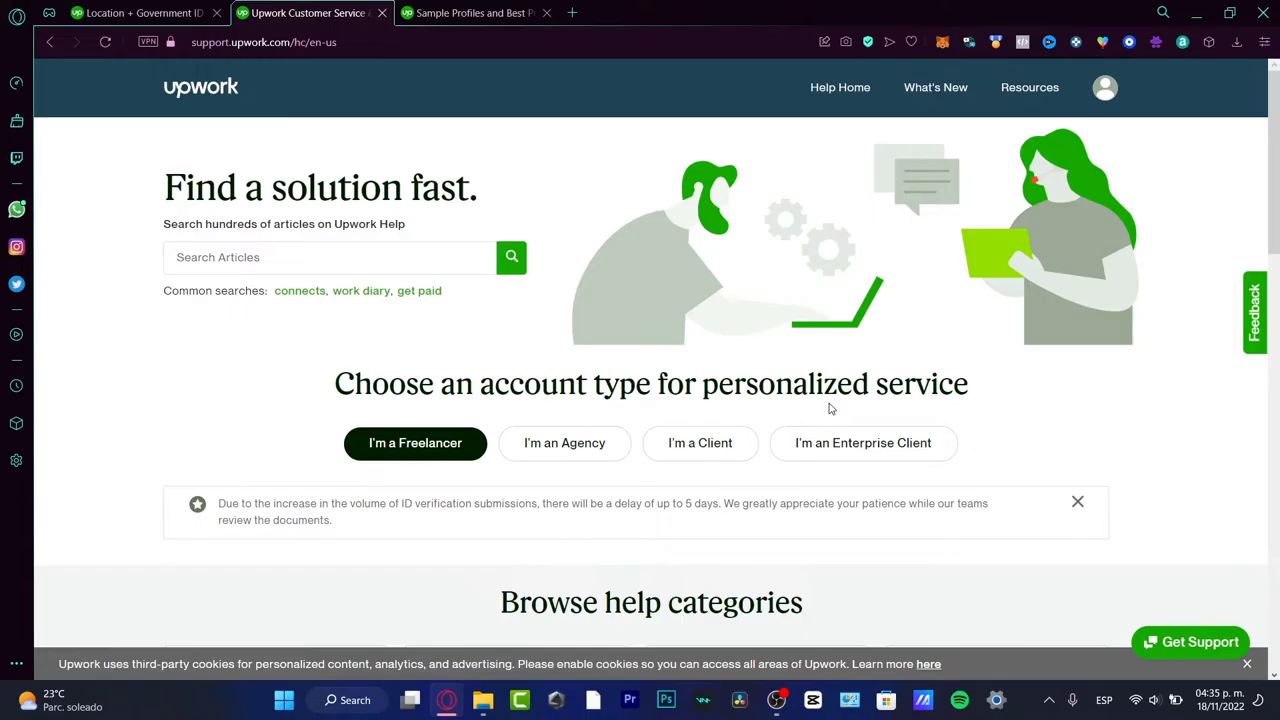
mouse_move(456, 462)
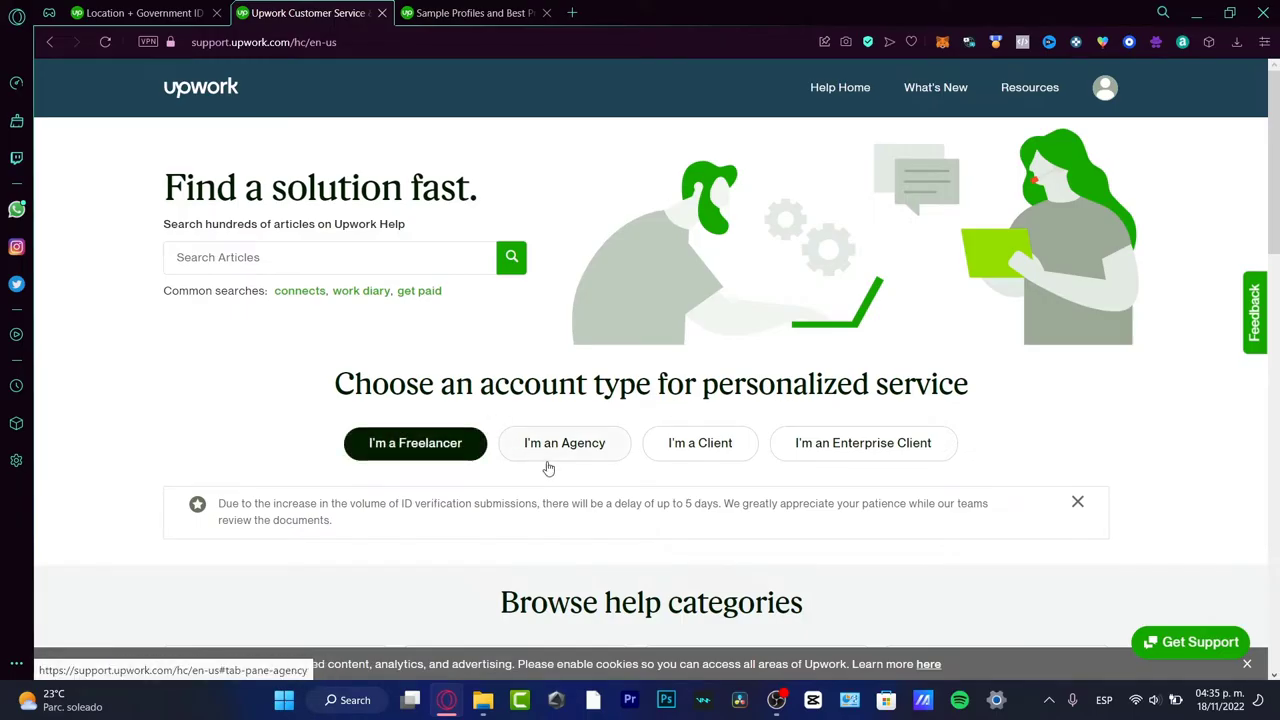
scroll(down, 3)
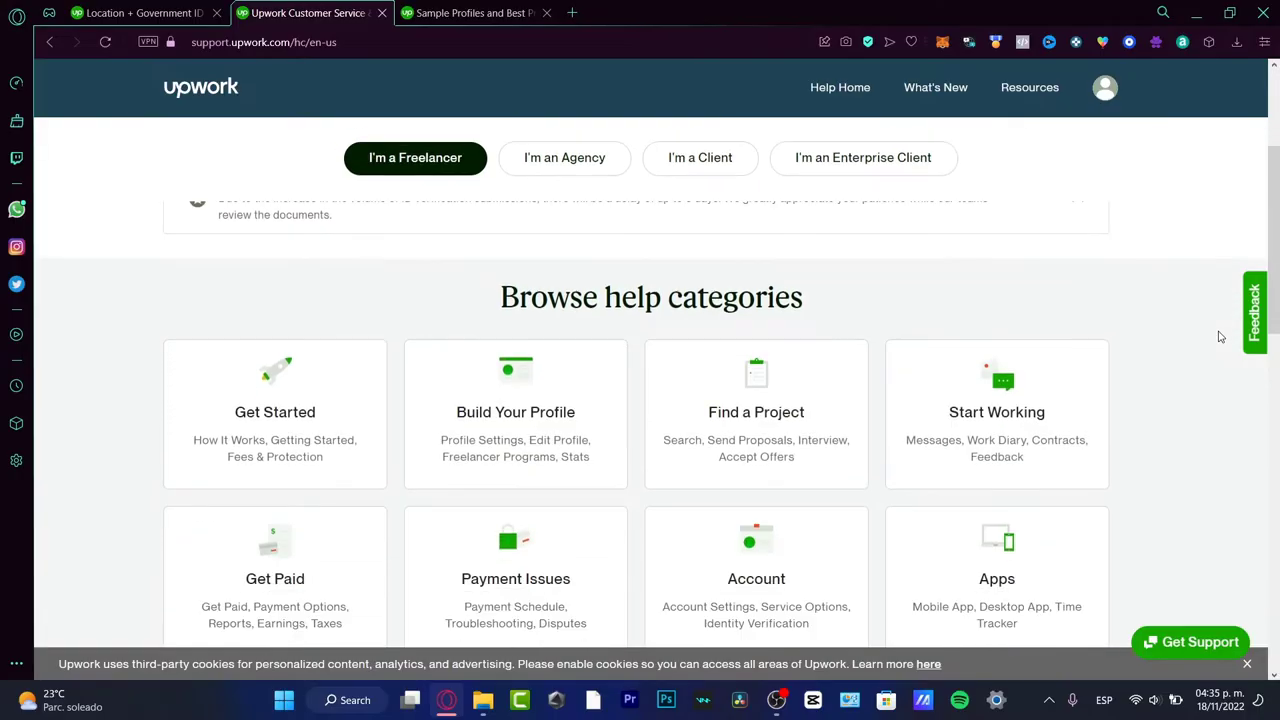
mouse_move(1072, 292)
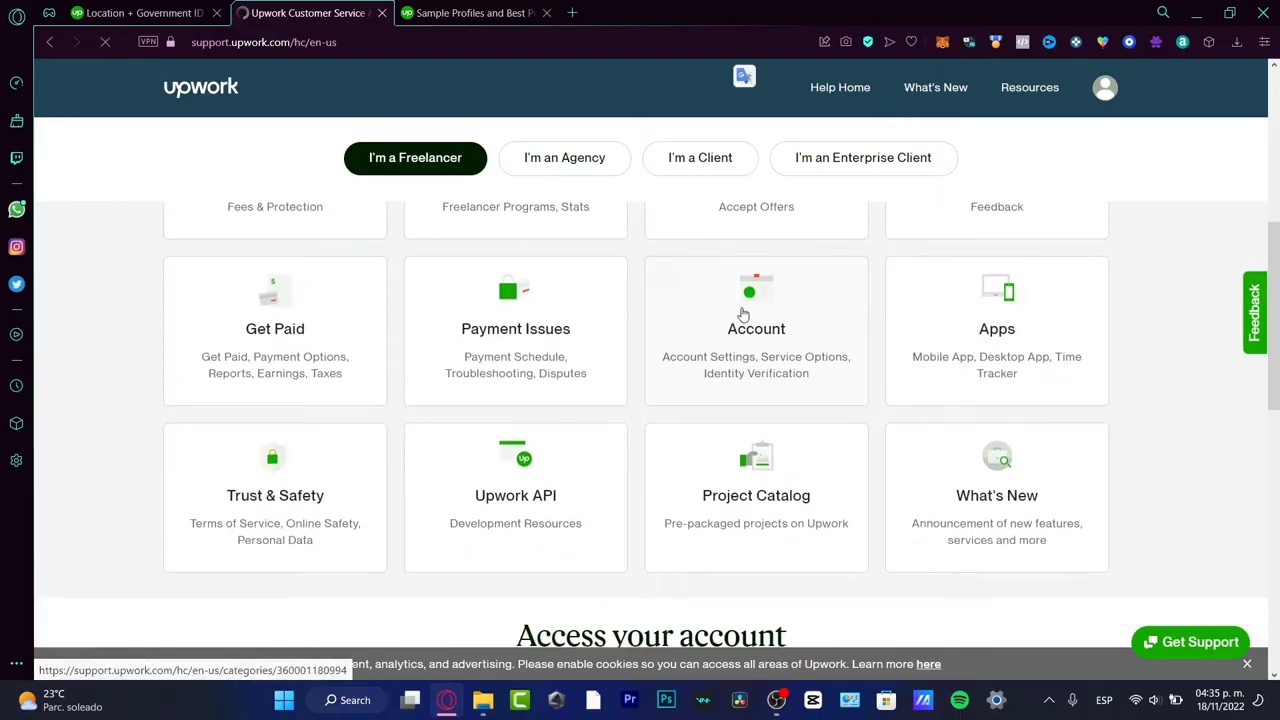
click(756, 328)
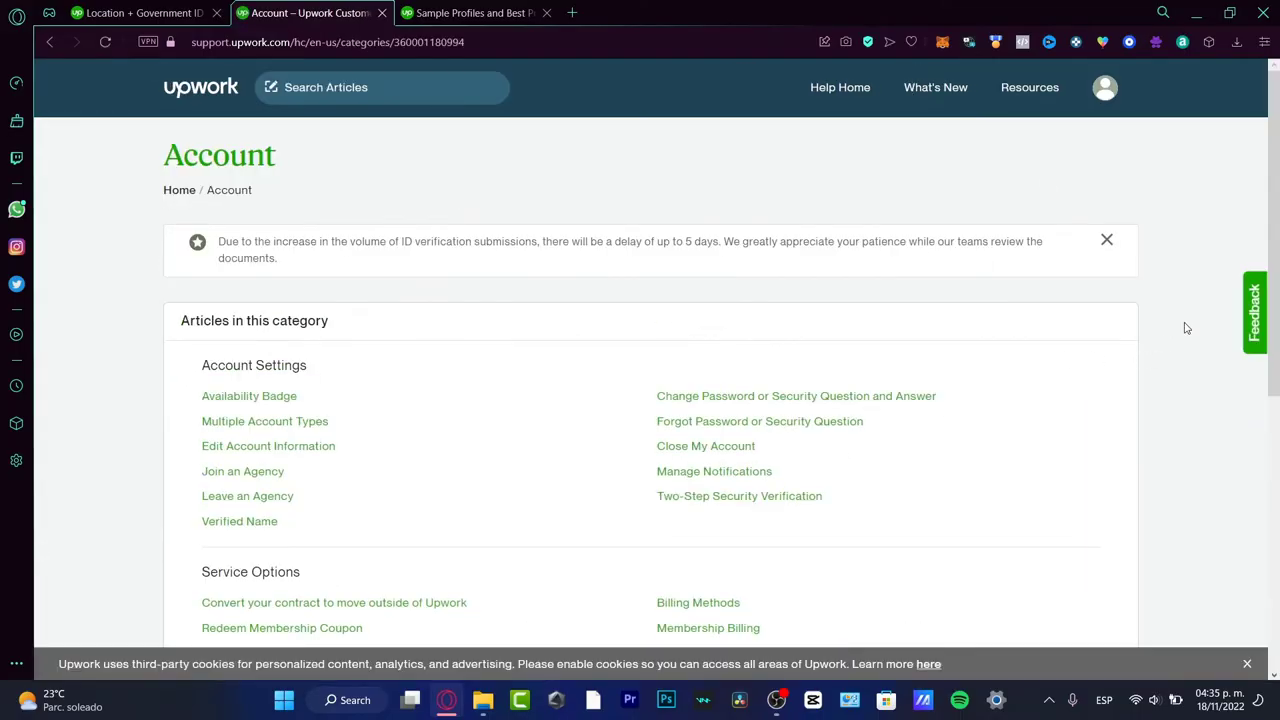
scroll(down, 3)
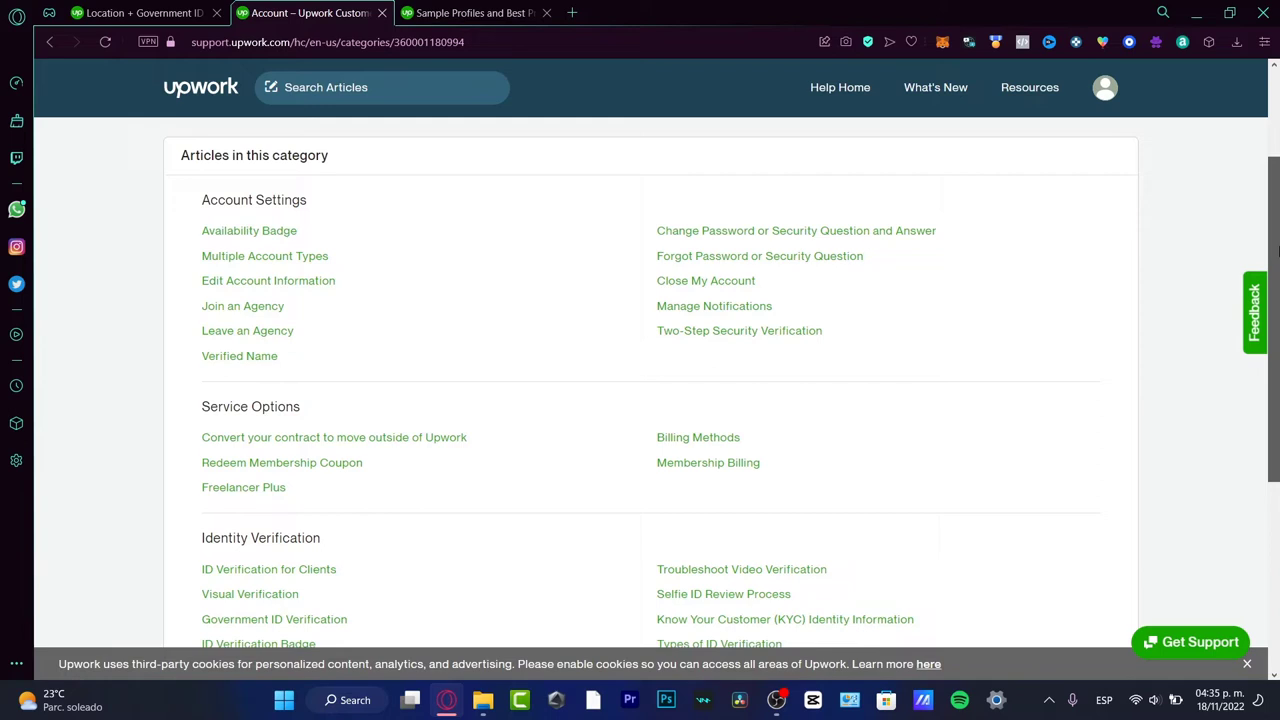
scroll(down, 3)
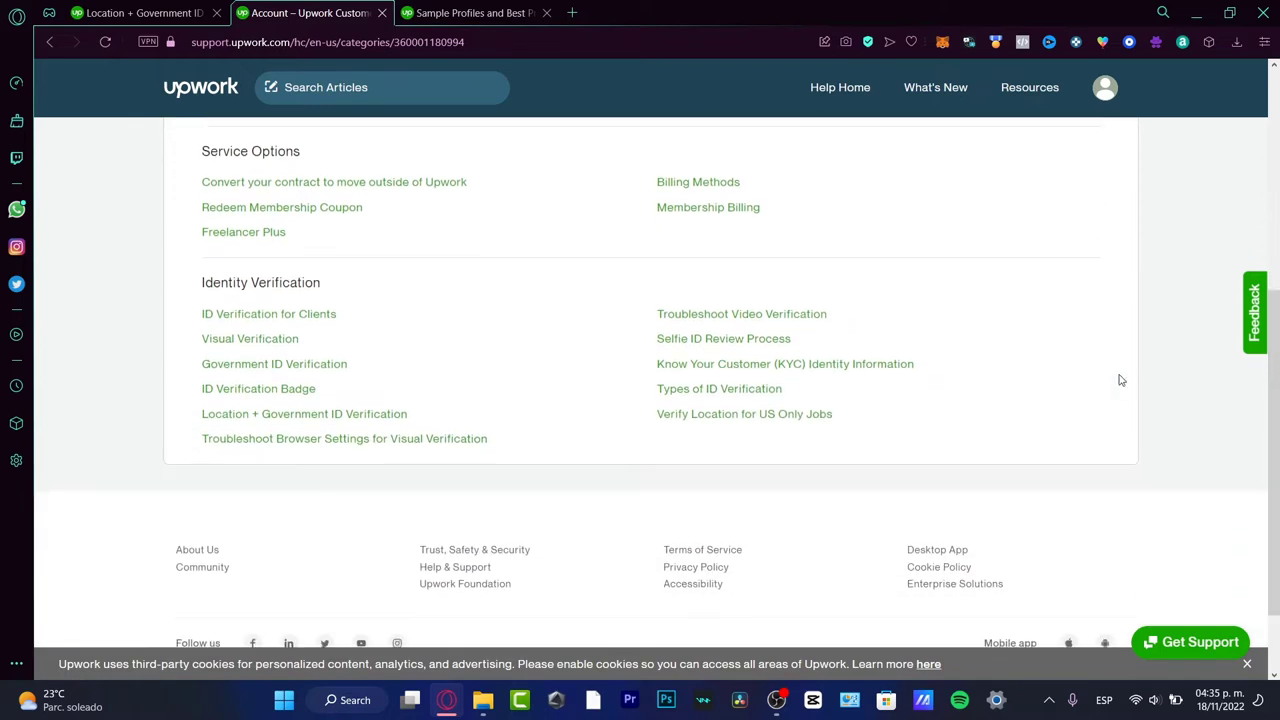
mouse_move(270, 322)
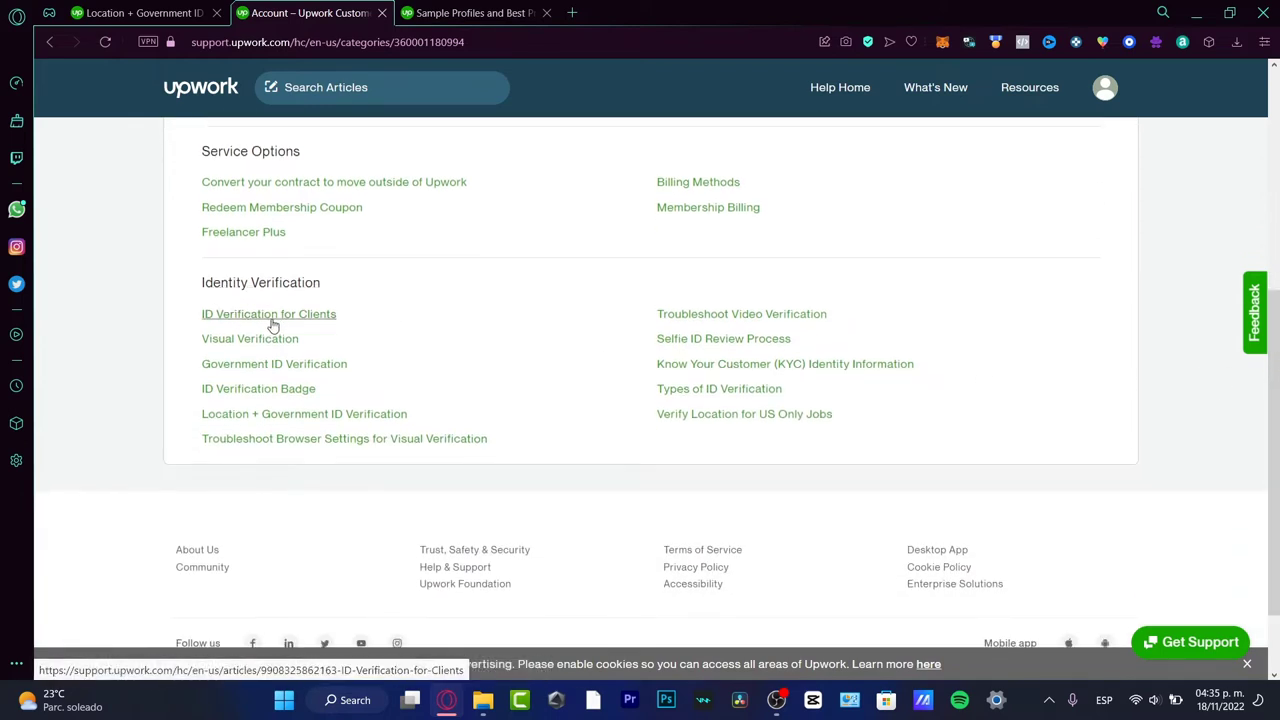
mouse_move(262, 344)
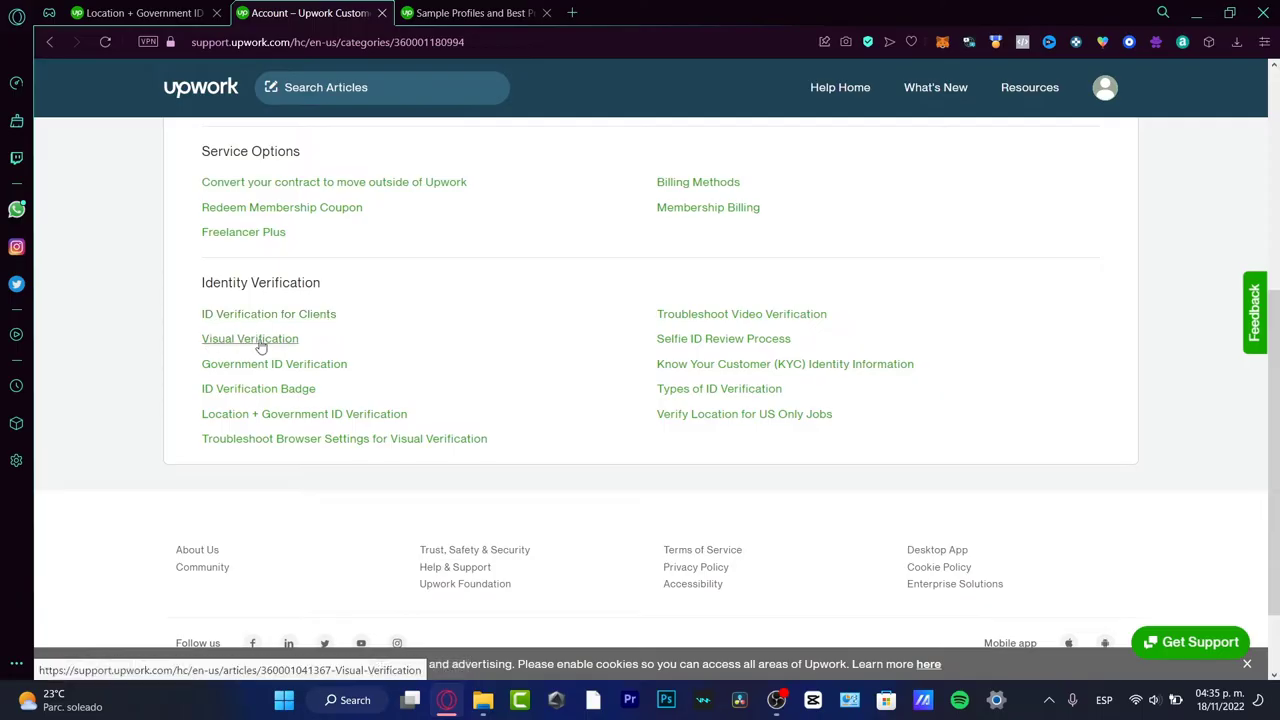
mouse_move(386, 384)
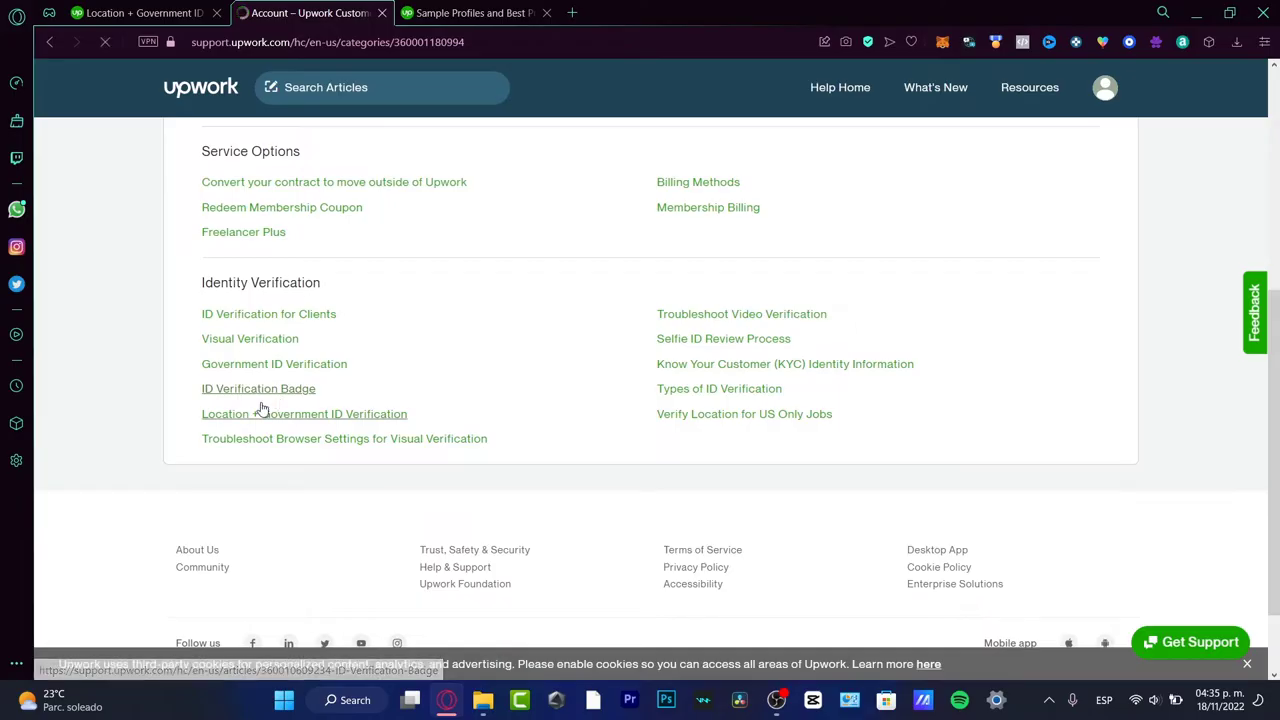
Go to the ID Verification Badge help article.
click(258, 388)
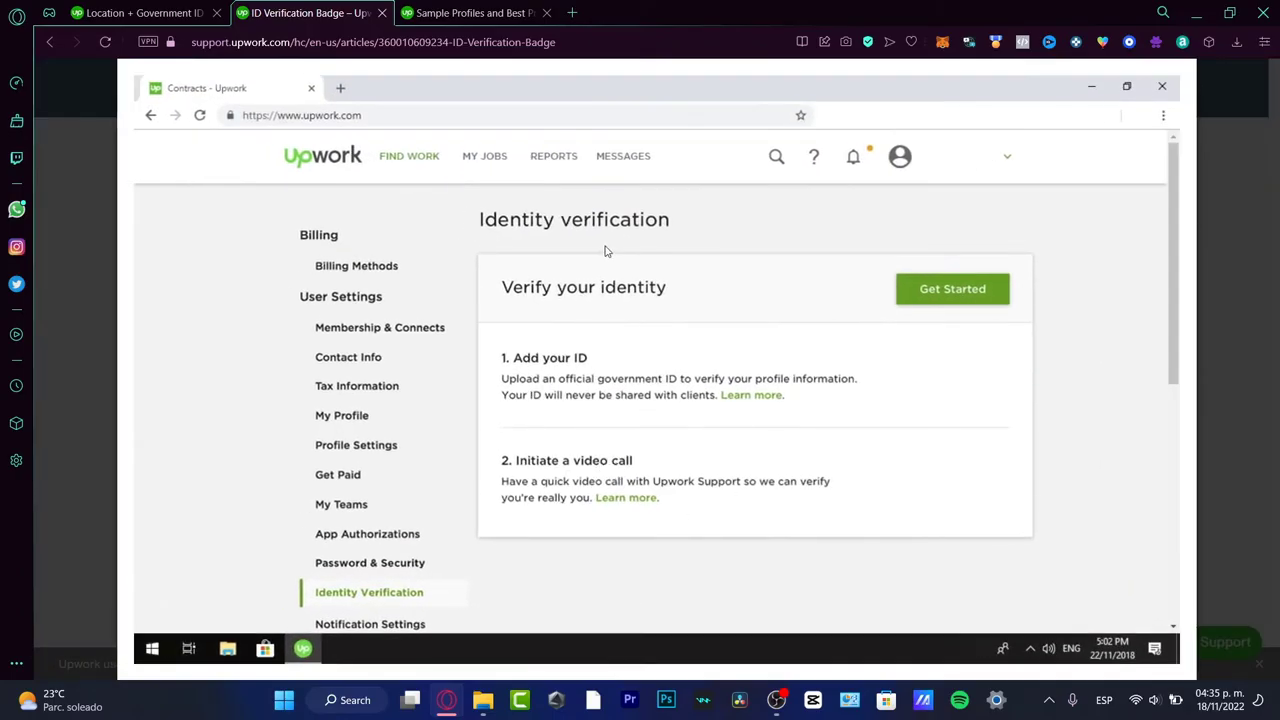
mouse_move(392, 602)
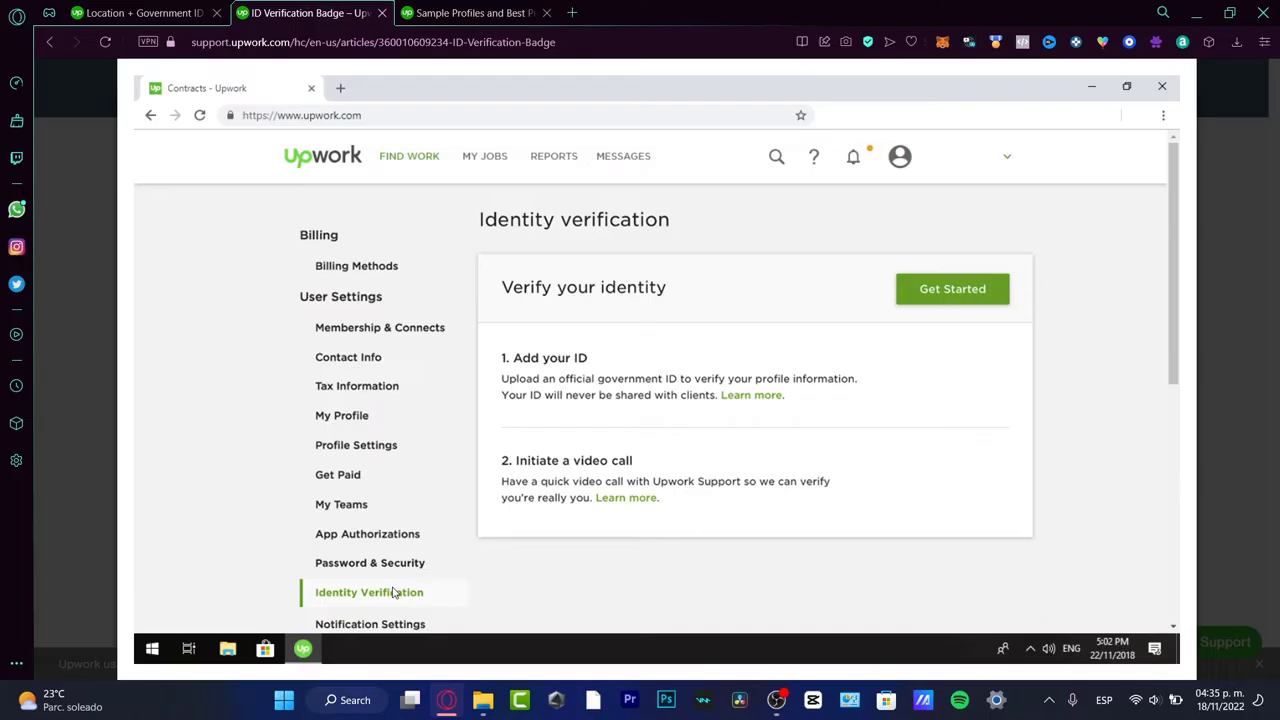
mouse_move(416, 442)
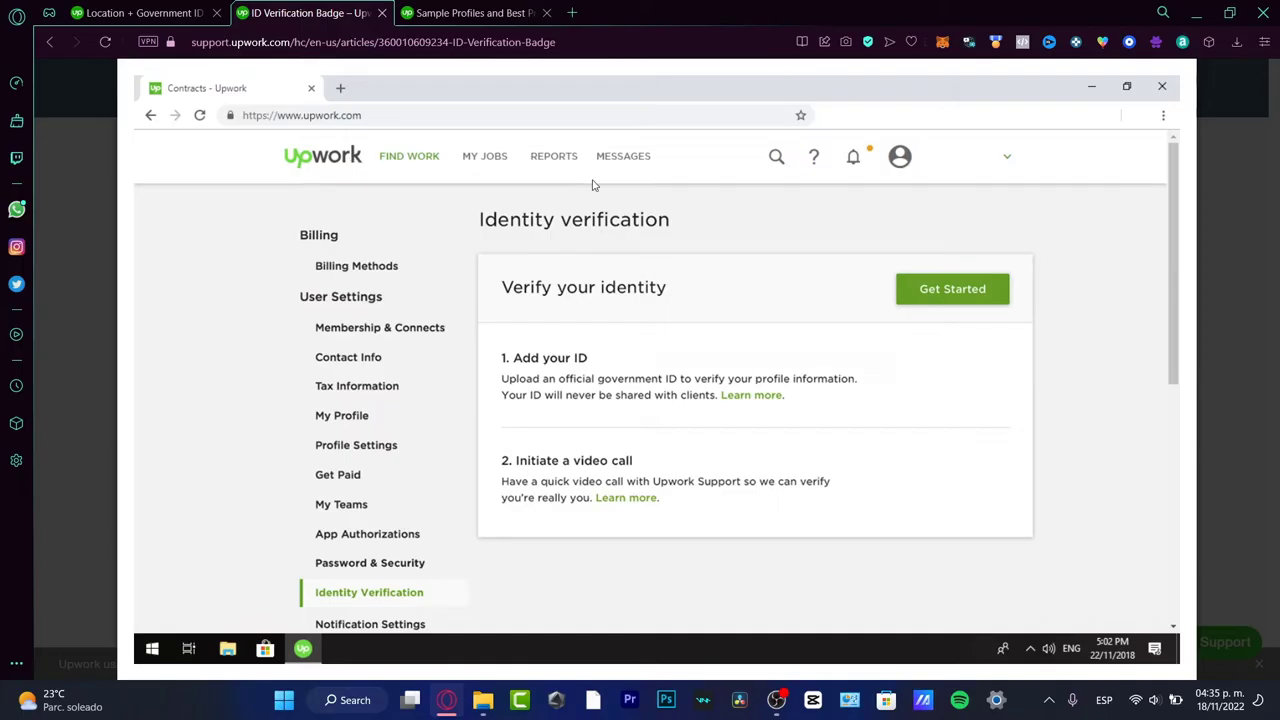
mouse_move(592, 324)
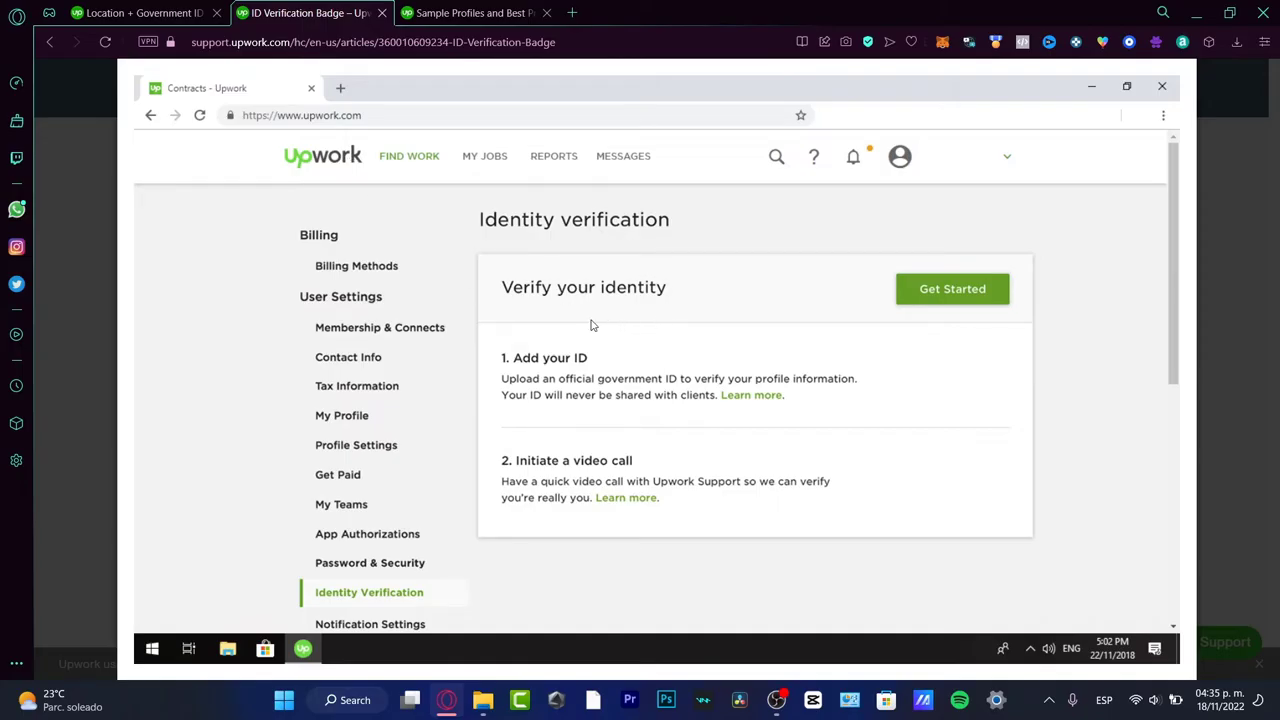
mouse_move(614, 322)
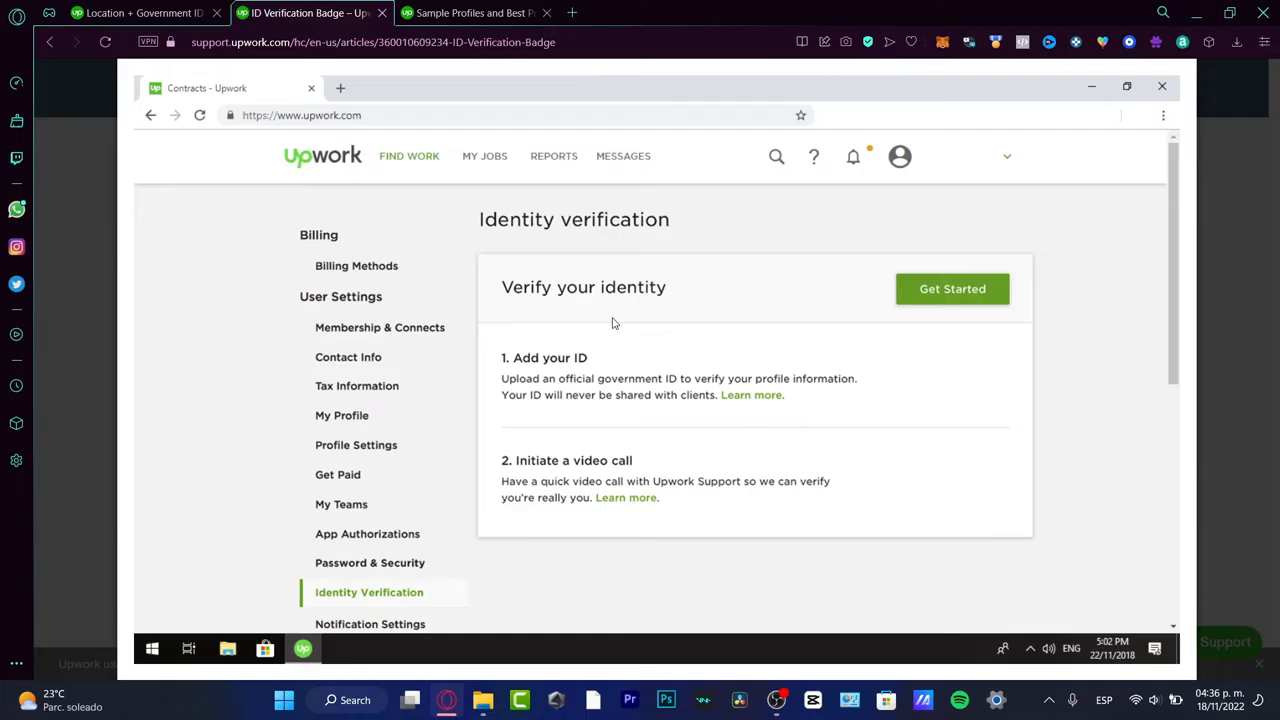
mouse_move(622, 306)
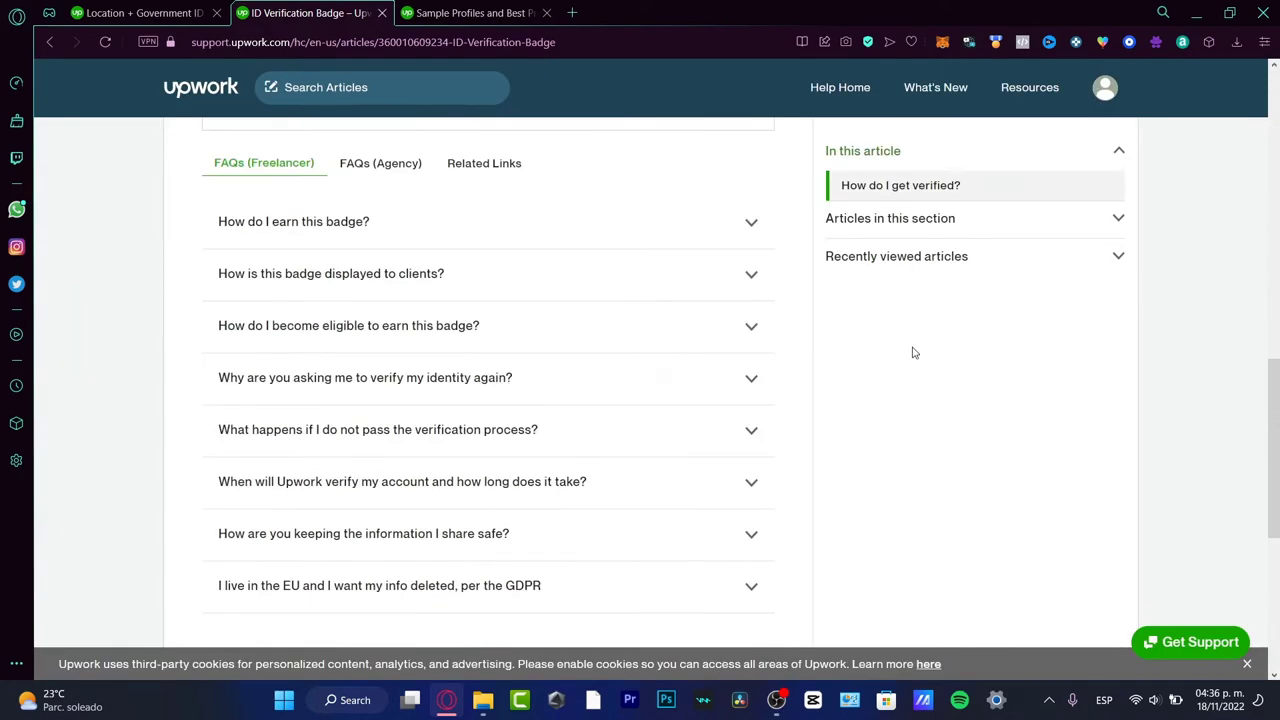
Expand 'How do I earn this badge?' and highlight parts of its first sentence, including 'Identity Verified'.
click(294, 220)
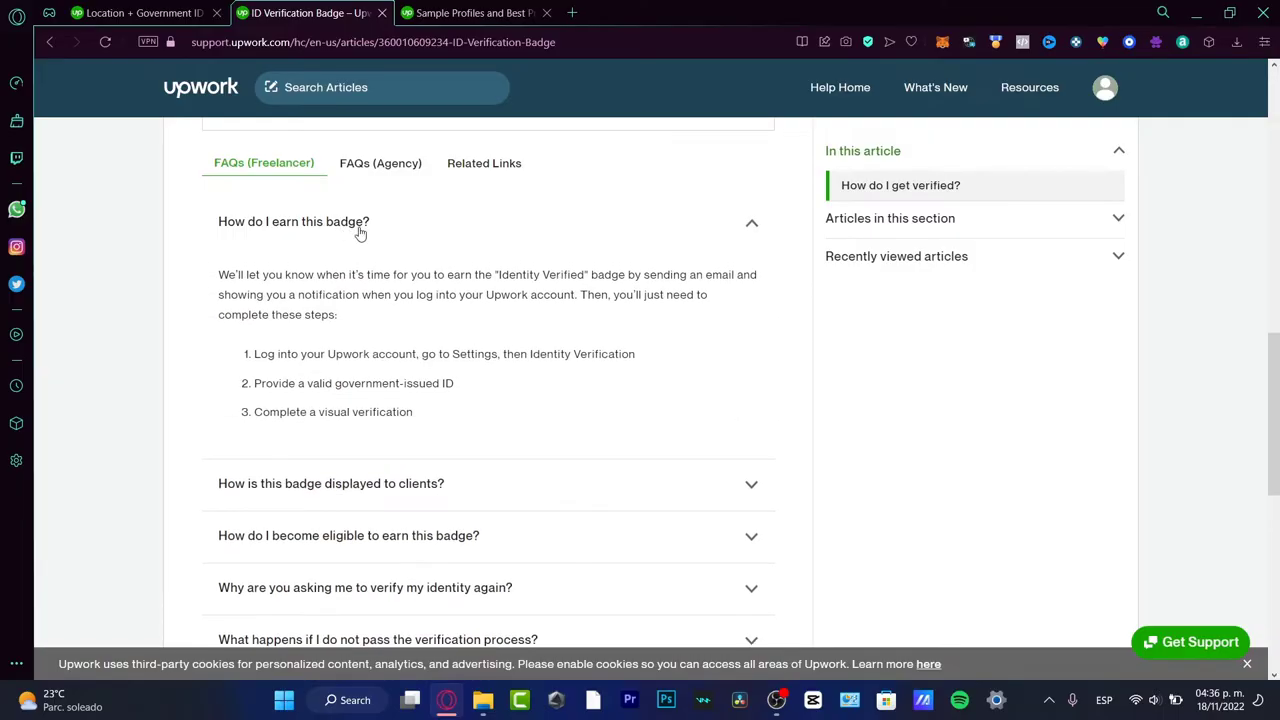
drag(268, 274, 416, 294)
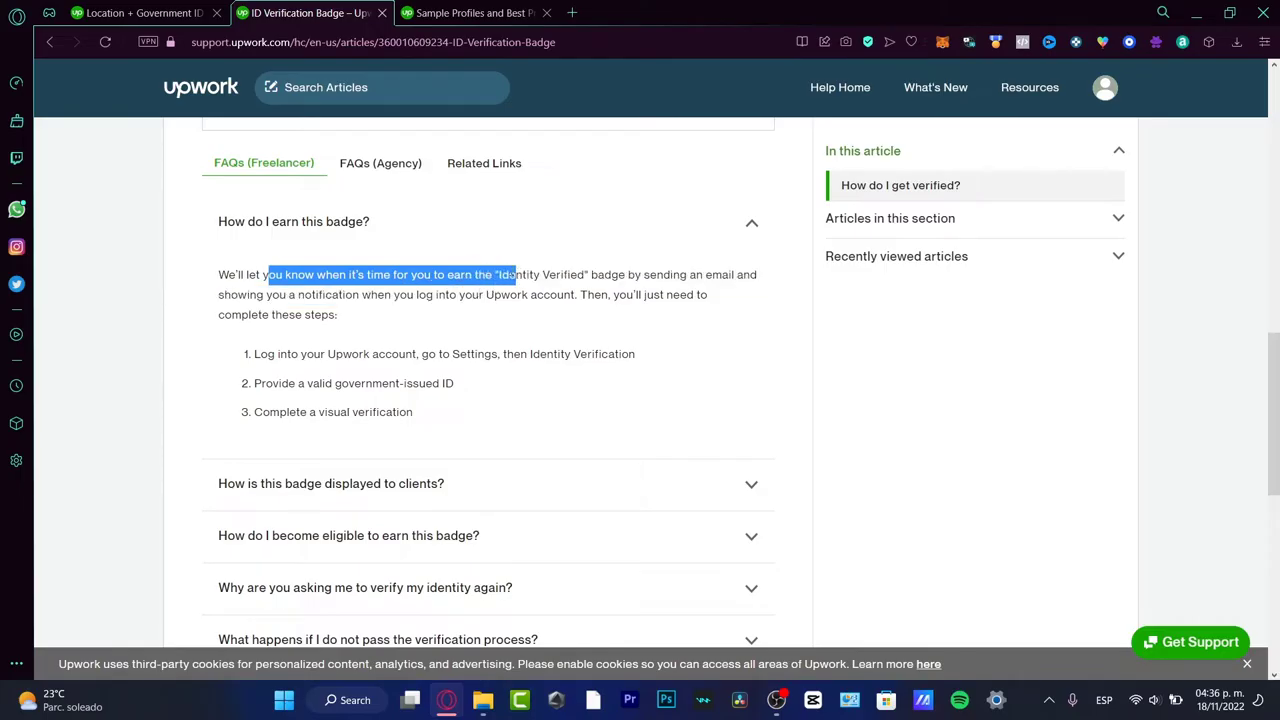
click(412, 318)
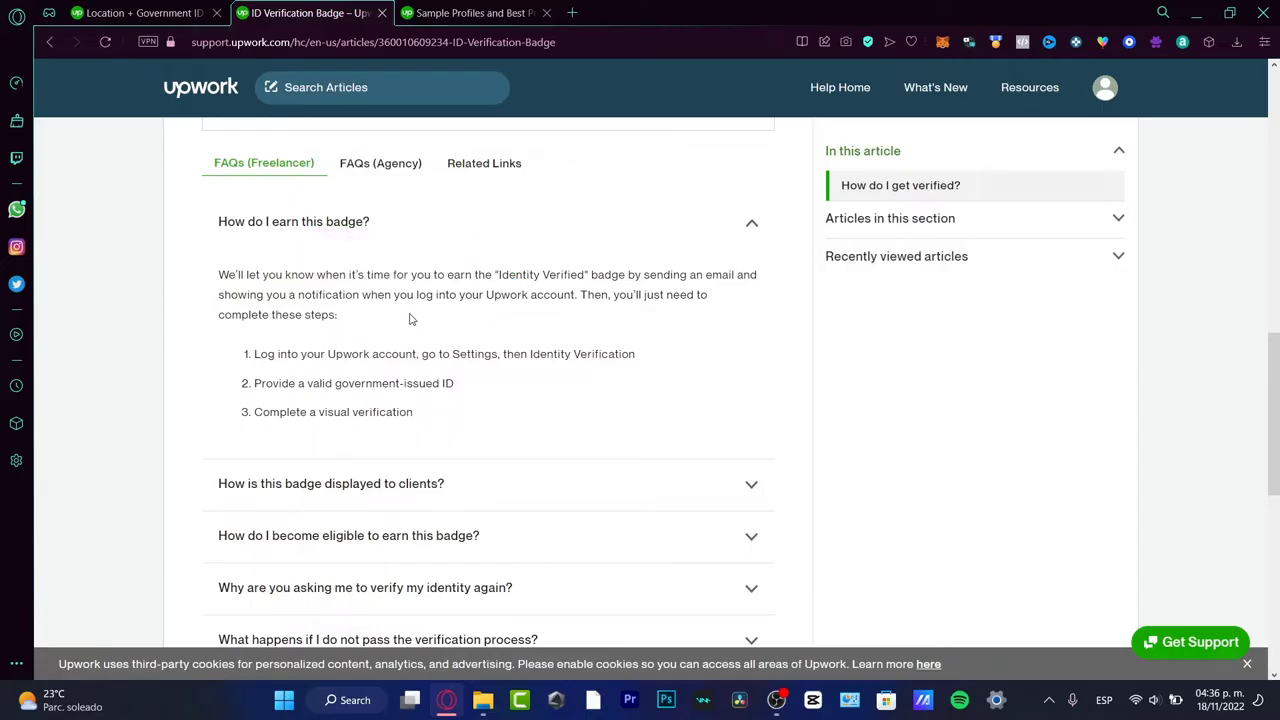
mouse_move(402, 274)
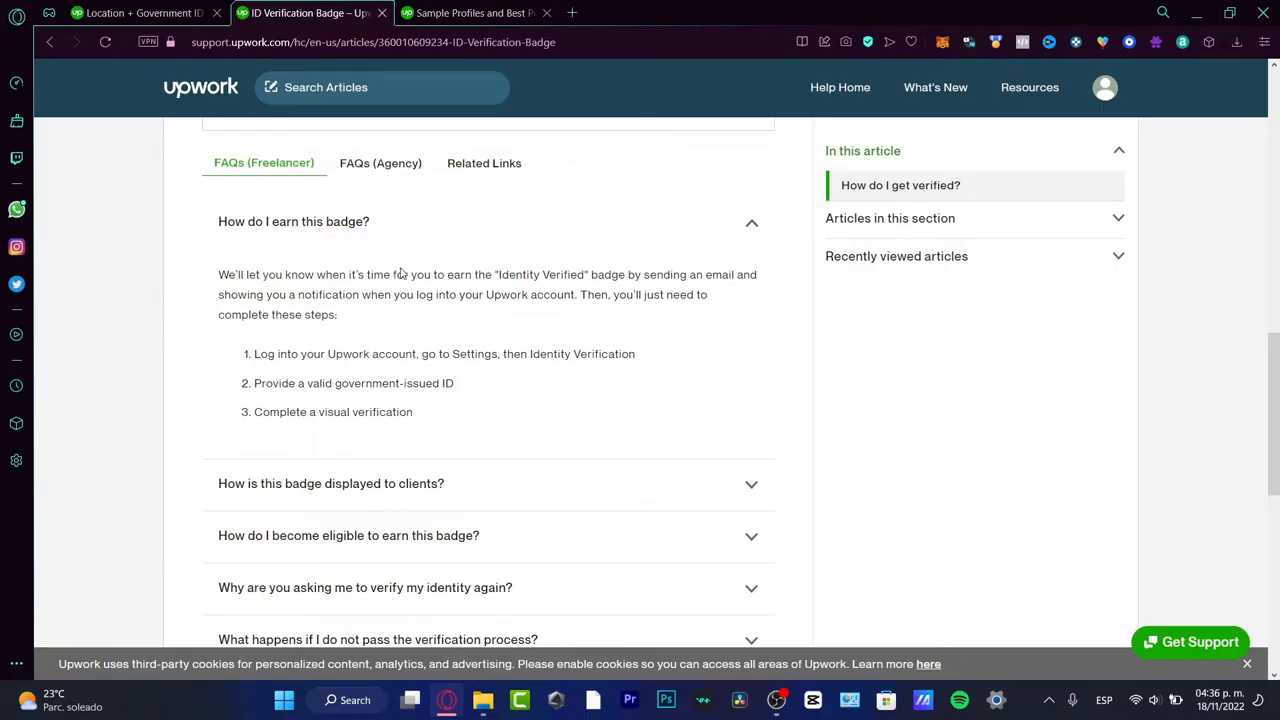
double_click(544, 274)
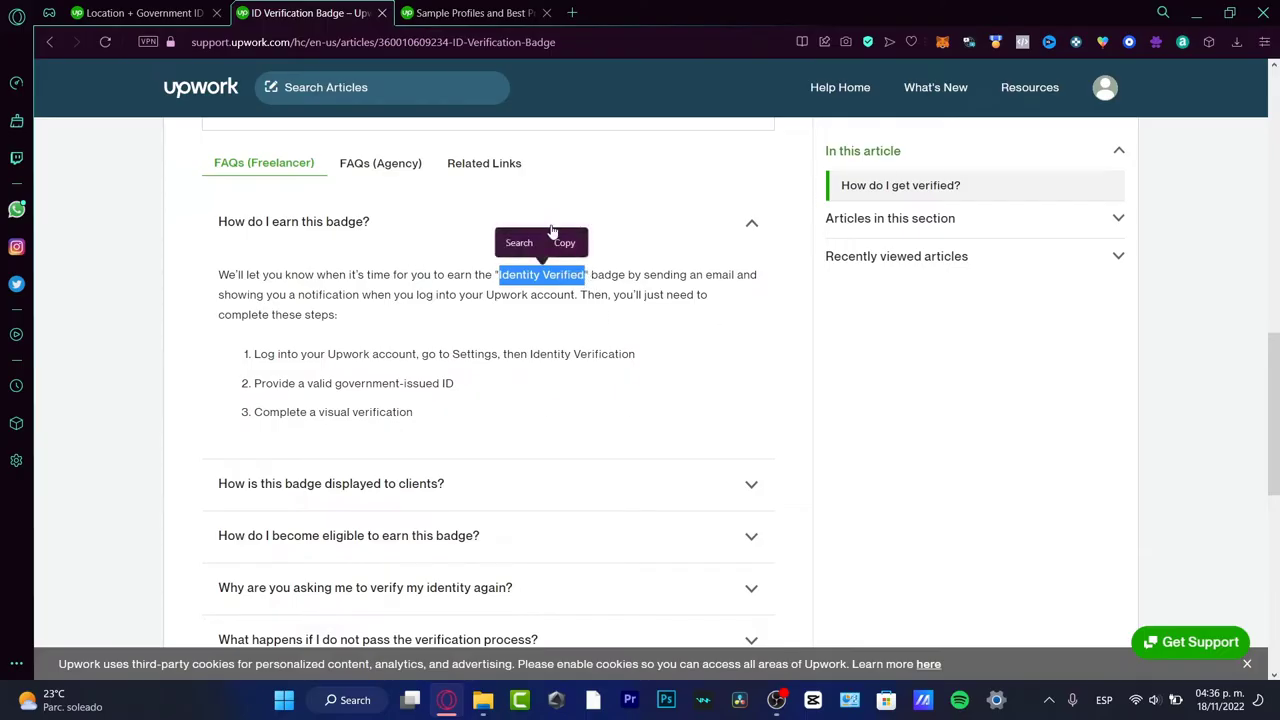
mouse_move(624, 276)
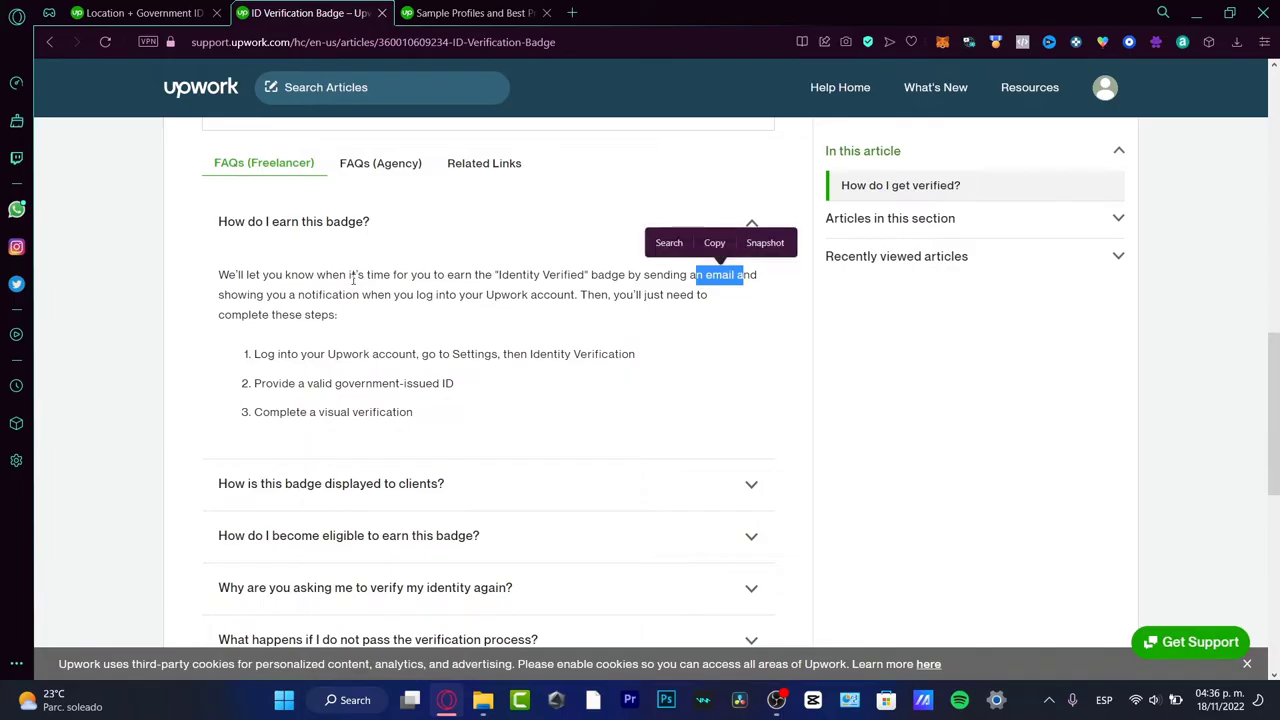
Highlight the phrase about the login notification while reading the rest of the answer.
drag(300, 294, 392, 294)
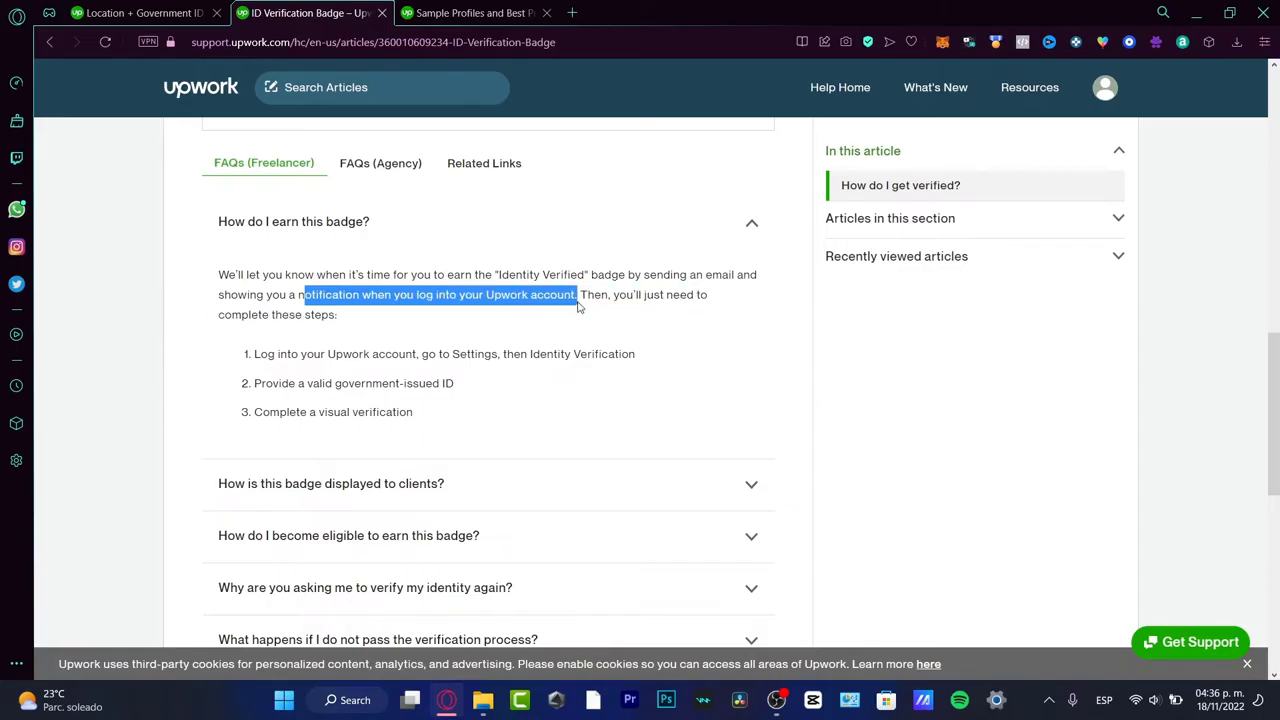
click(504, 270)
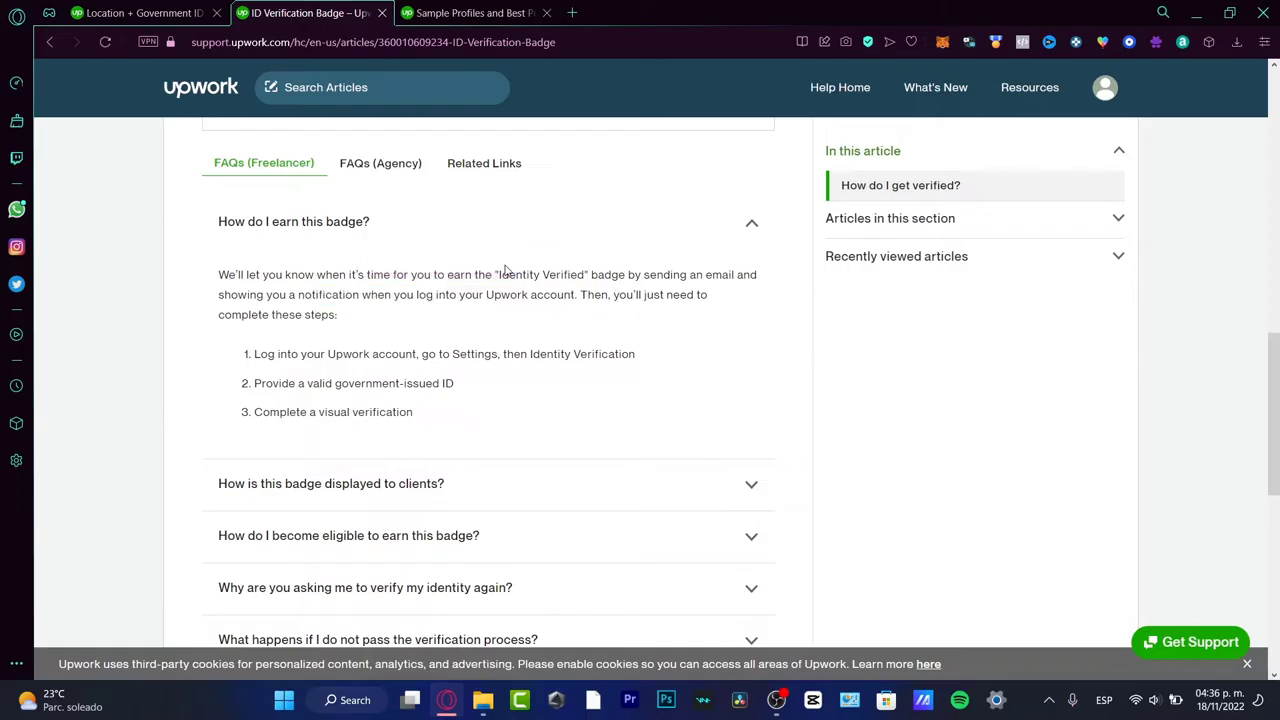
double_click(540, 274)
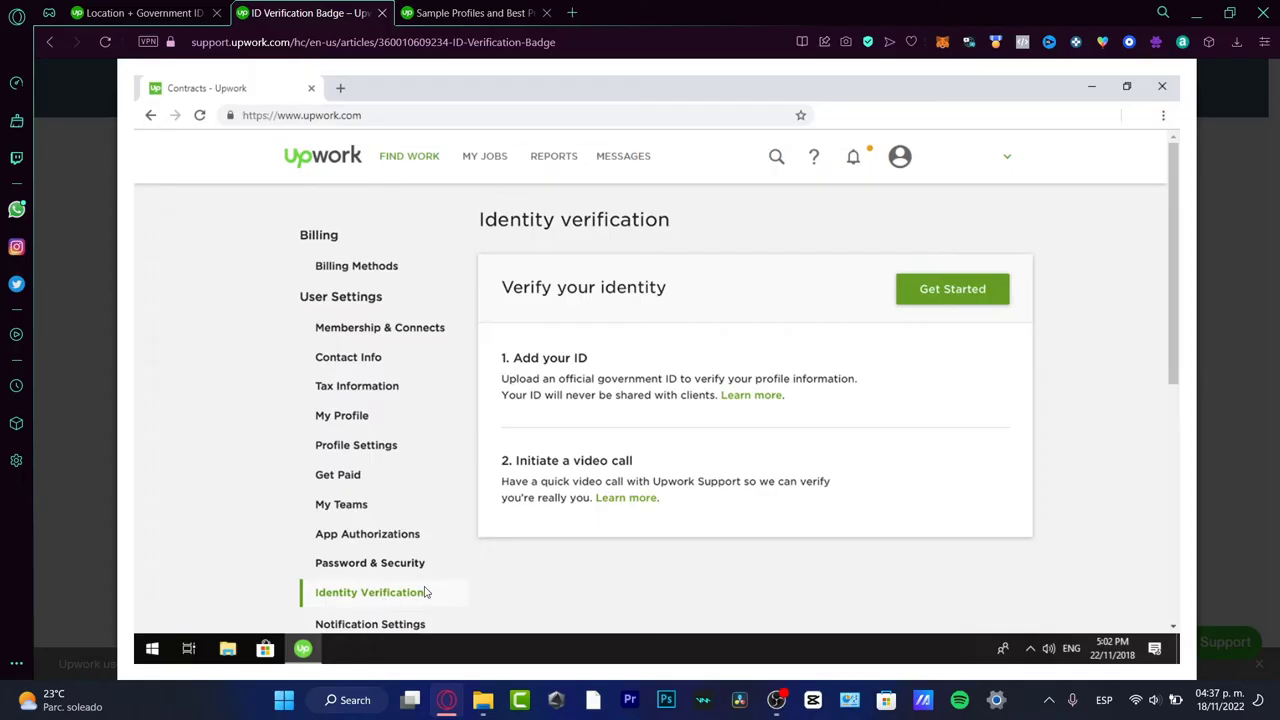
mouse_move(326, 596)
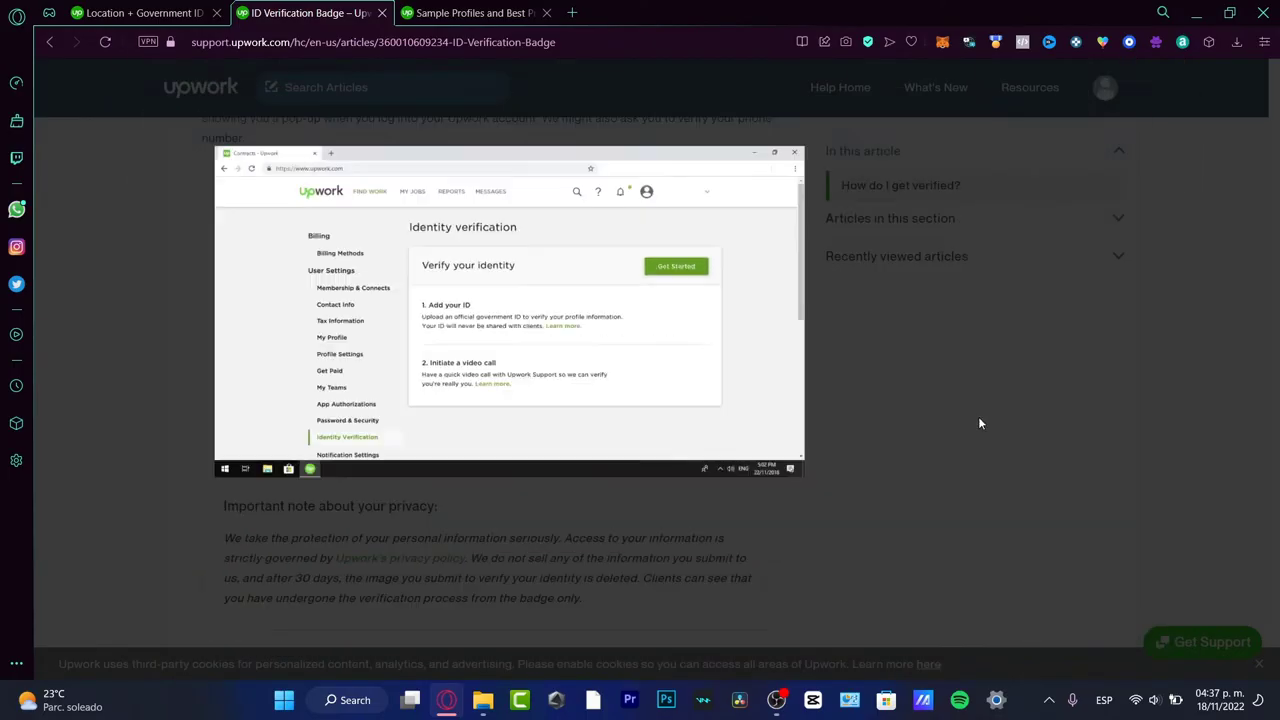
Scroll back to the expanded three-step badge earning answer.
scroll(down, 3)
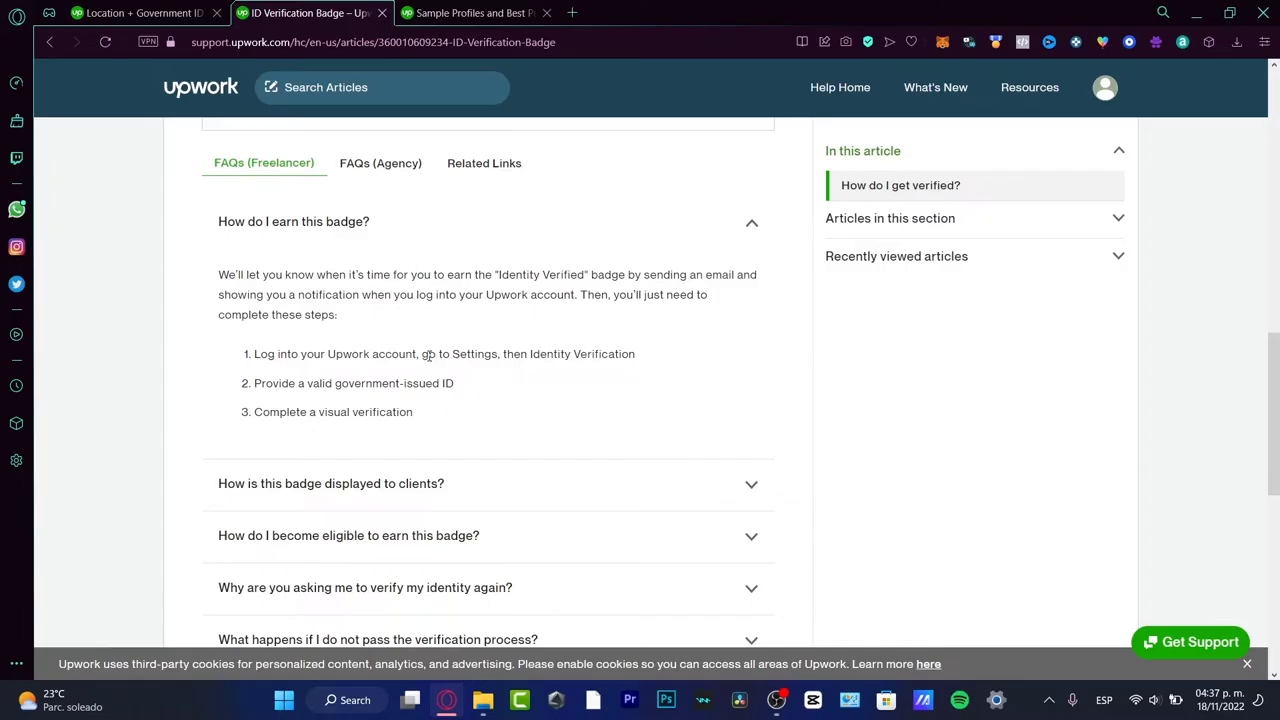
mouse_move(404, 356)
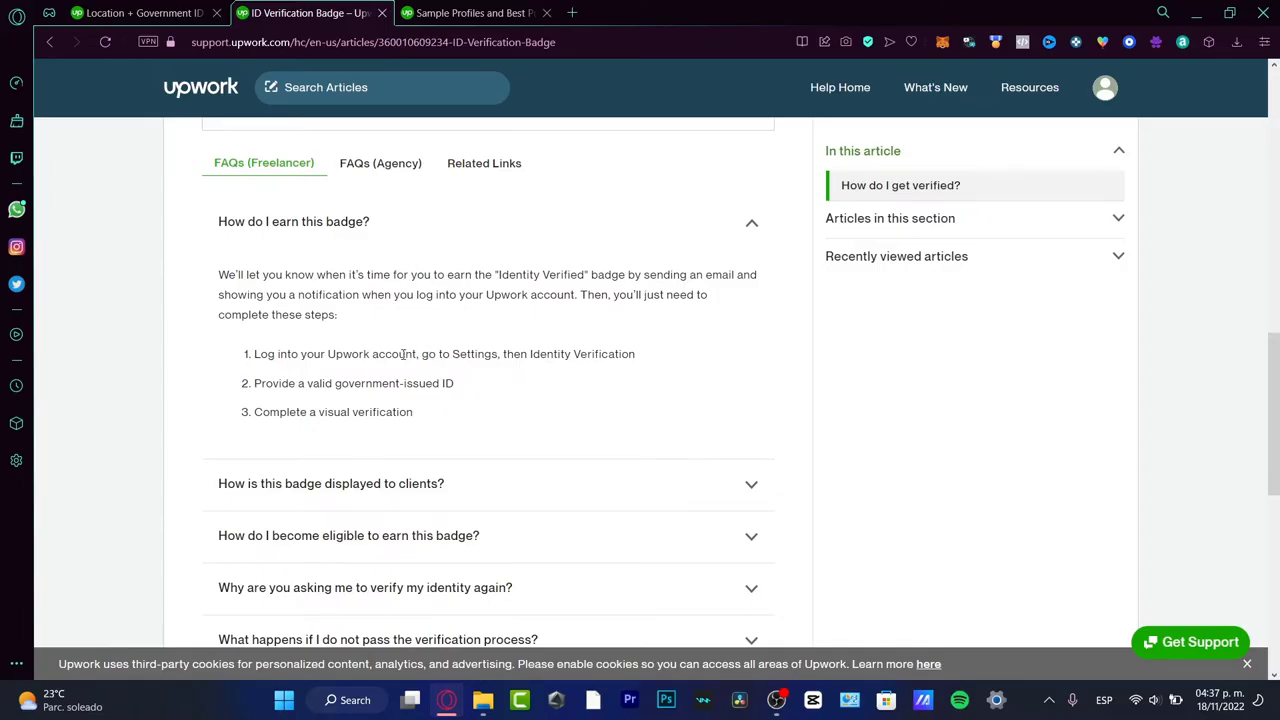
mouse_move(600, 236)
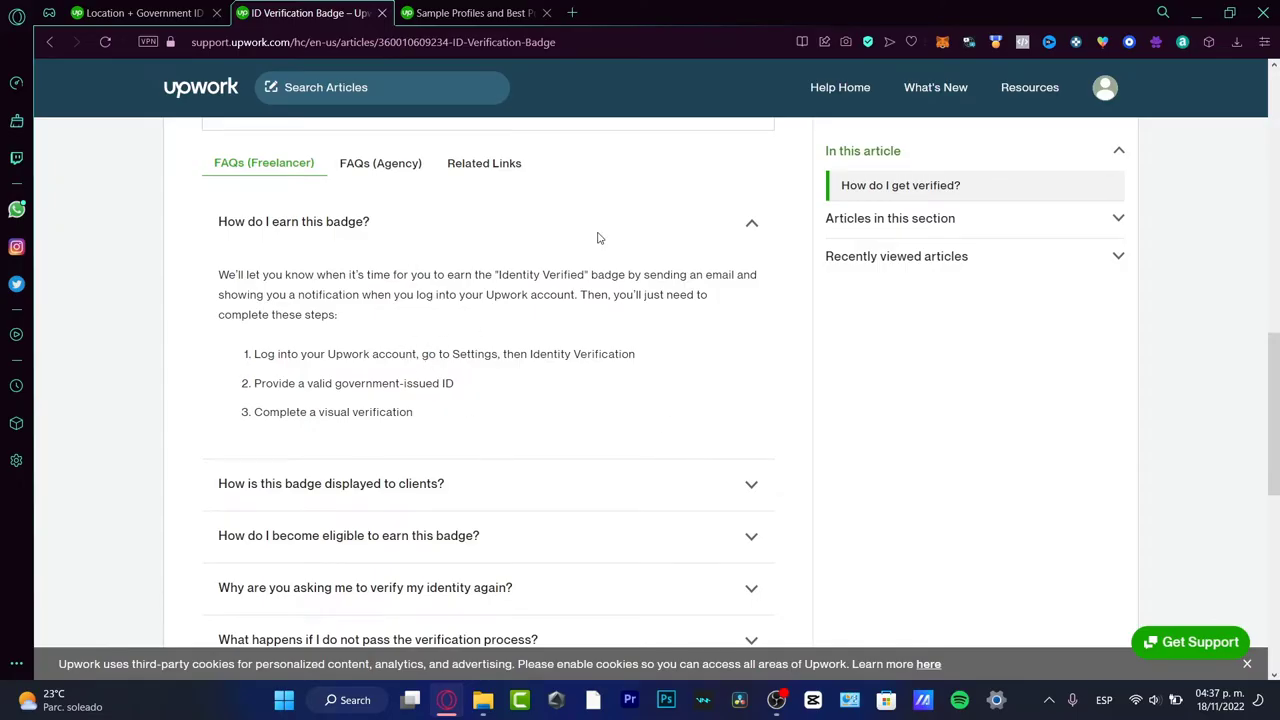
click(480, 12)
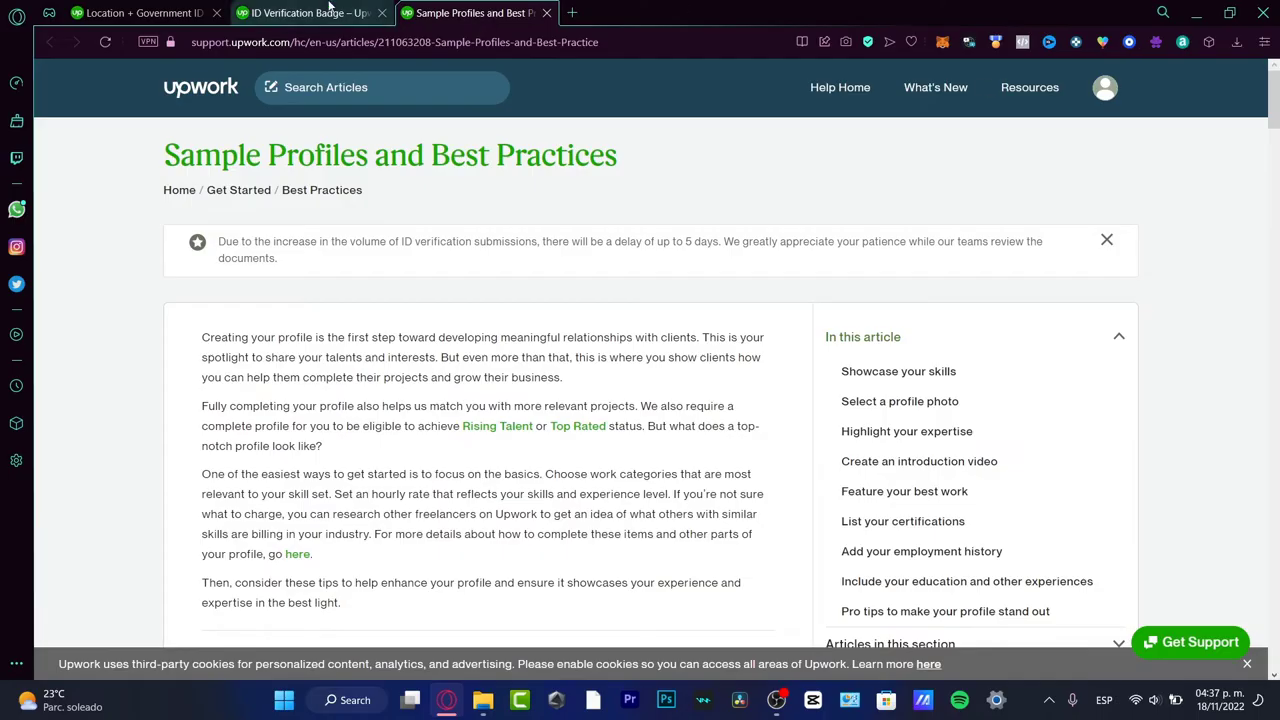
click(140, 14)
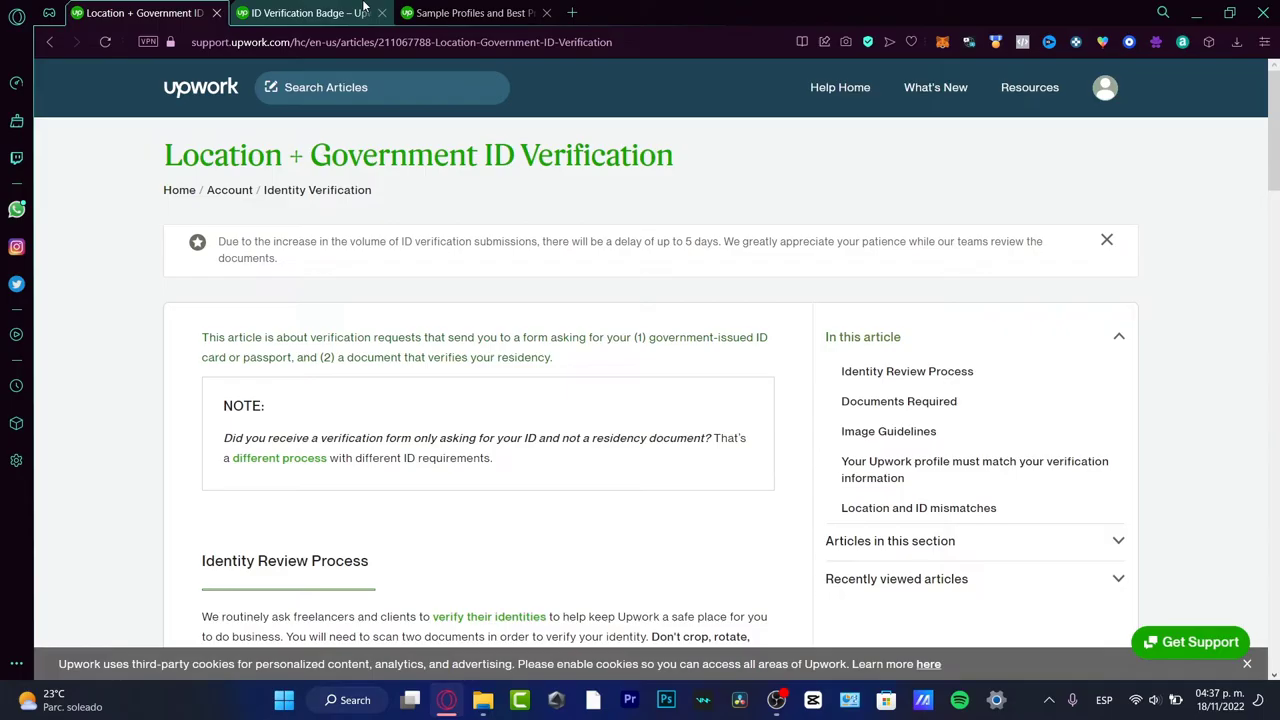
click(310, 12)
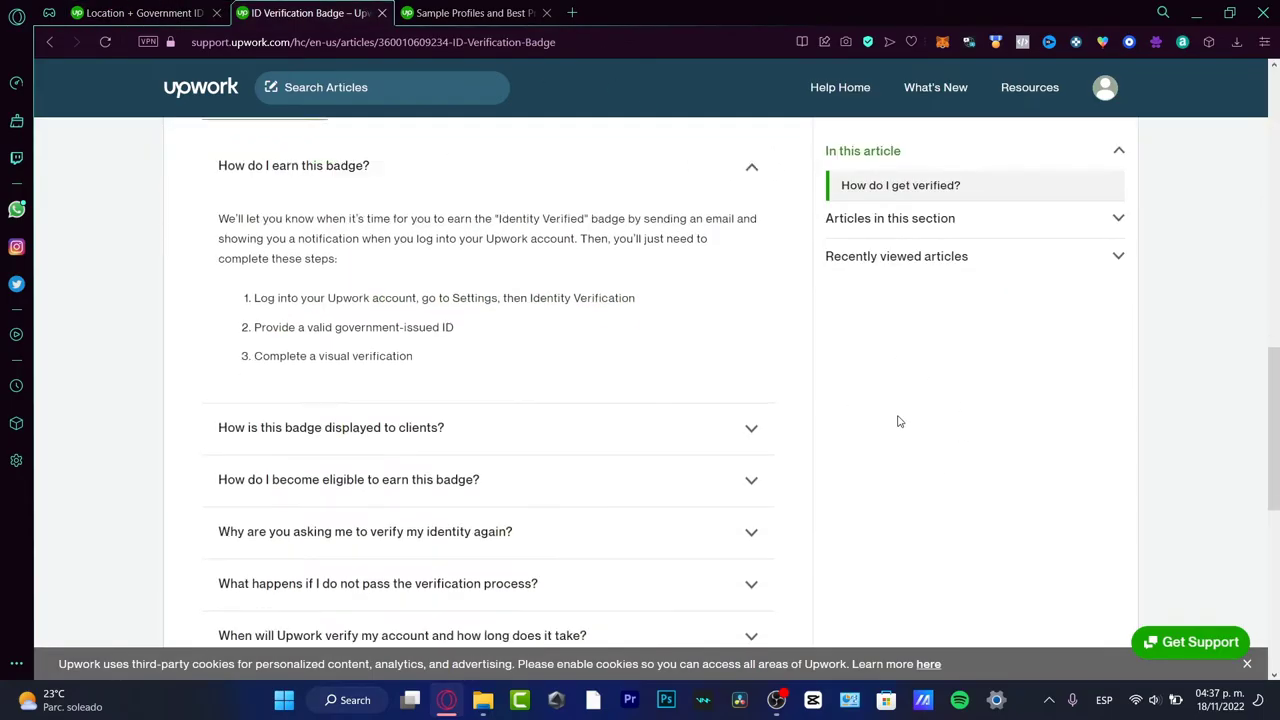
scroll(down, 3)
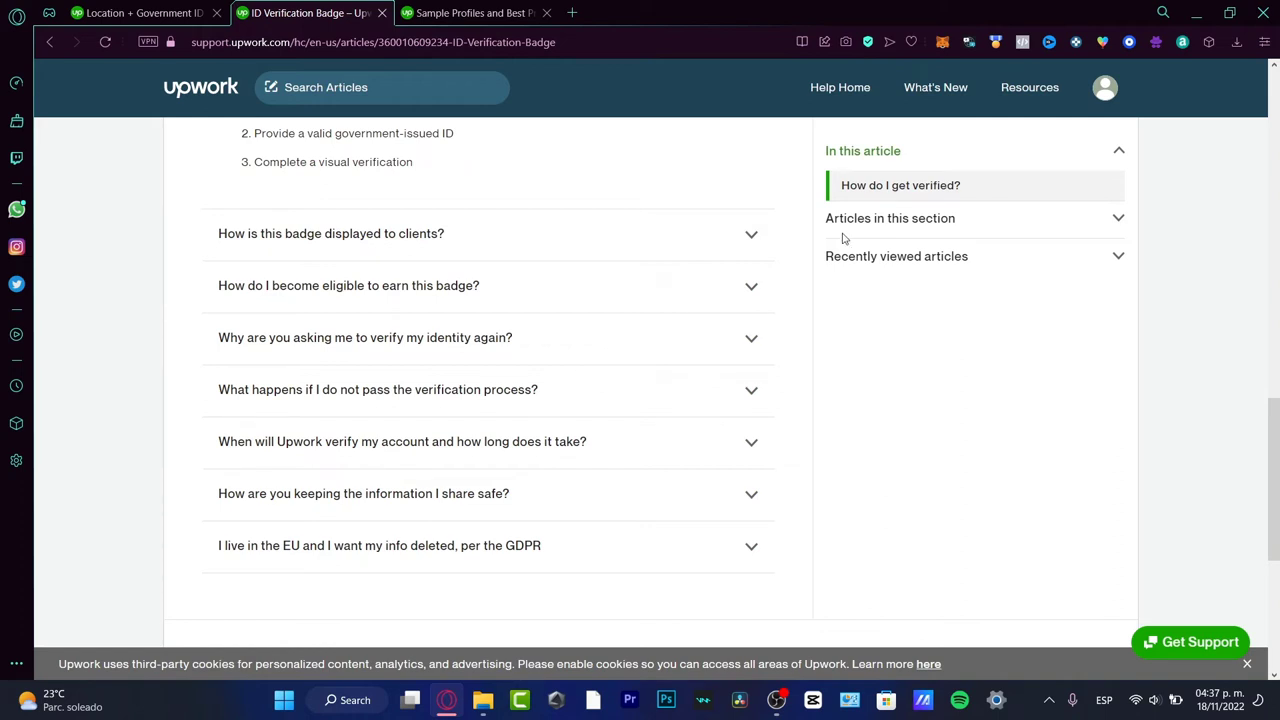
mouse_move(812, 300)
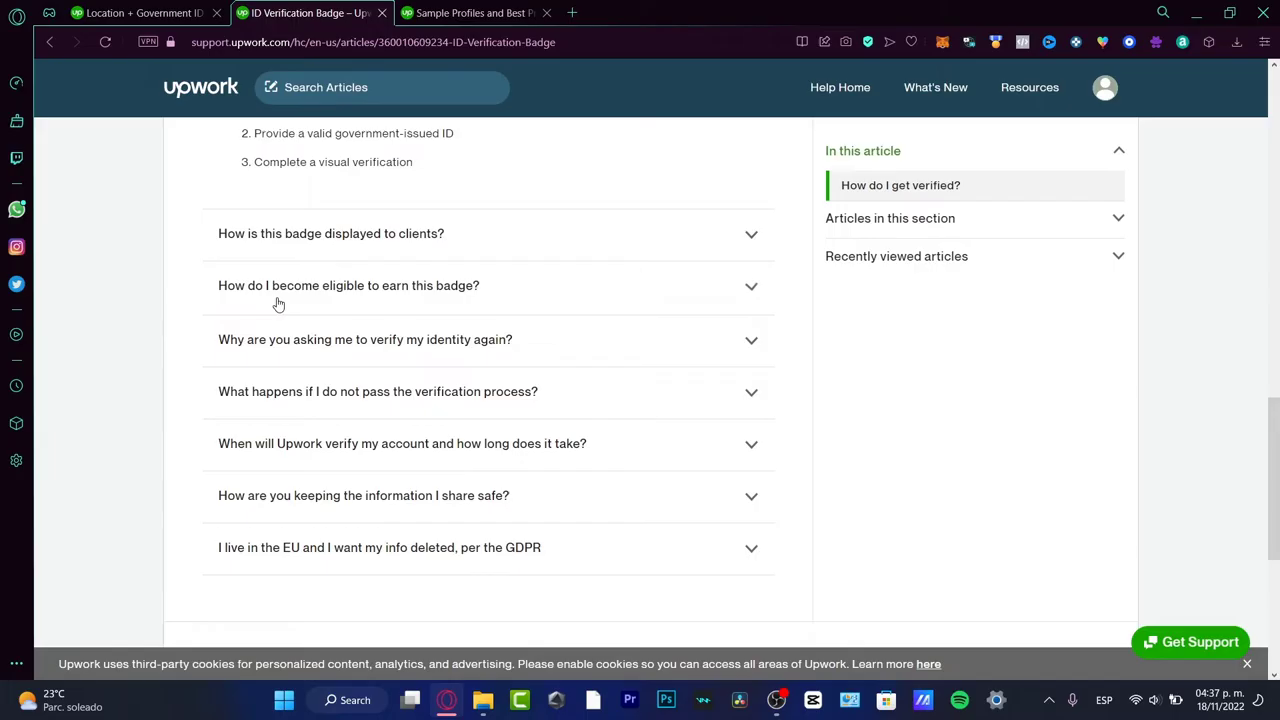
Expand the badge eligibility answer and highlight the sentences about when verification is requested and the email notice.
click(348, 284)
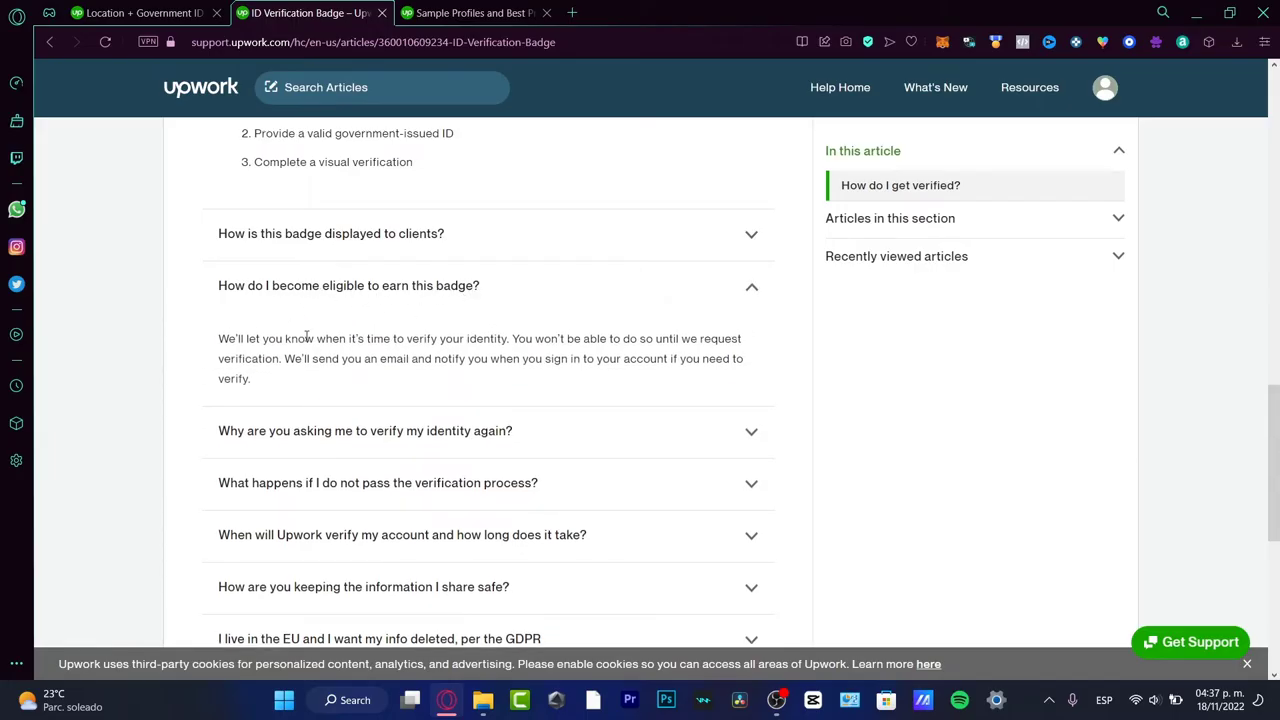
drag(244, 338, 504, 338)
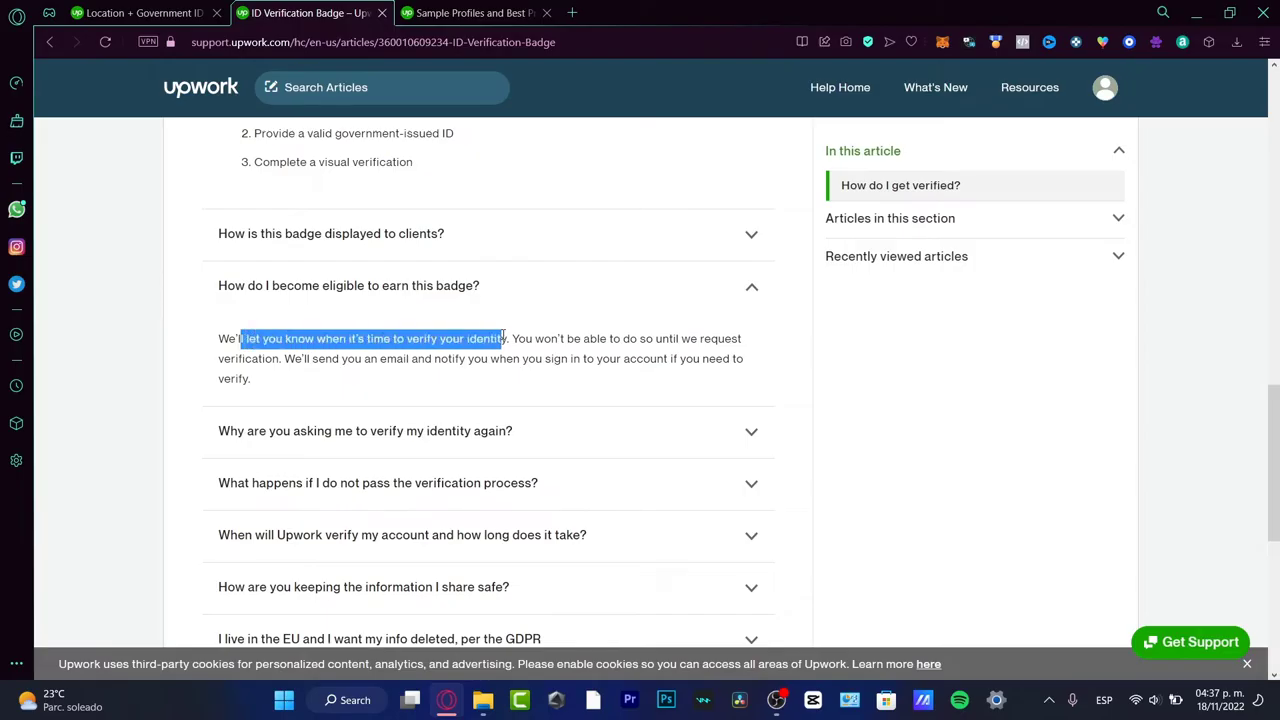
drag(504, 338, 716, 338)
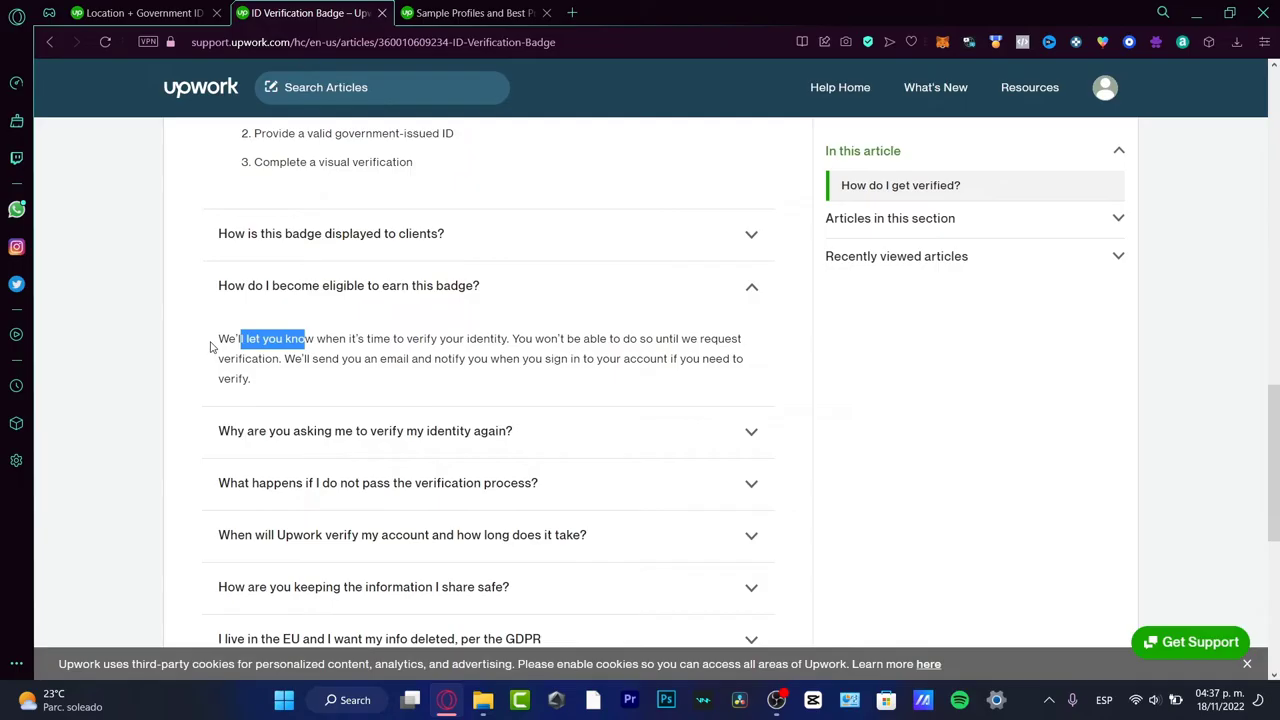
drag(244, 338, 500, 358)
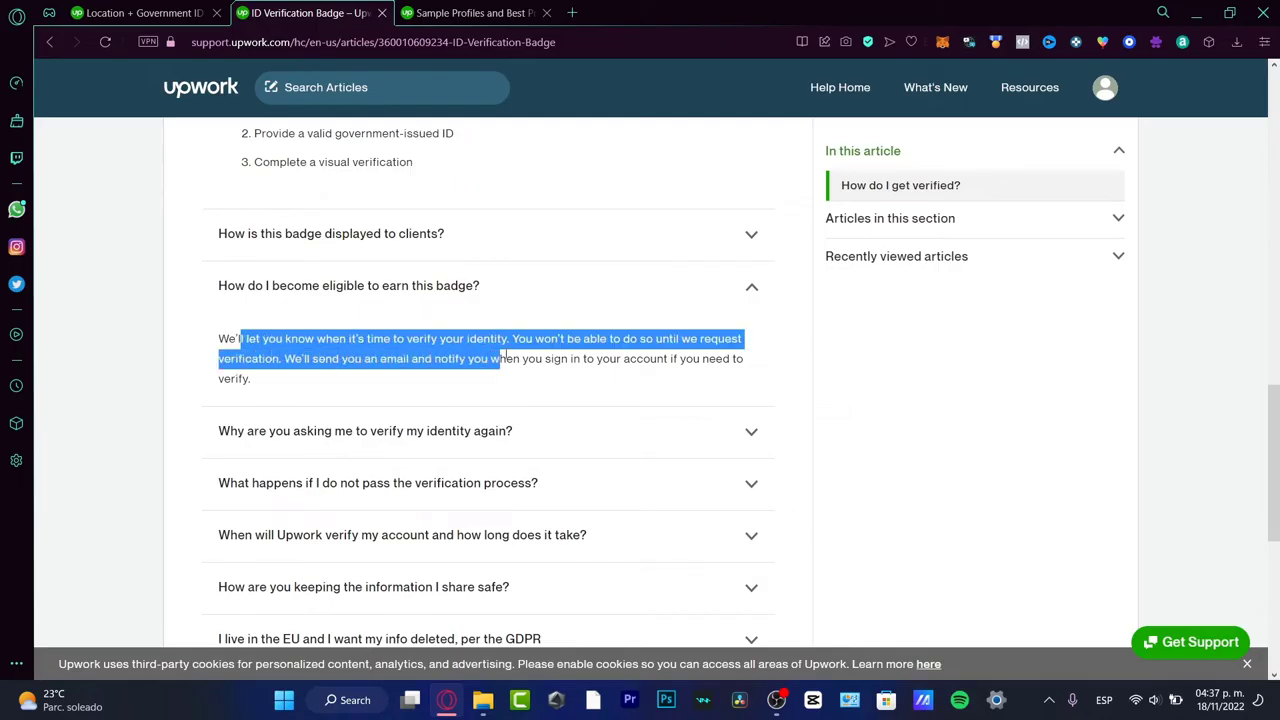
drag(498, 358, 596, 358)
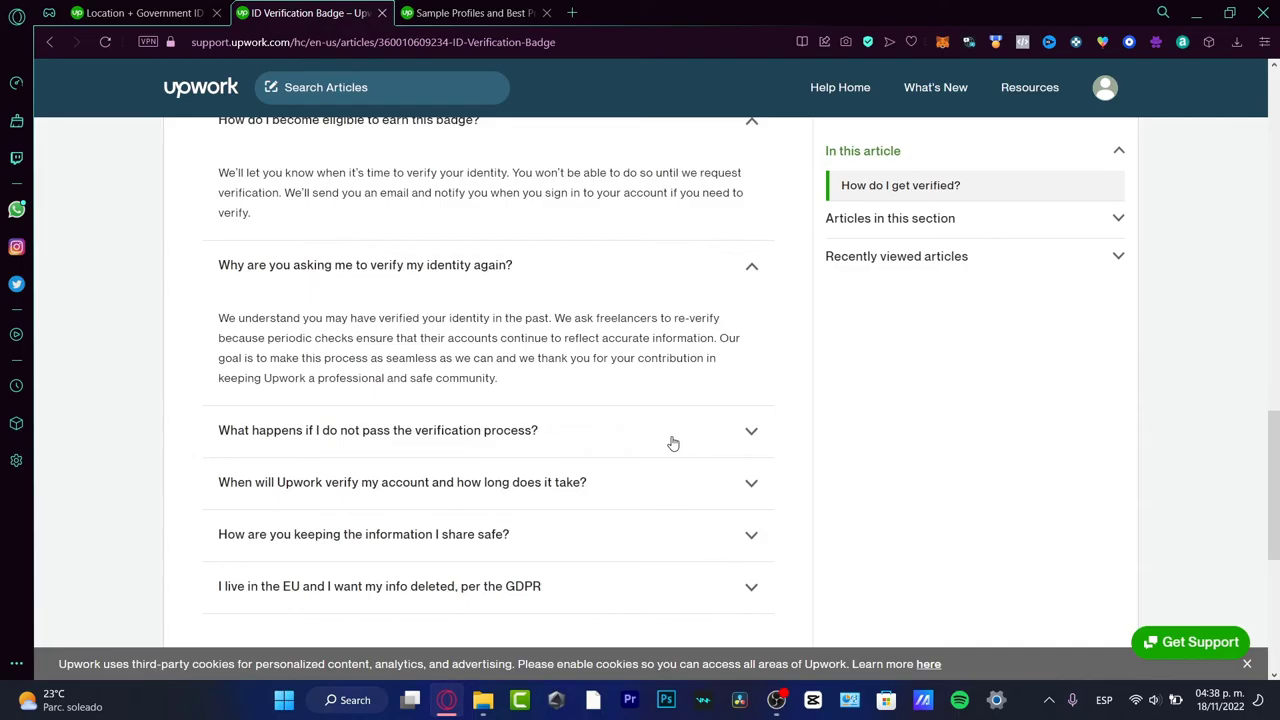
Scroll down to the 'Why are you asking me to verify my identity again?' answer.
scroll(down, 3)
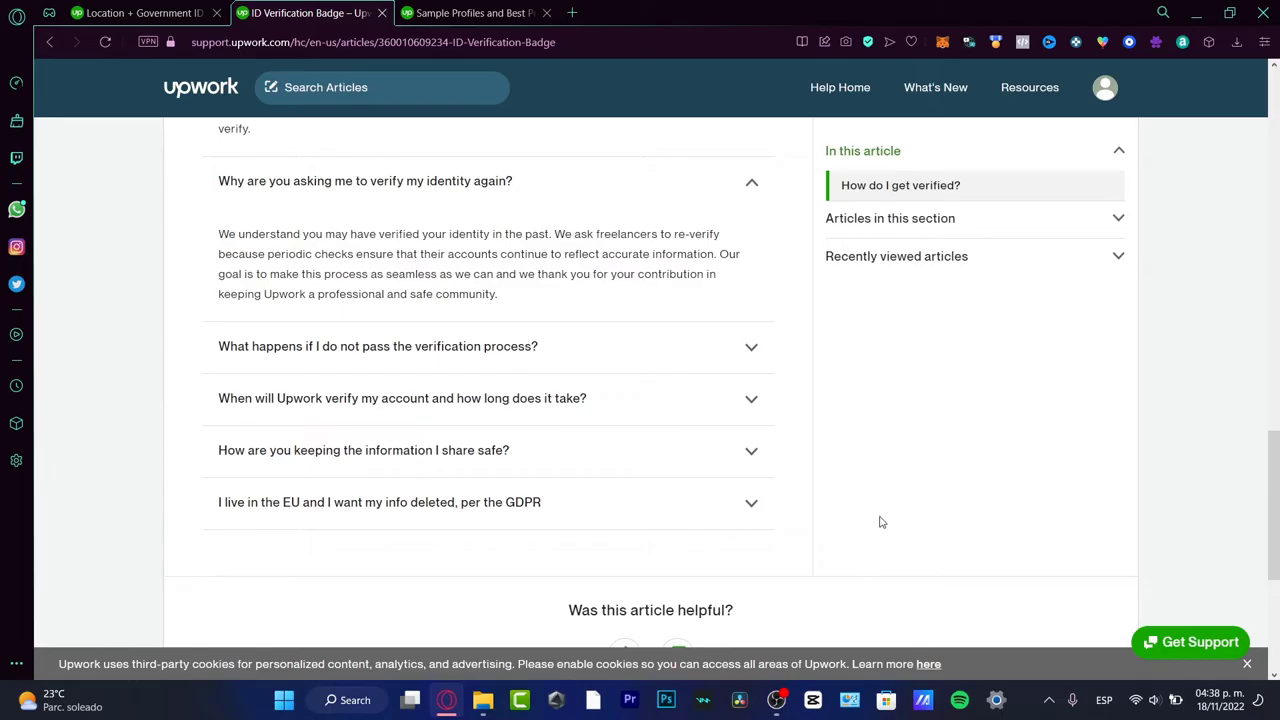
mouse_move(880, 512)
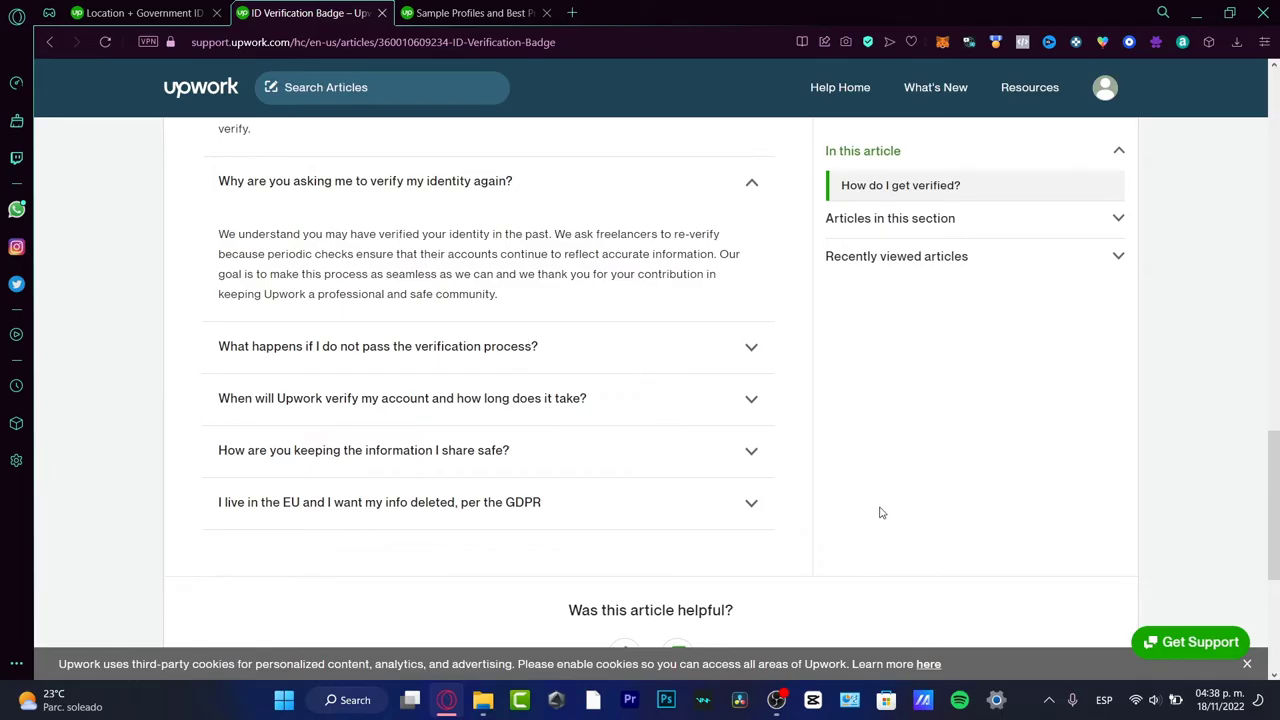
mouse_move(952, 218)
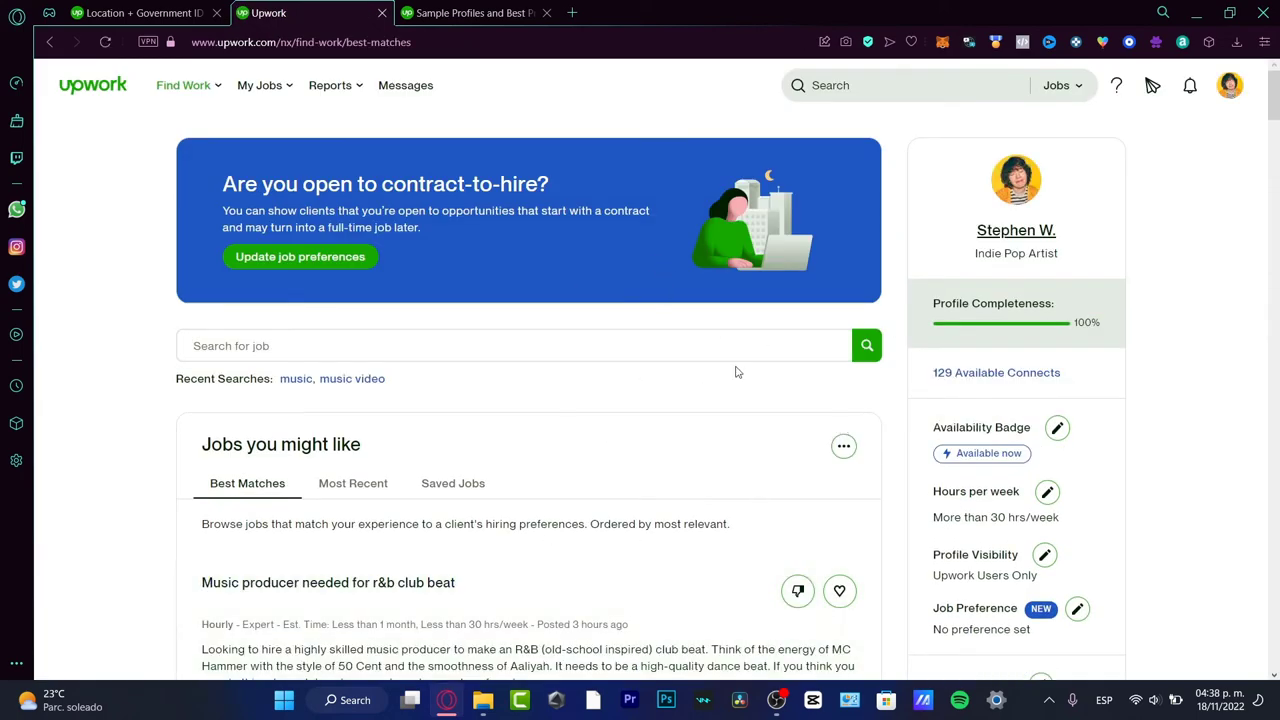
mouse_move(296, 384)
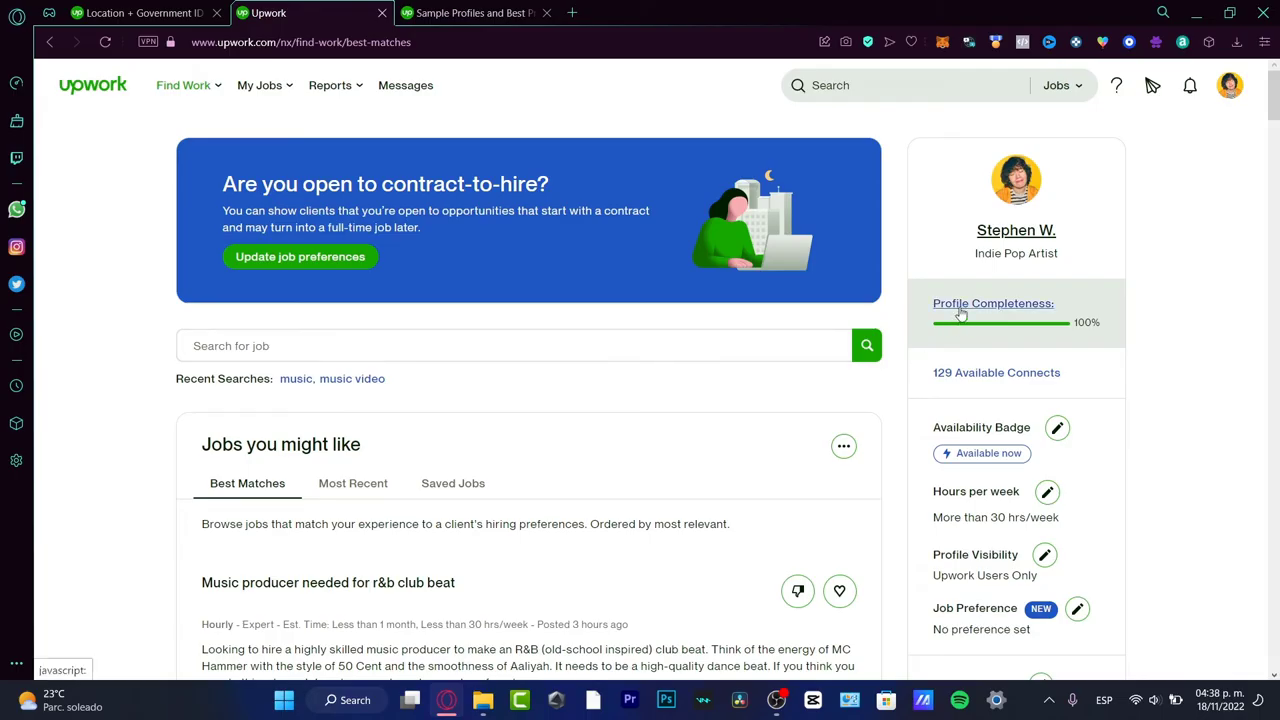
Show the profile completion breakdown at 100% with its four completed items: Education, Profile photo, Overview, Skills.
click(992, 304)
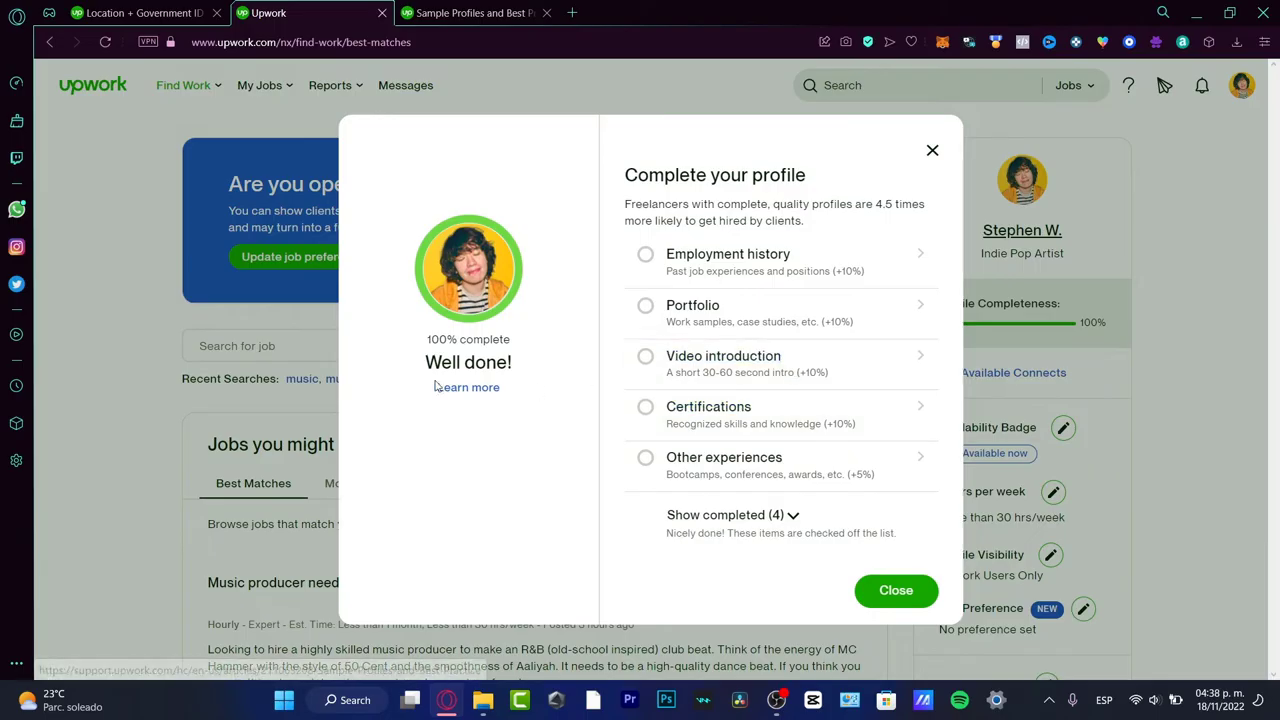
mouse_move(824, 256)
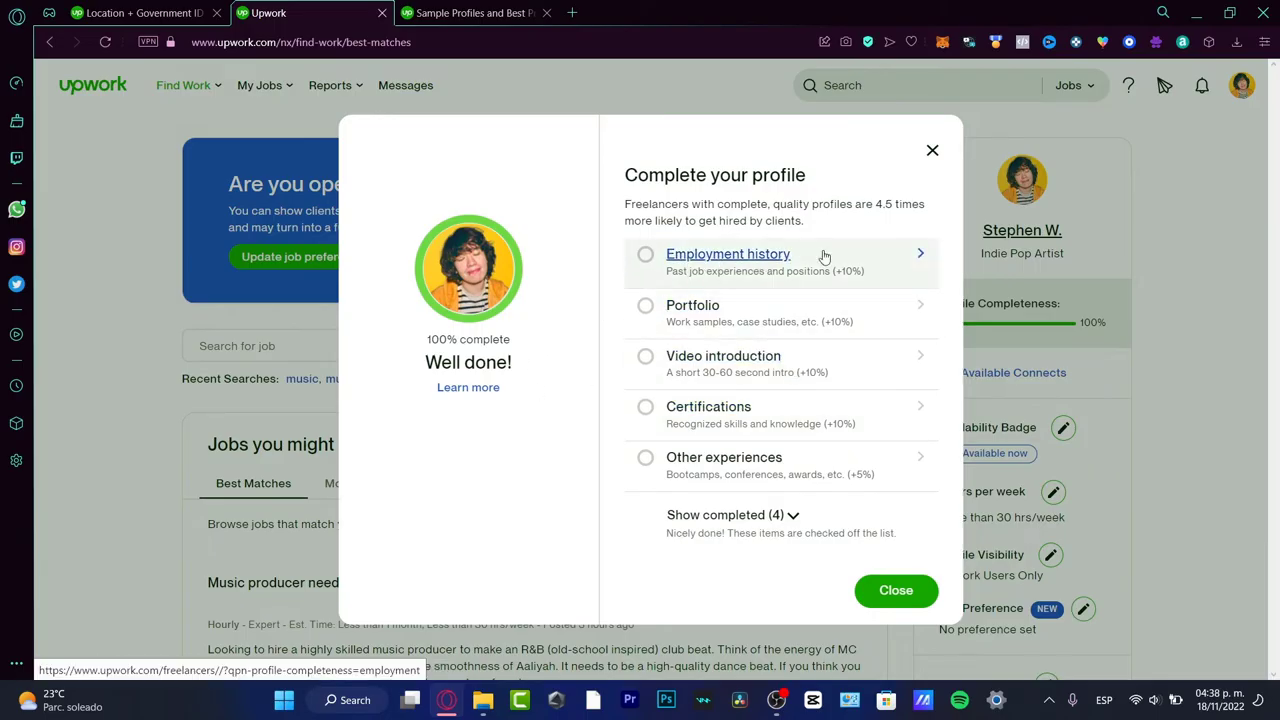
mouse_move(840, 322)
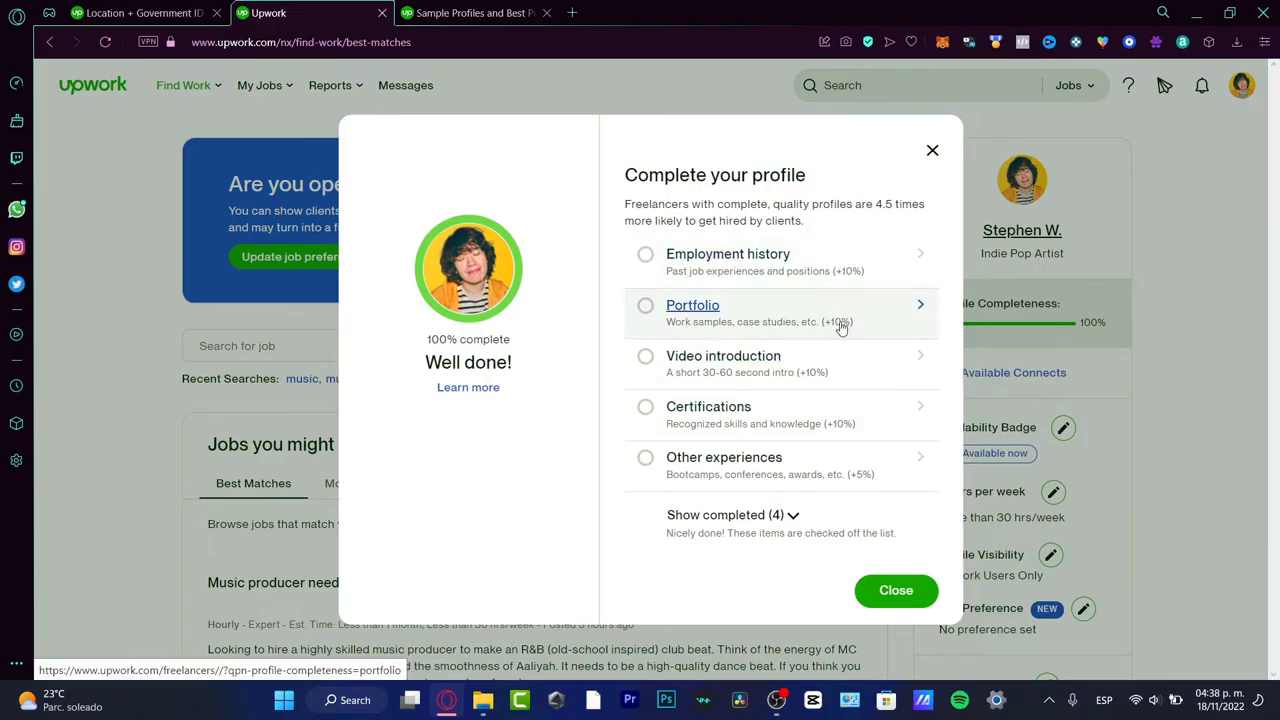
mouse_move(872, 420)
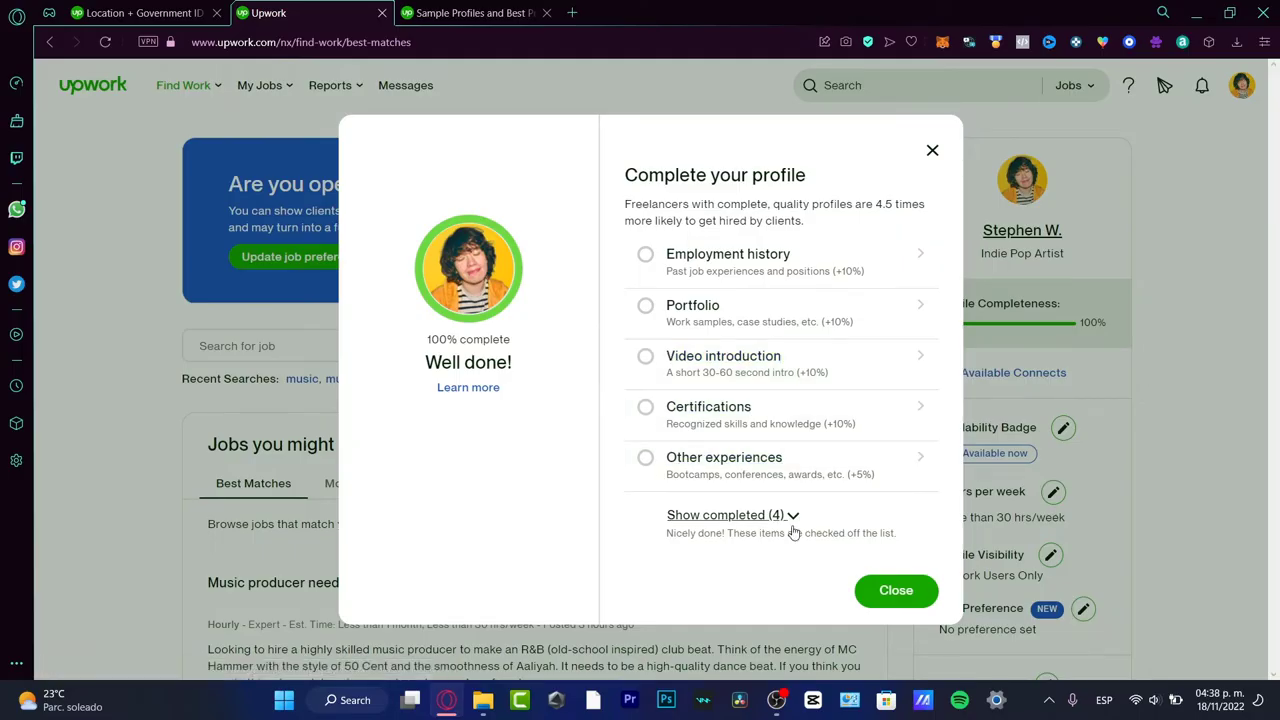
click(724, 516)
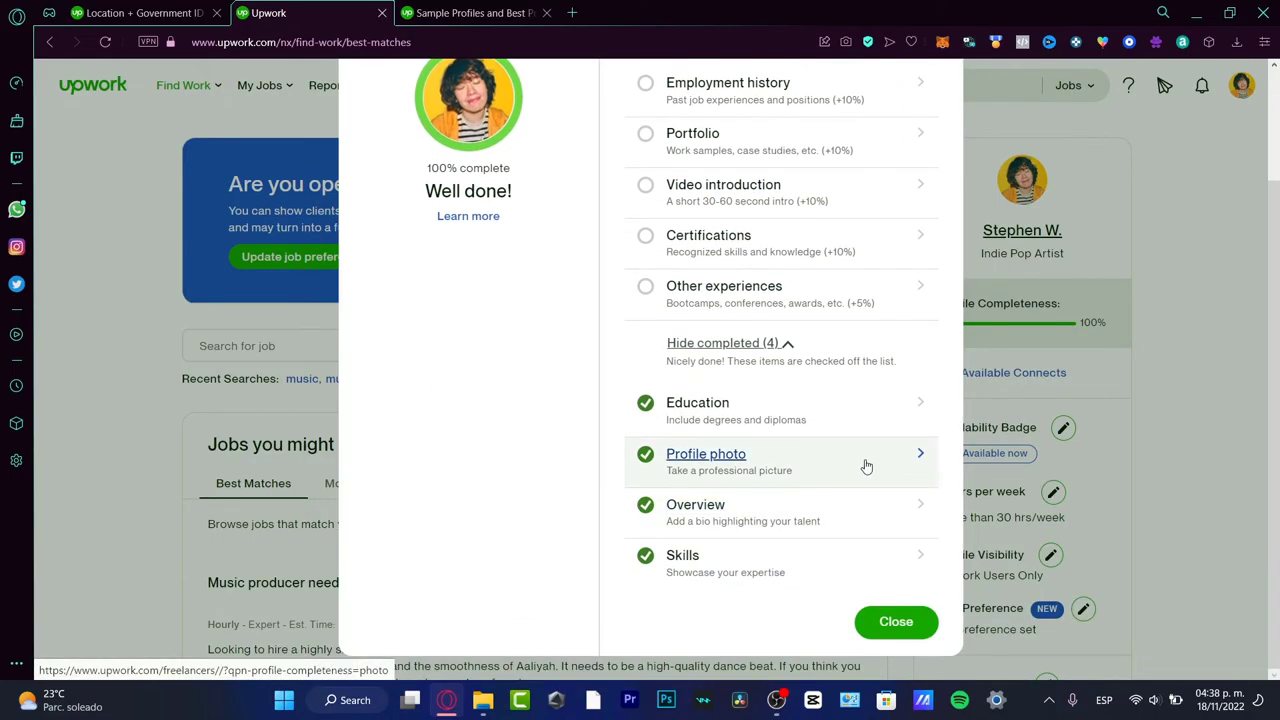
mouse_move(818, 470)
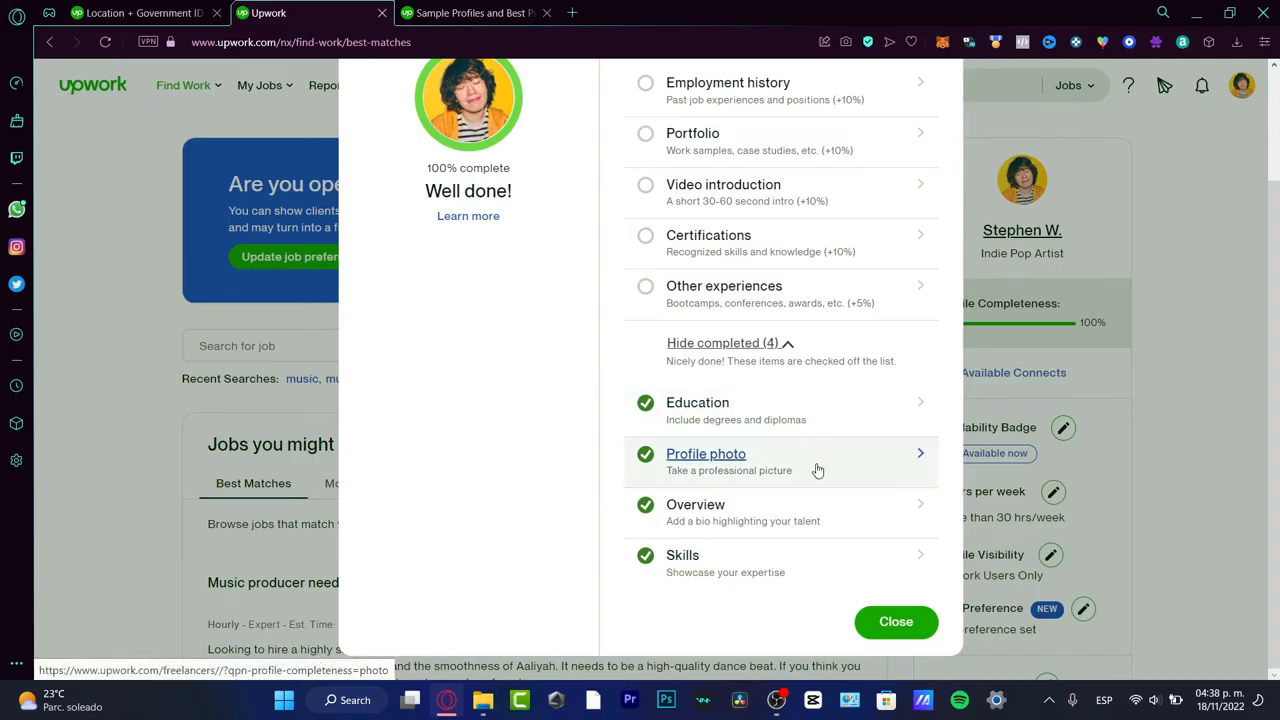
mouse_move(800, 558)
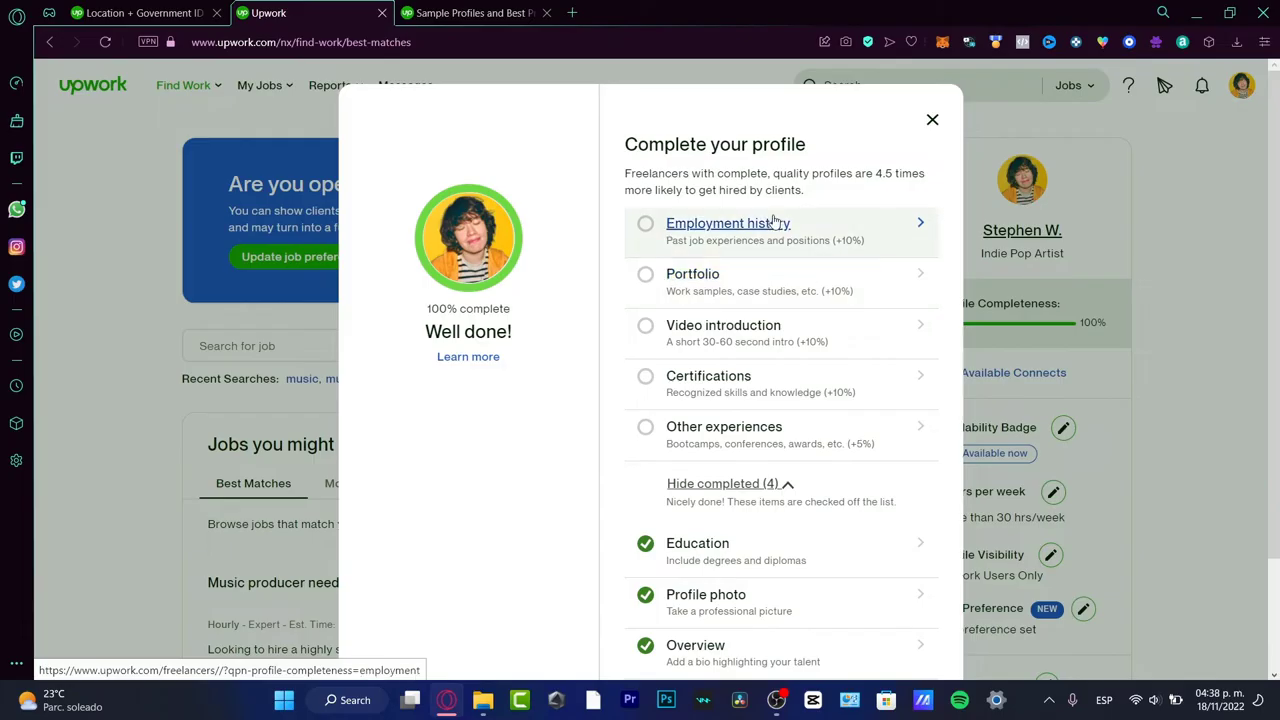
mouse_move(740, 236)
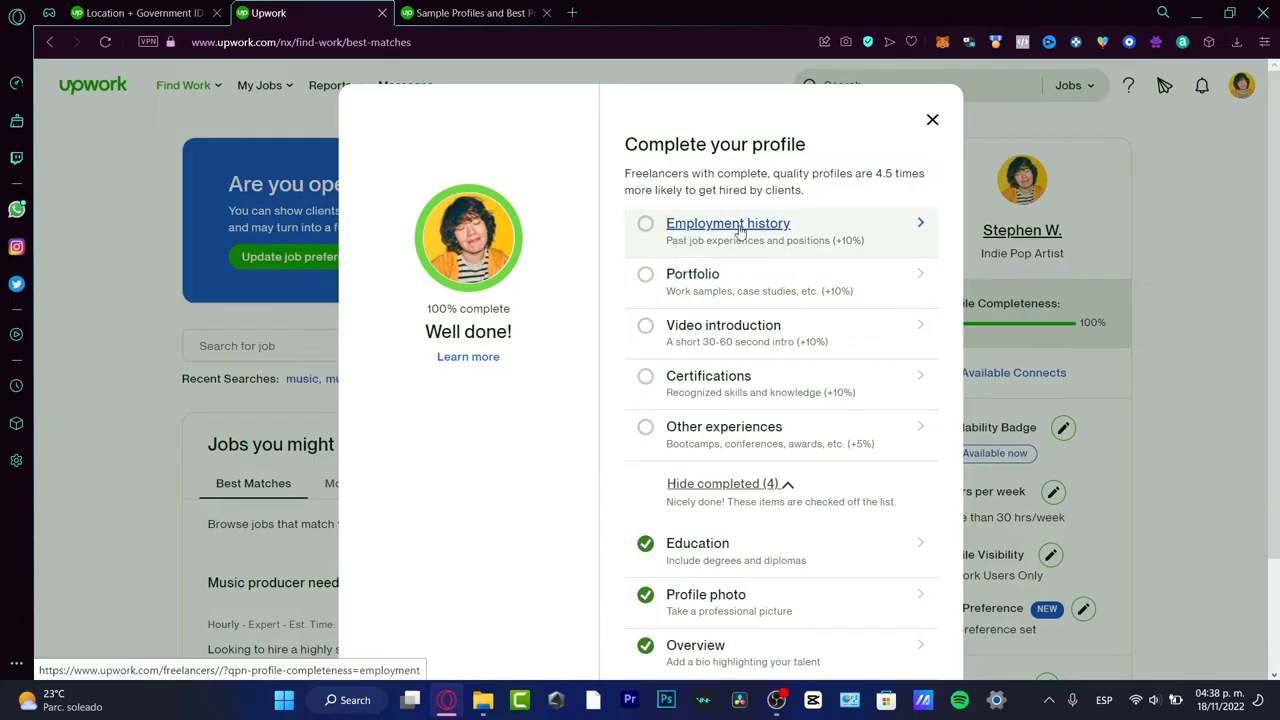
mouse_move(848, 246)
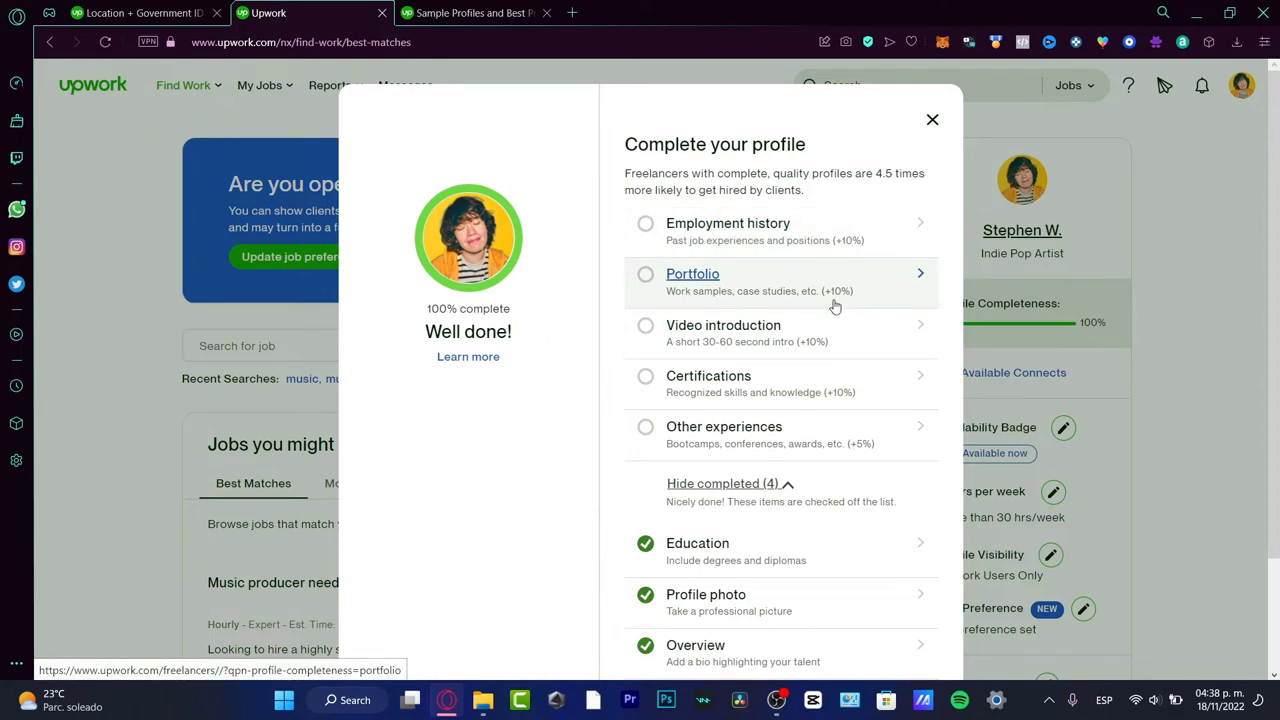
mouse_move(896, 298)
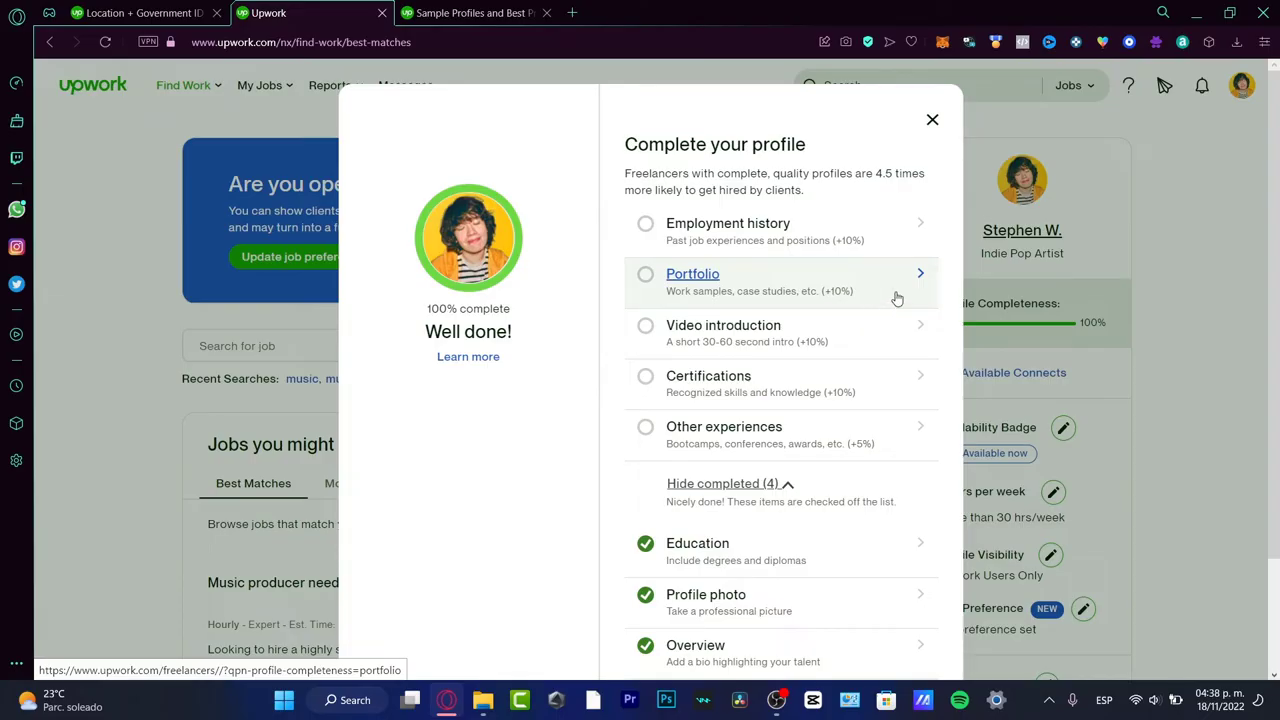
mouse_move(860, 400)
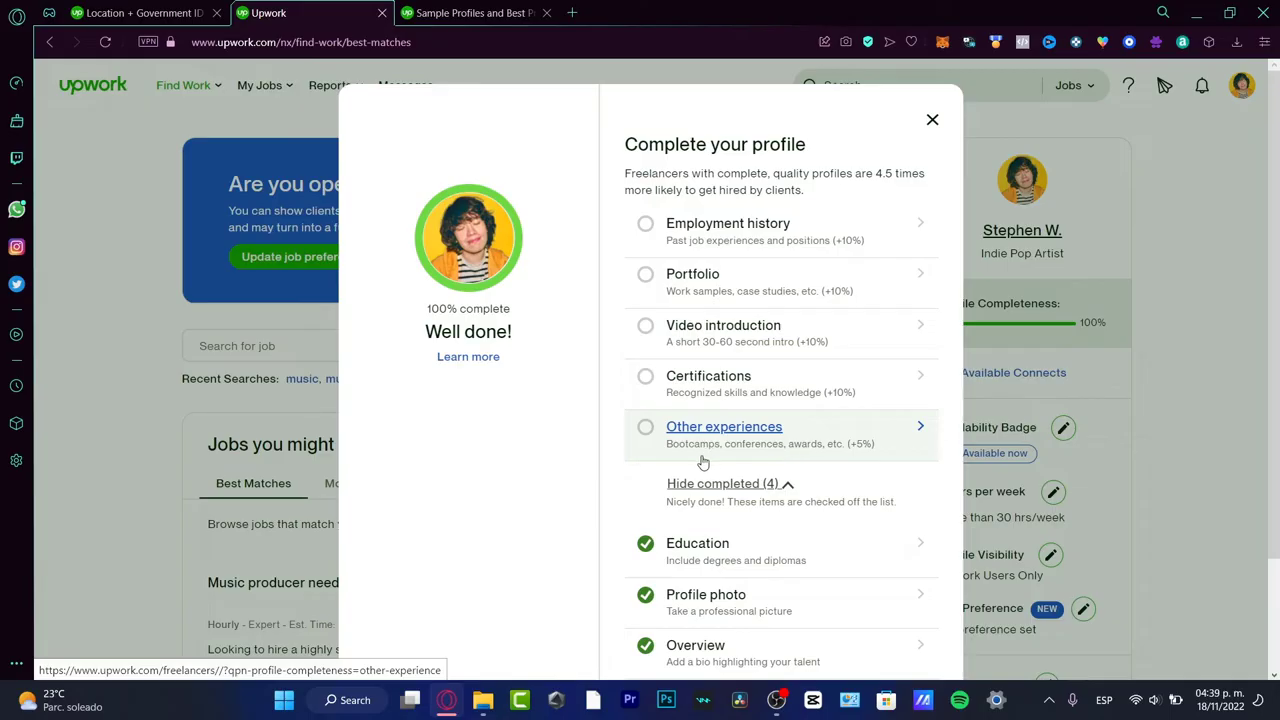
mouse_move(852, 464)
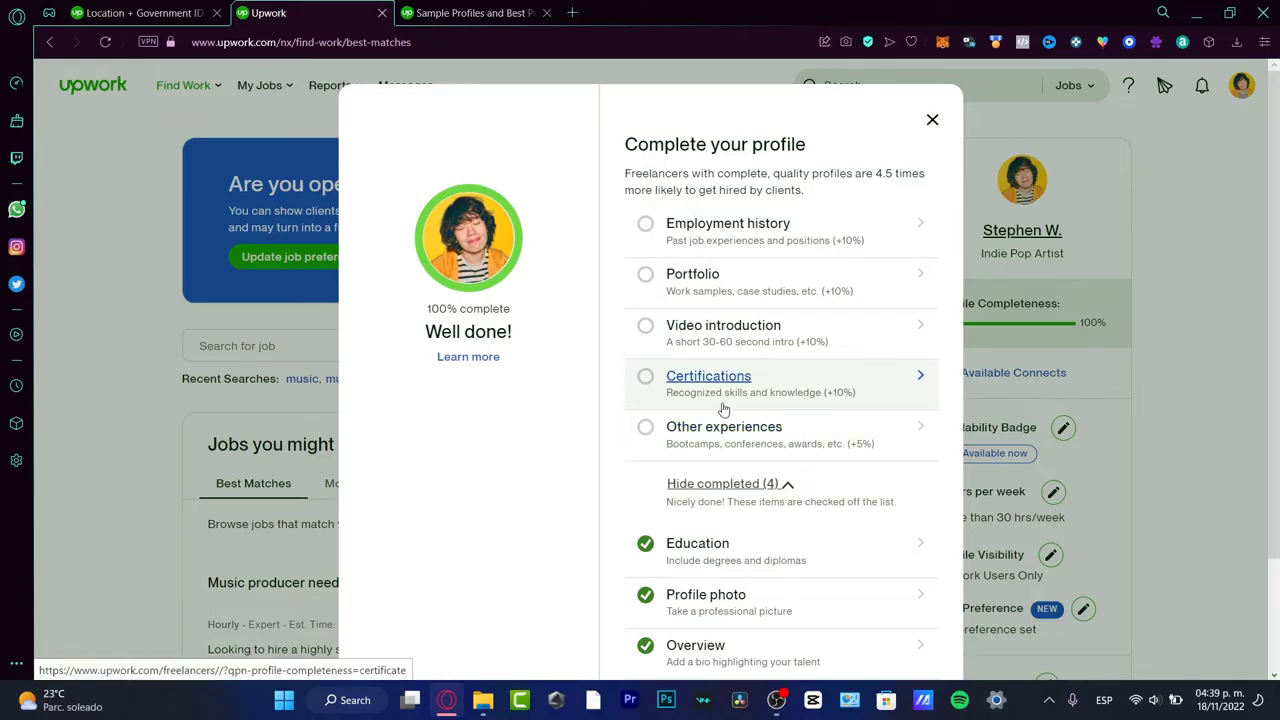
mouse_move(840, 402)
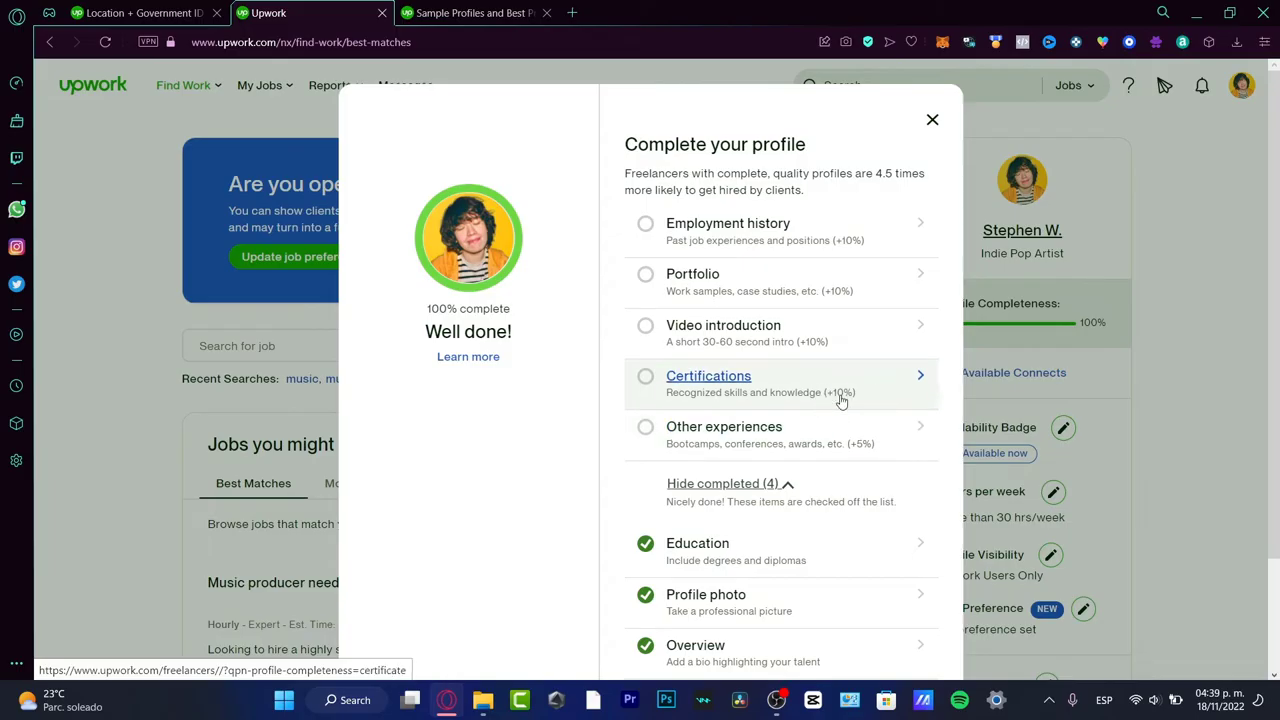
mouse_move(828, 332)
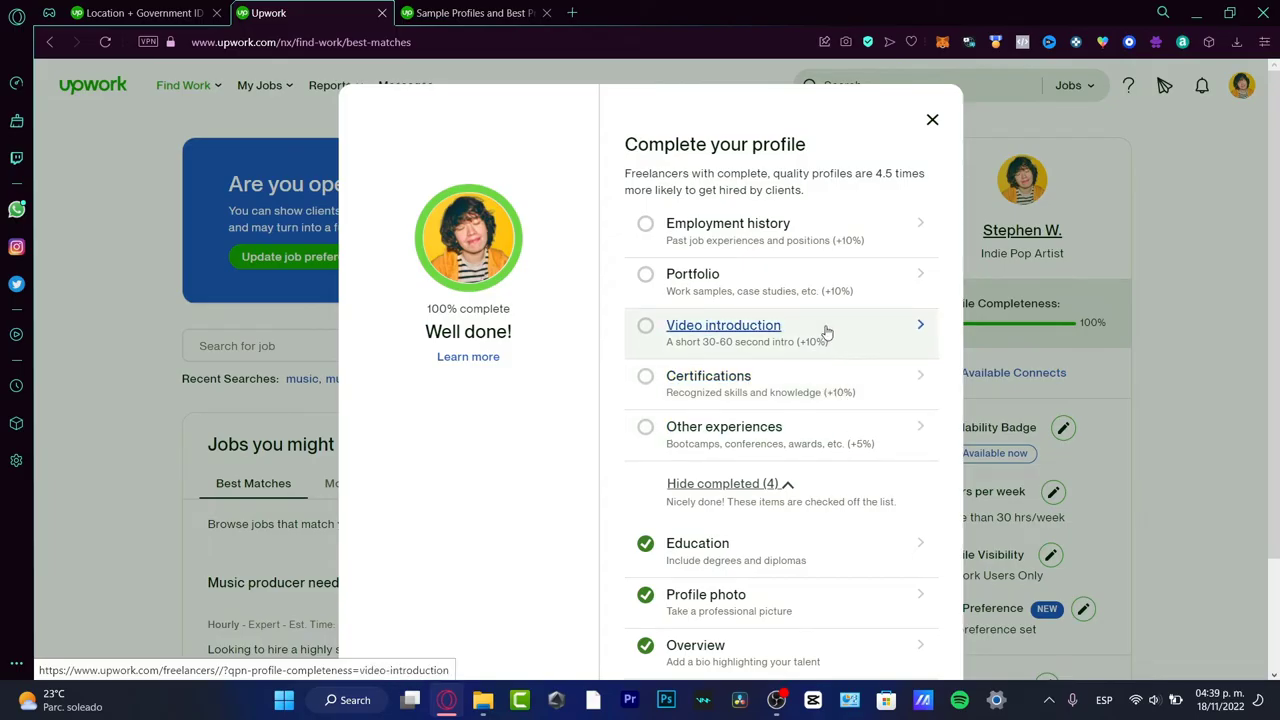
mouse_move(486, 340)
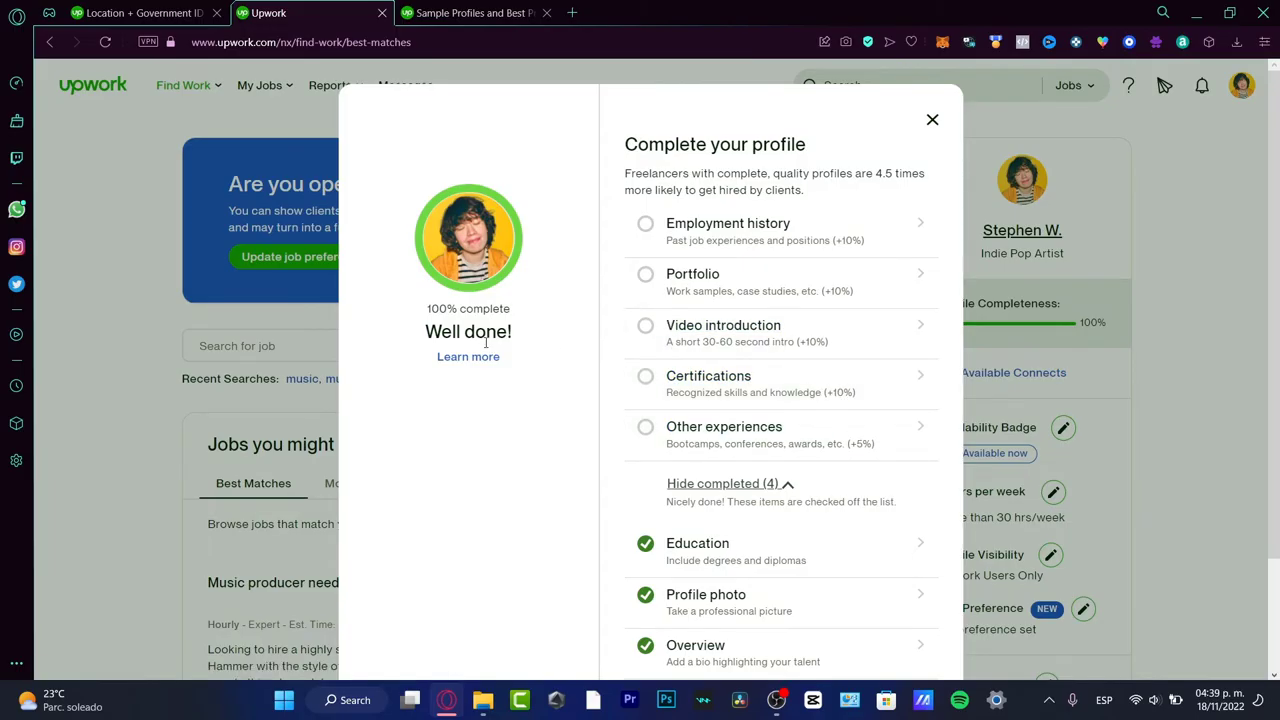
mouse_move(808, 374)
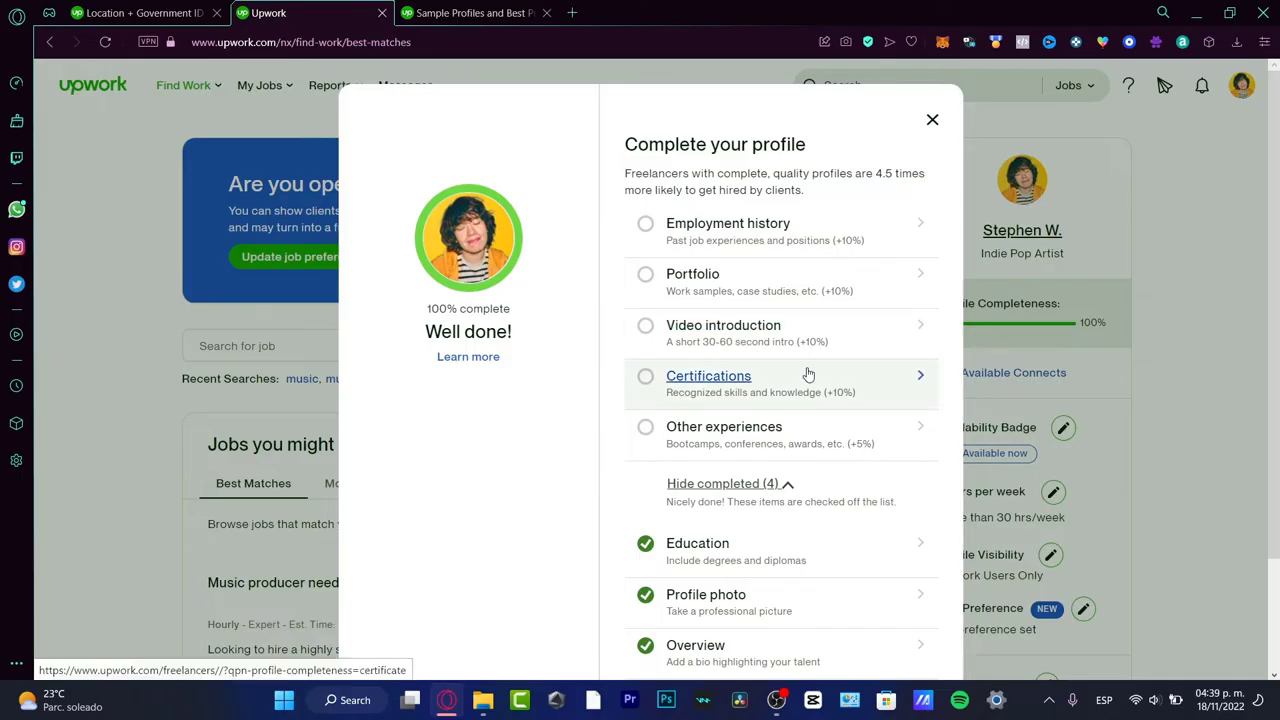
mouse_move(808, 376)
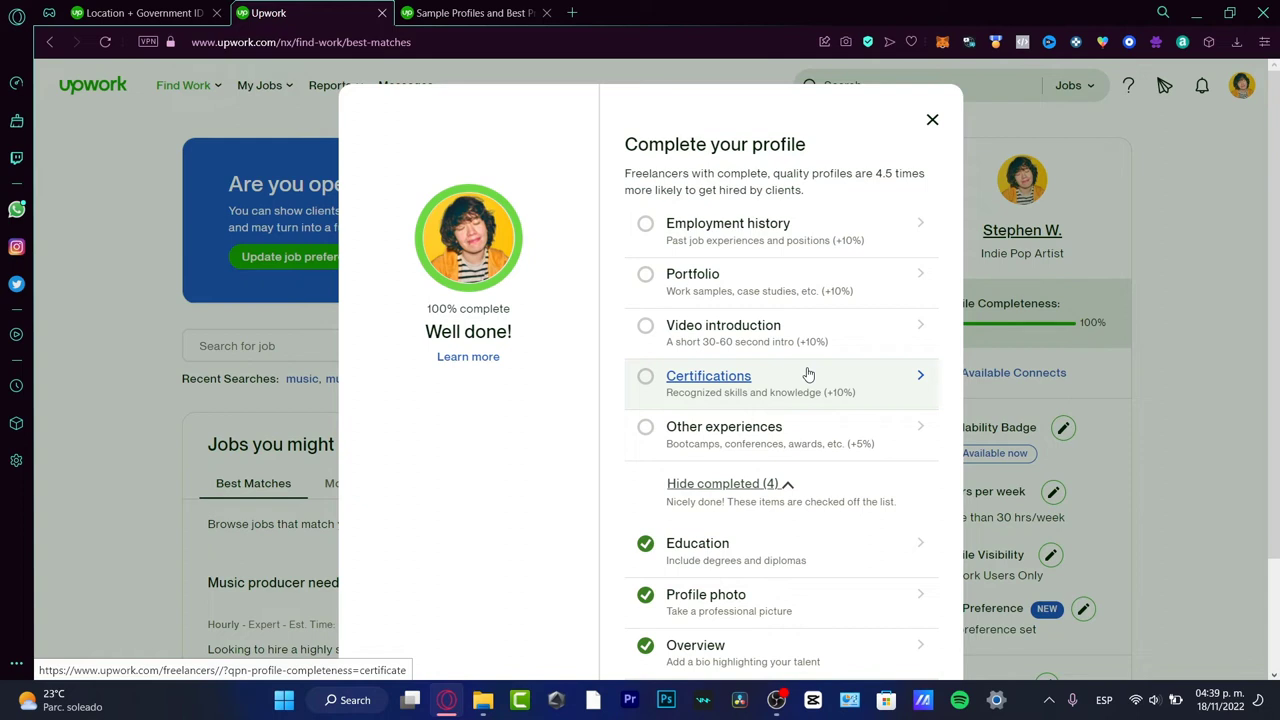
mouse_move(866, 384)
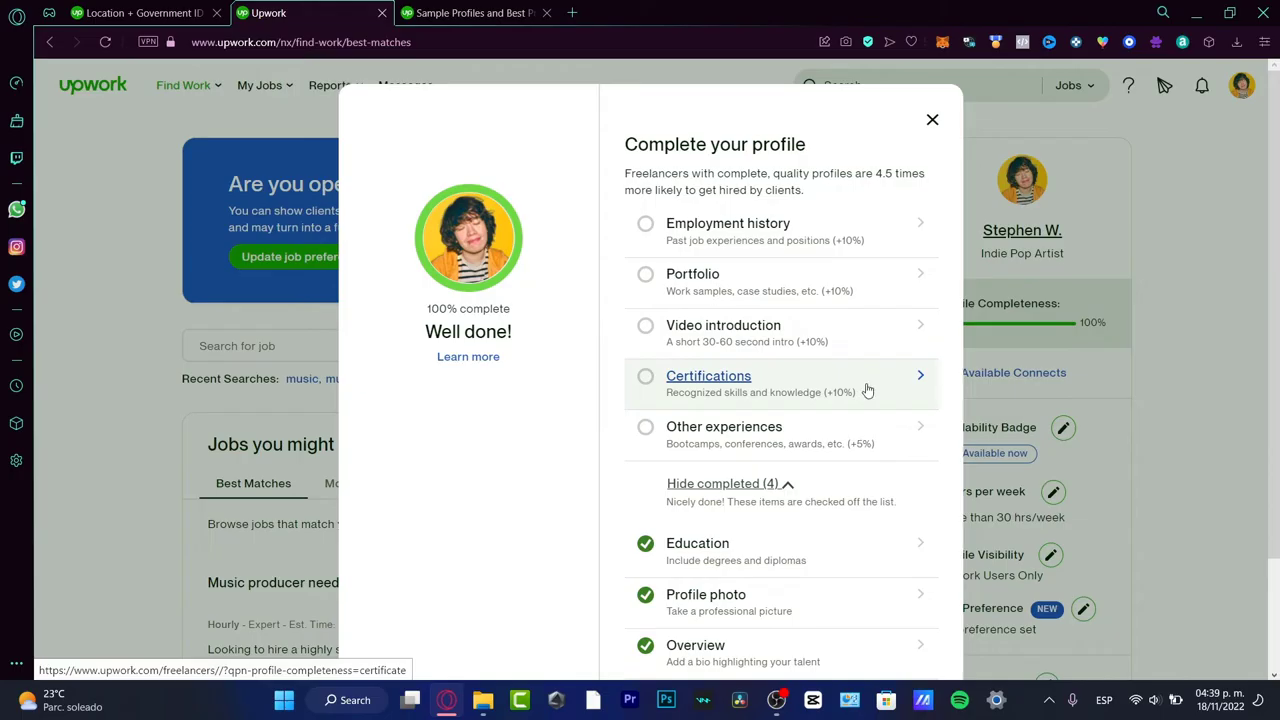
mouse_move(500, 280)
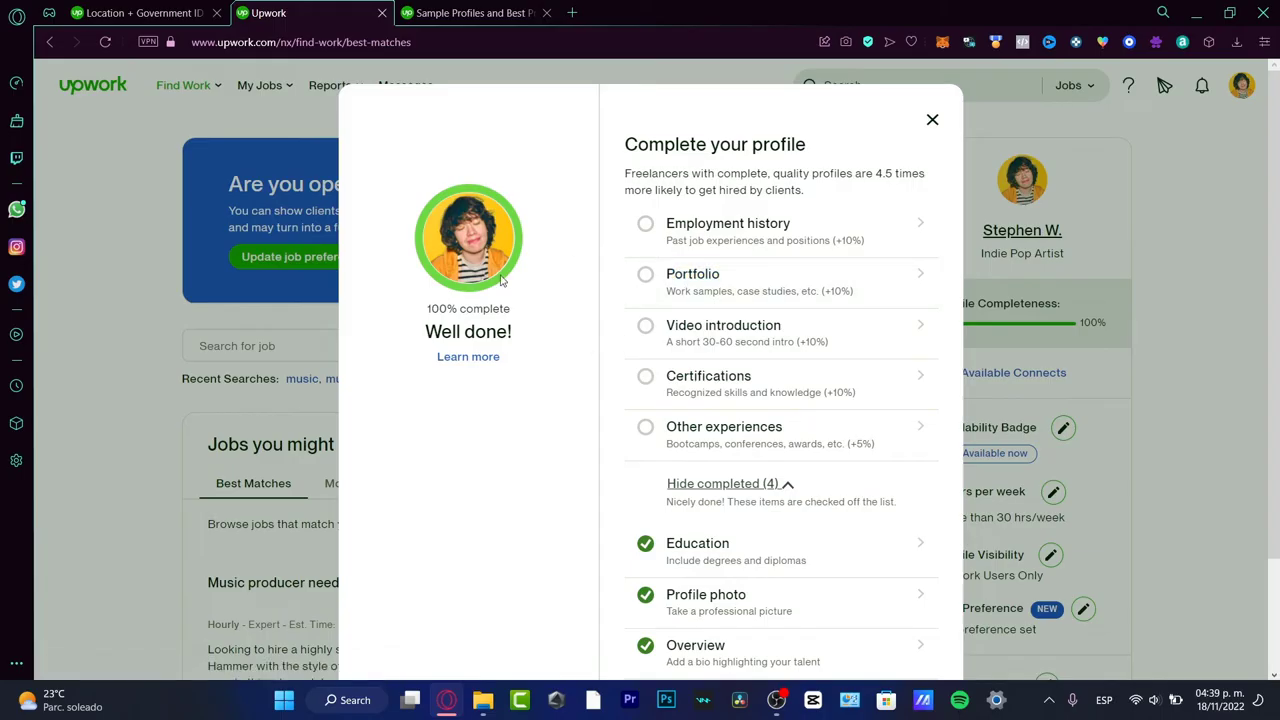
mouse_move(600, 368)
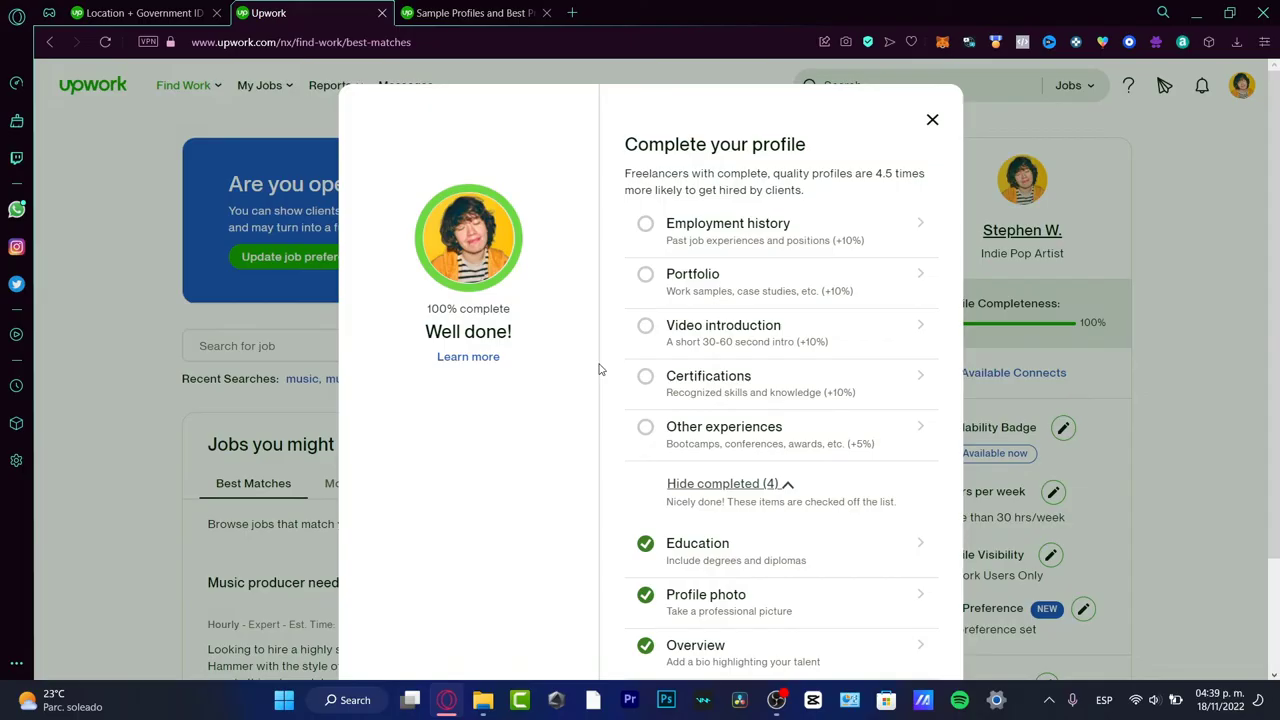
mouse_move(600, 382)
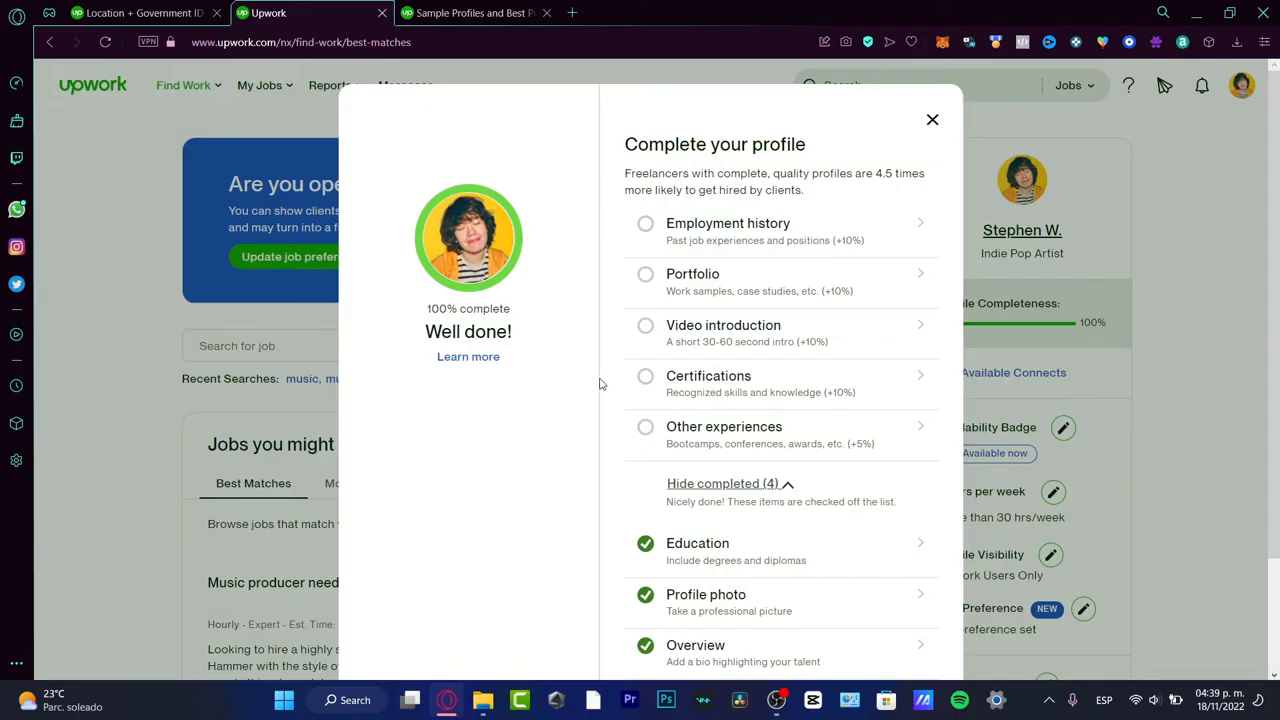
mouse_move(752, 364)
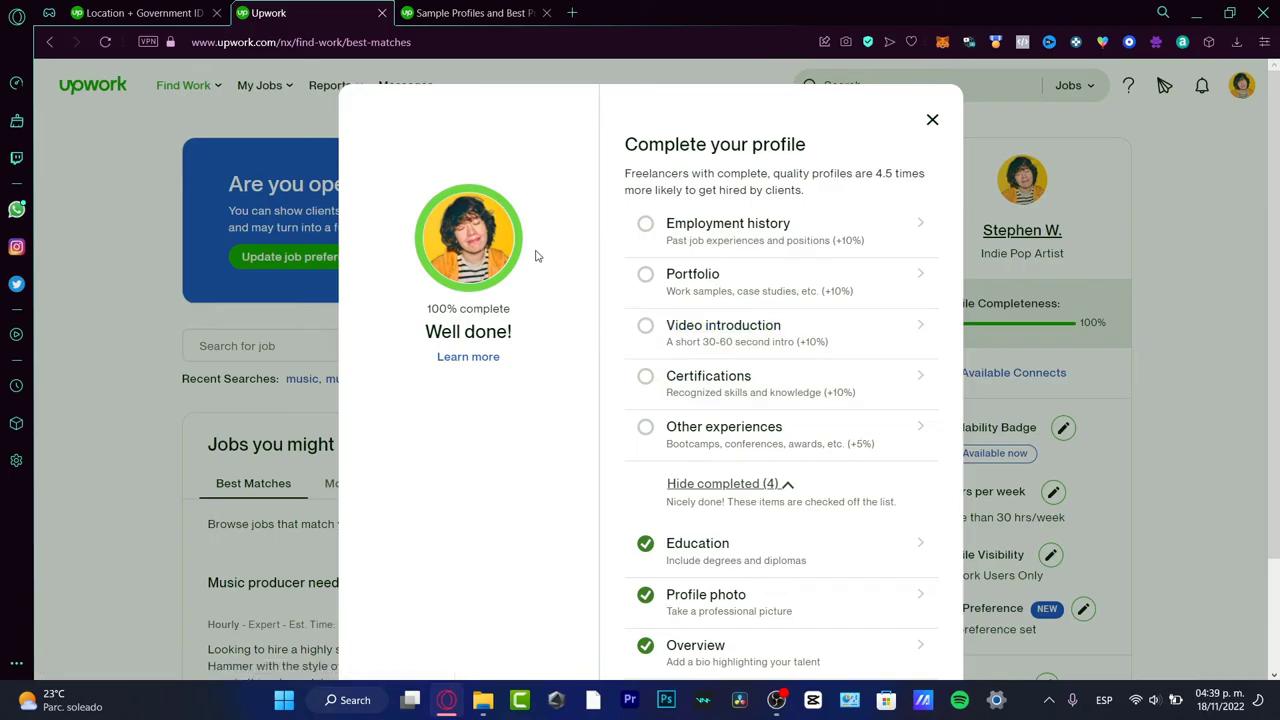
mouse_move(556, 368)
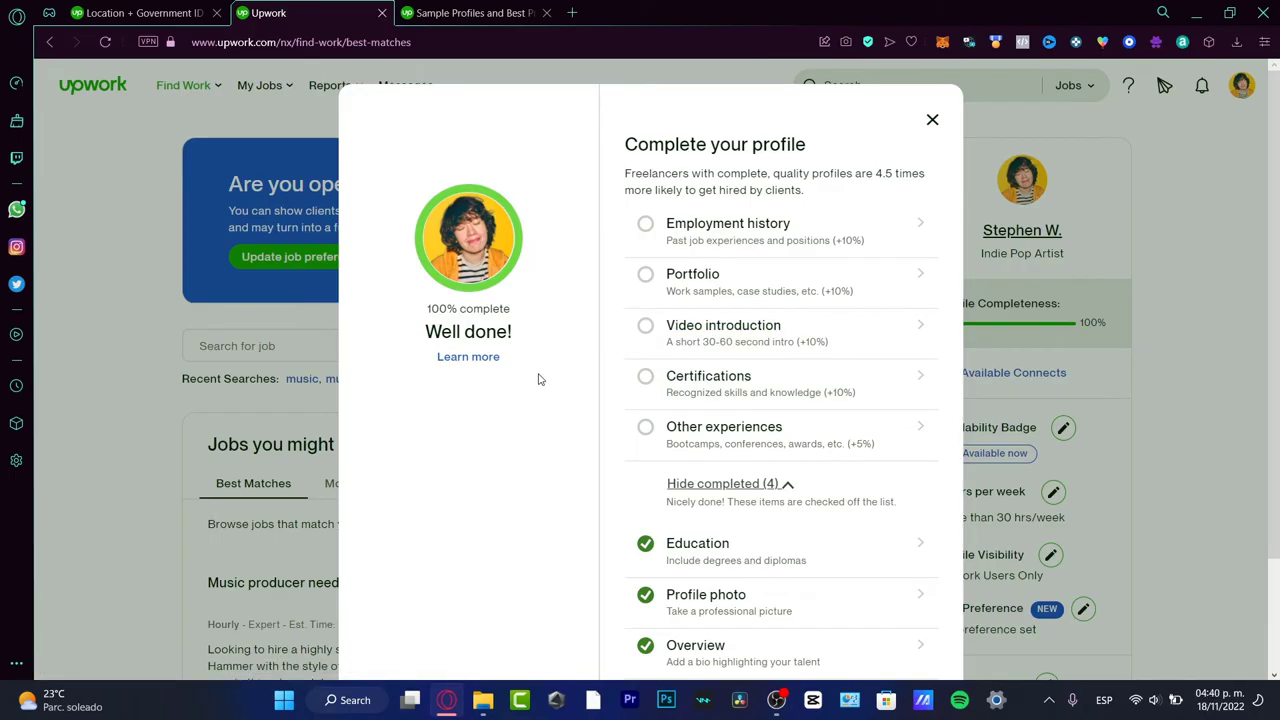
Close the Complete your profile dialog and scroll the job feed down to the page footer.
click(932, 120)
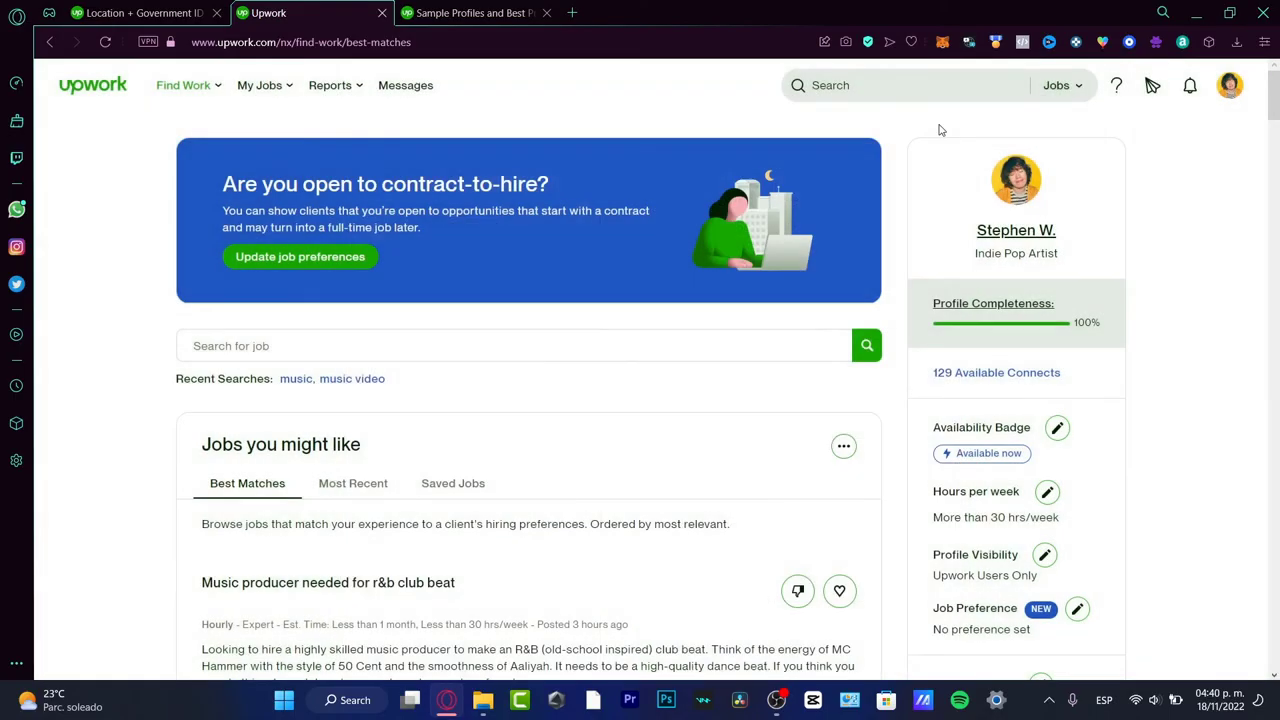
mouse_move(1244, 550)
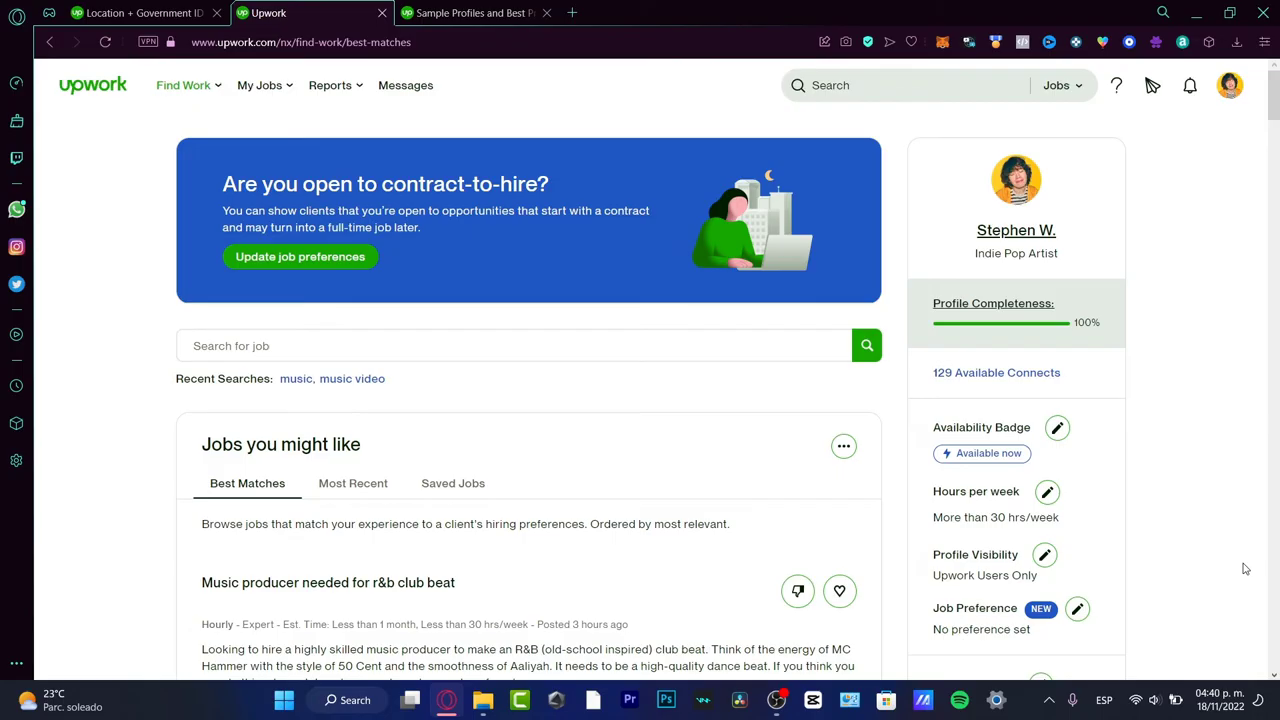
mouse_move(1172, 390)
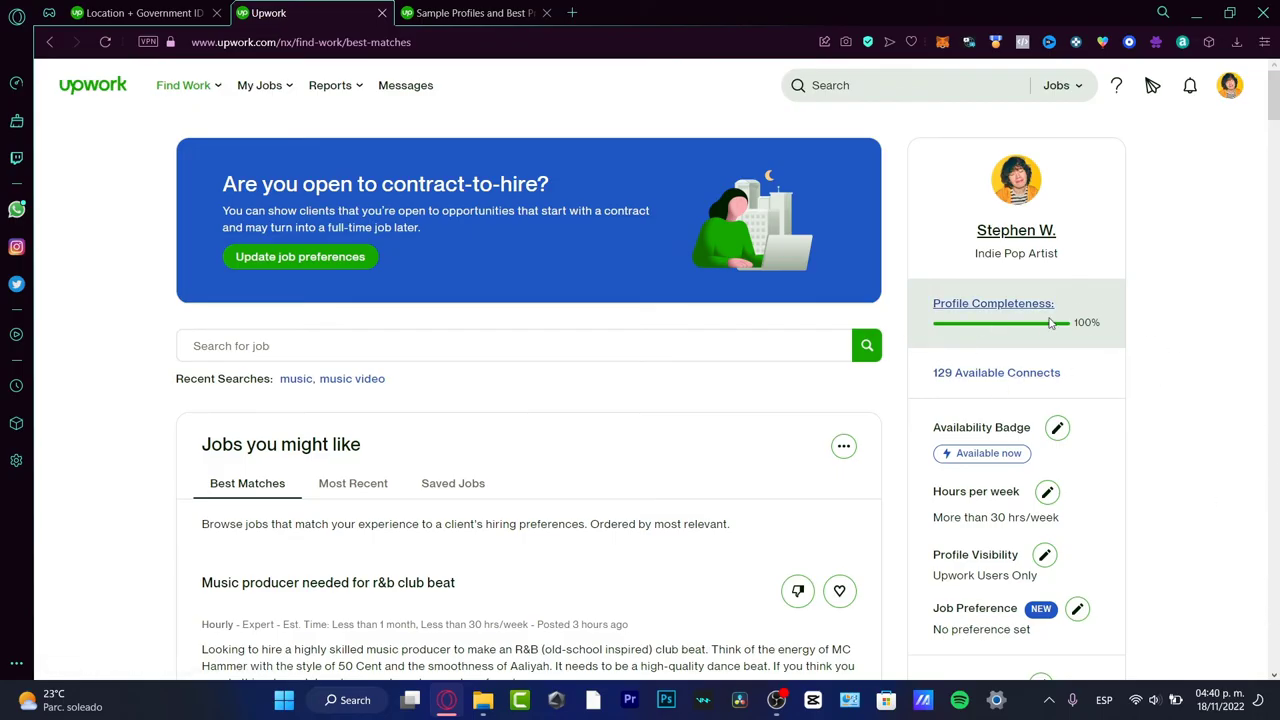
mouse_move(1136, 360)
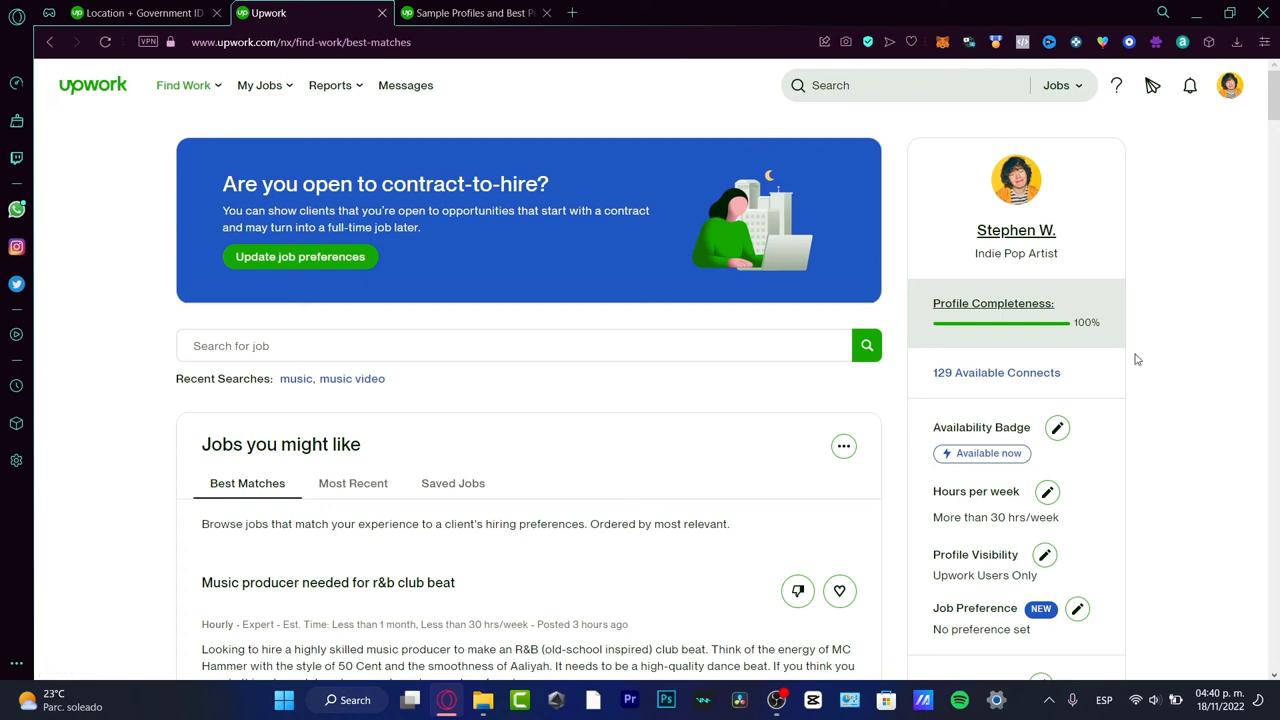
scroll(down, 3)
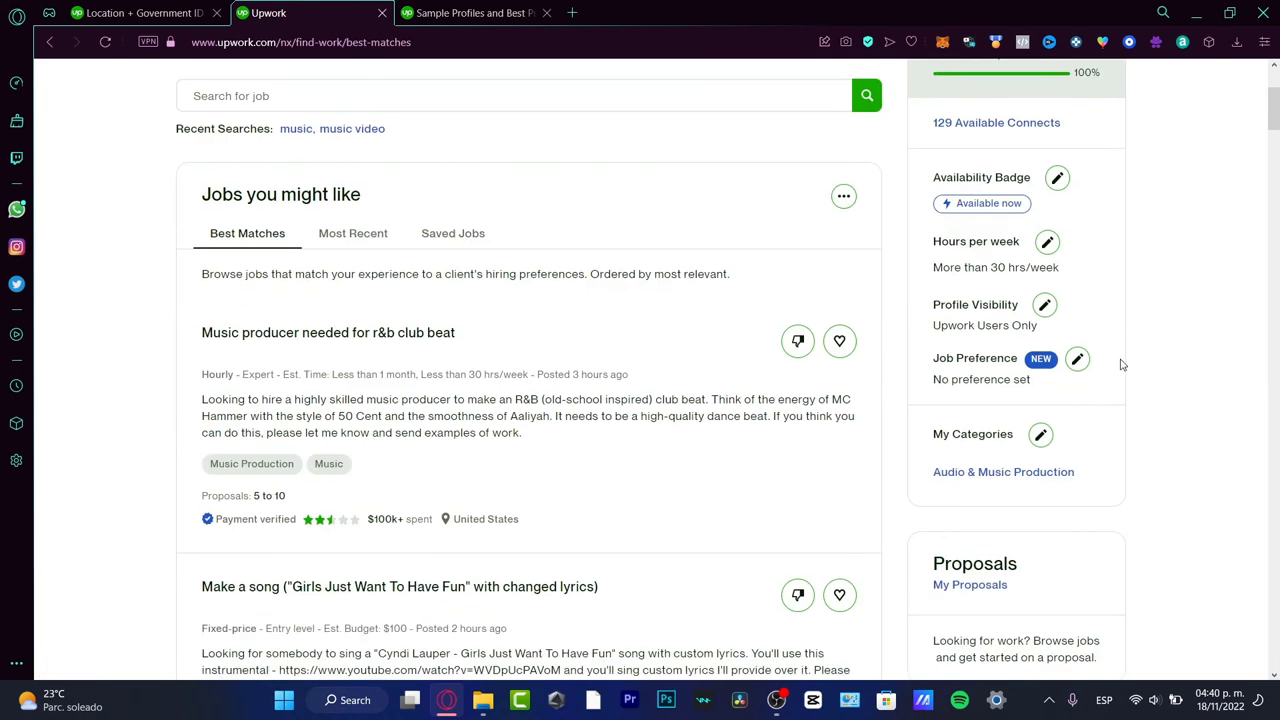
scroll(down, 3)
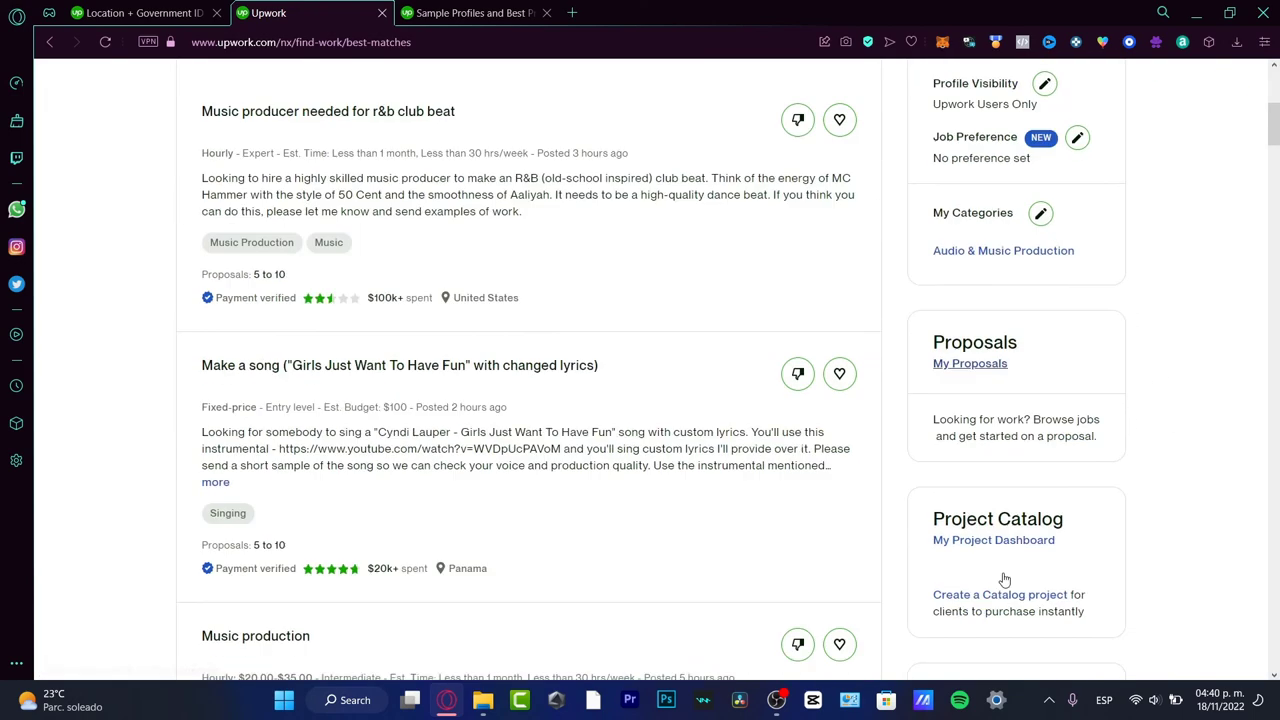
scroll(down, 3)
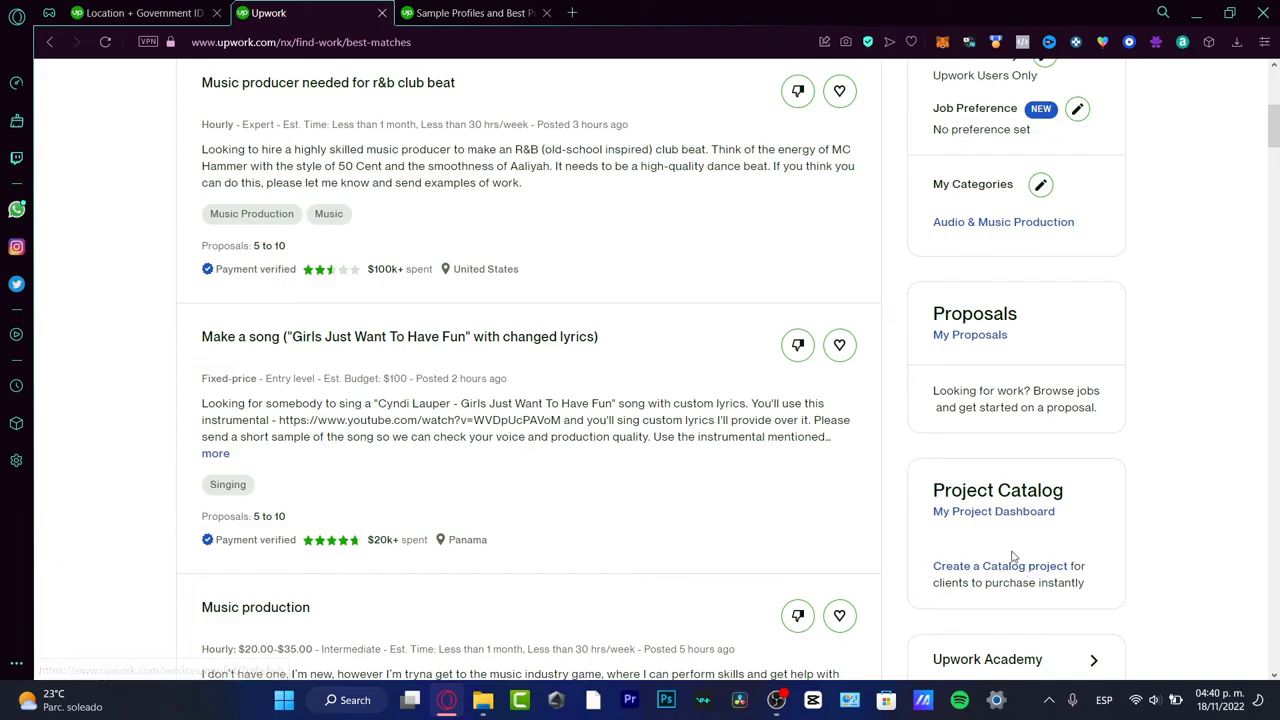
mouse_move(1076, 584)
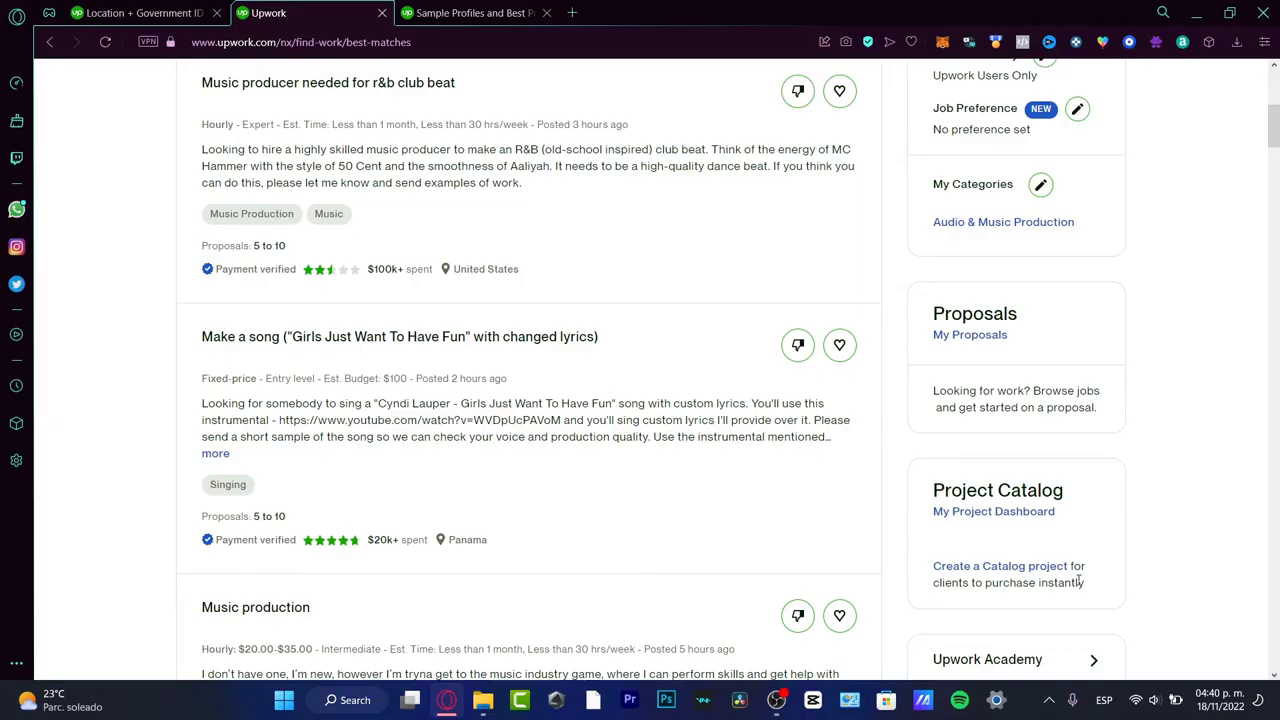
mouse_move(1166, 426)
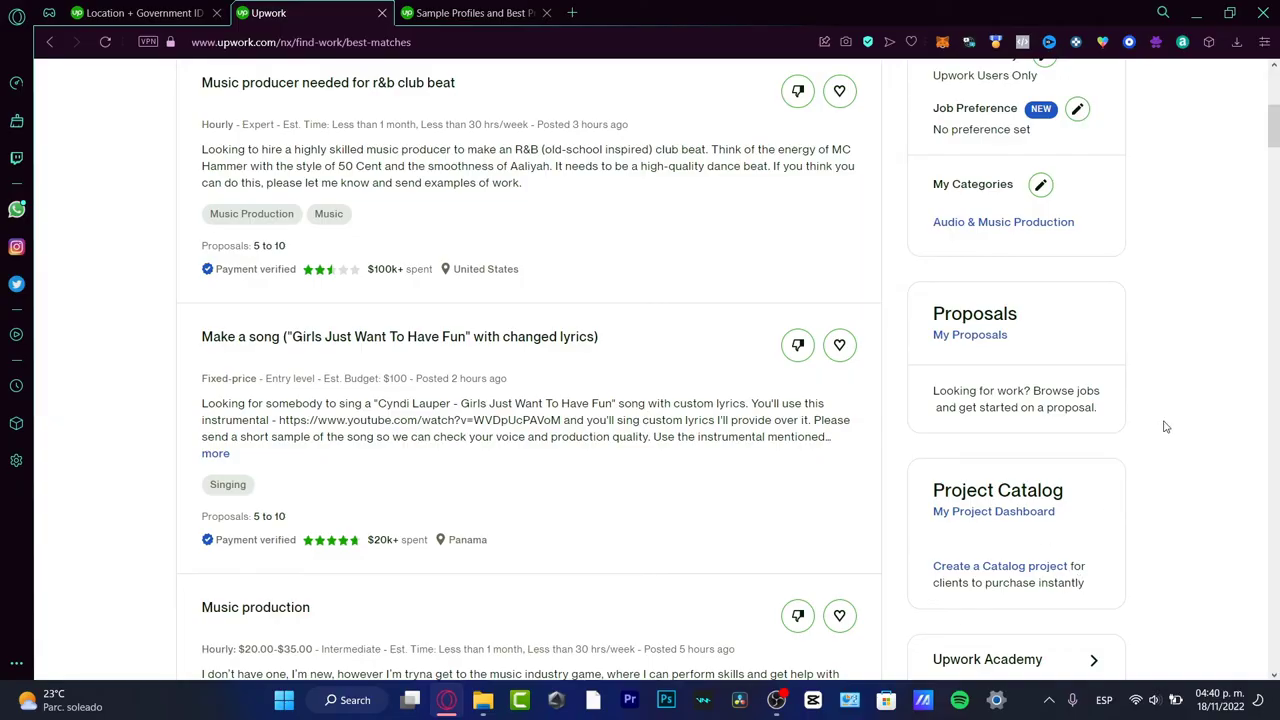
scroll(down, 3)
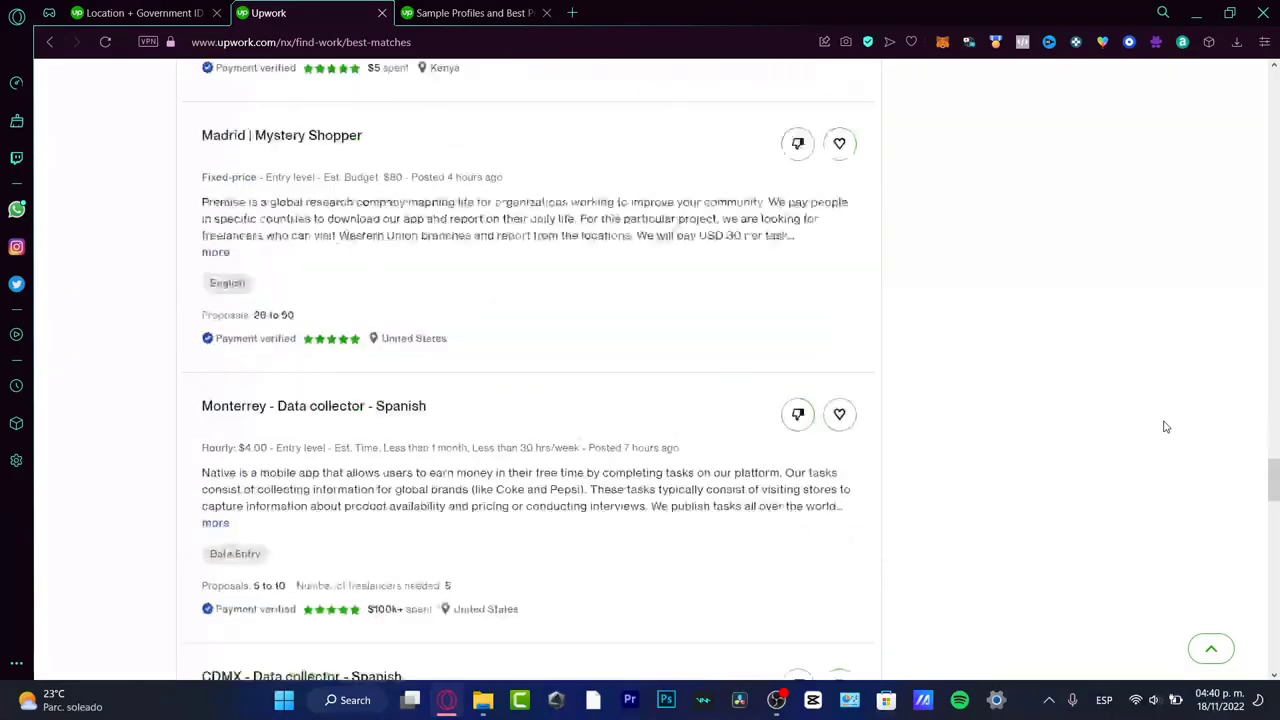
scroll(down, 3)
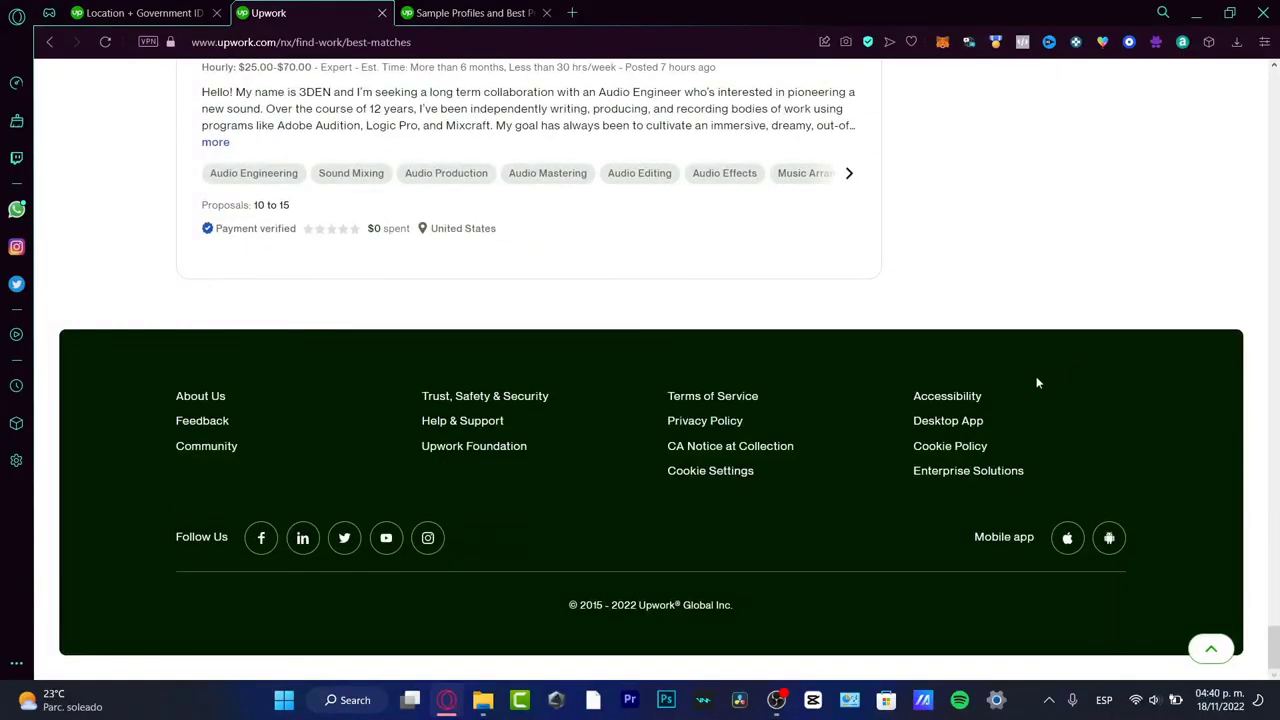
mouse_move(924, 362)
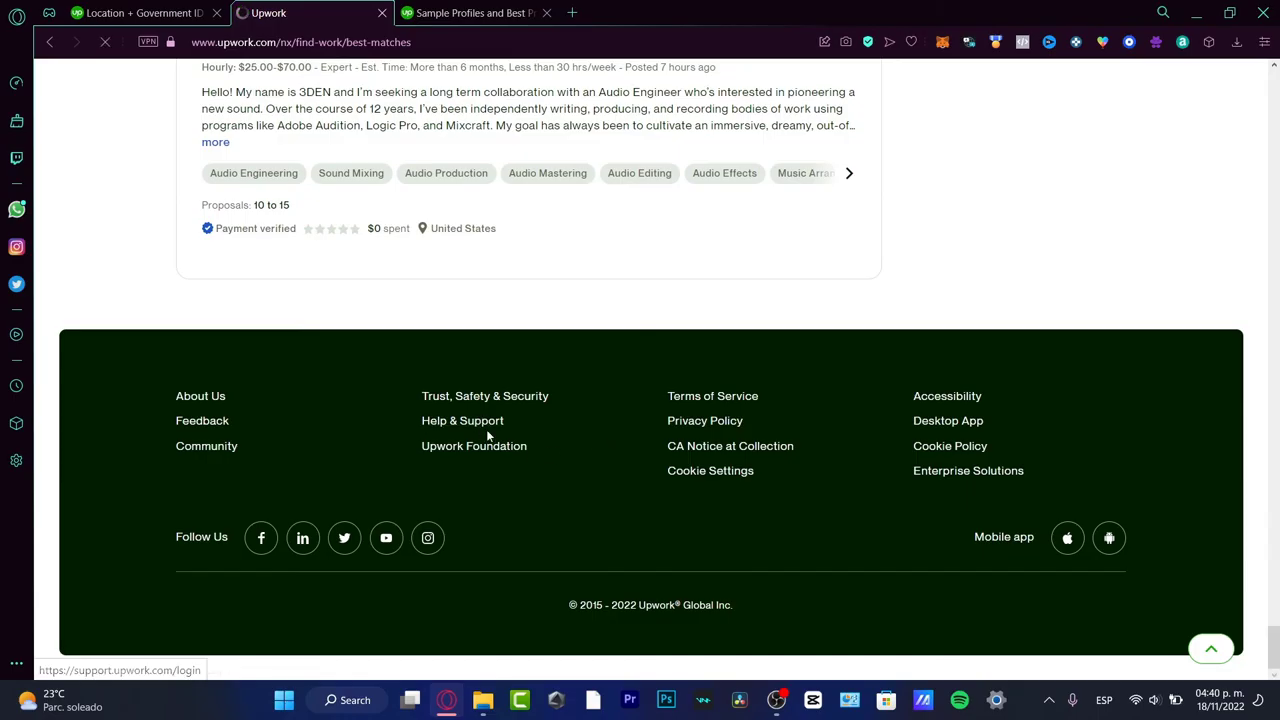
Go to Help & Support from the footer and scroll the help center to reach Get Support.
click(462, 420)
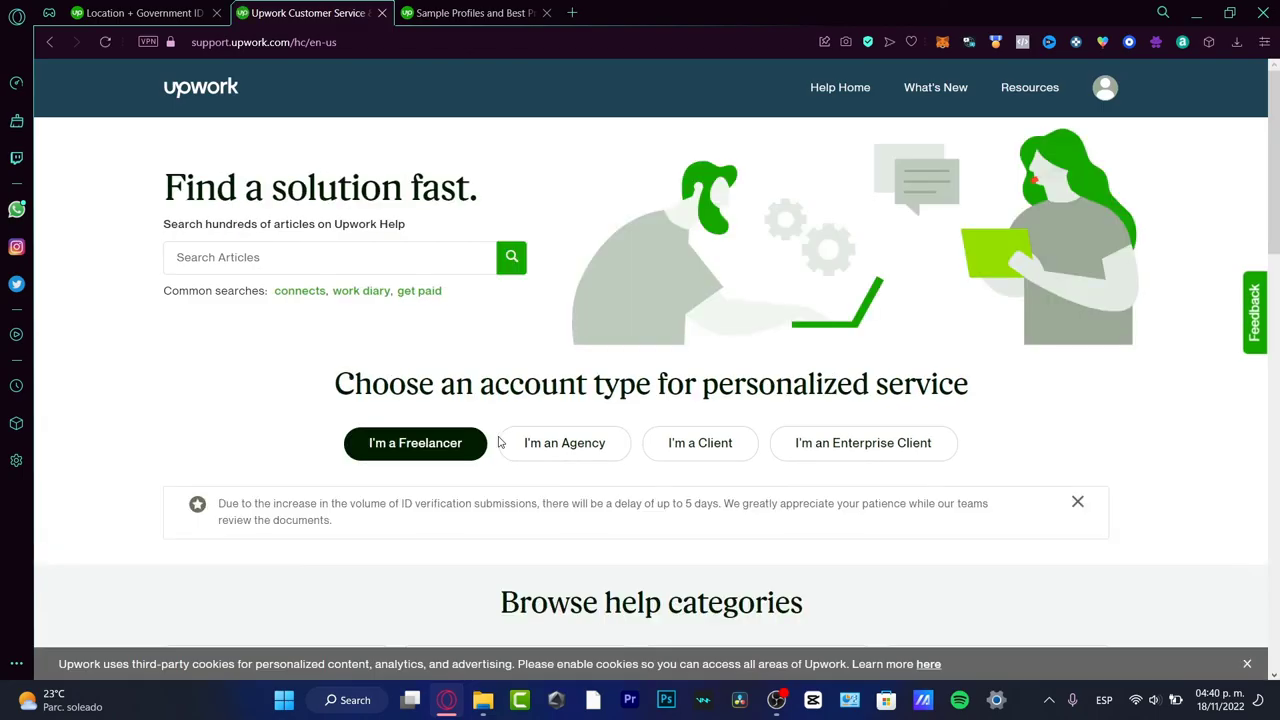
scroll(down, 3)
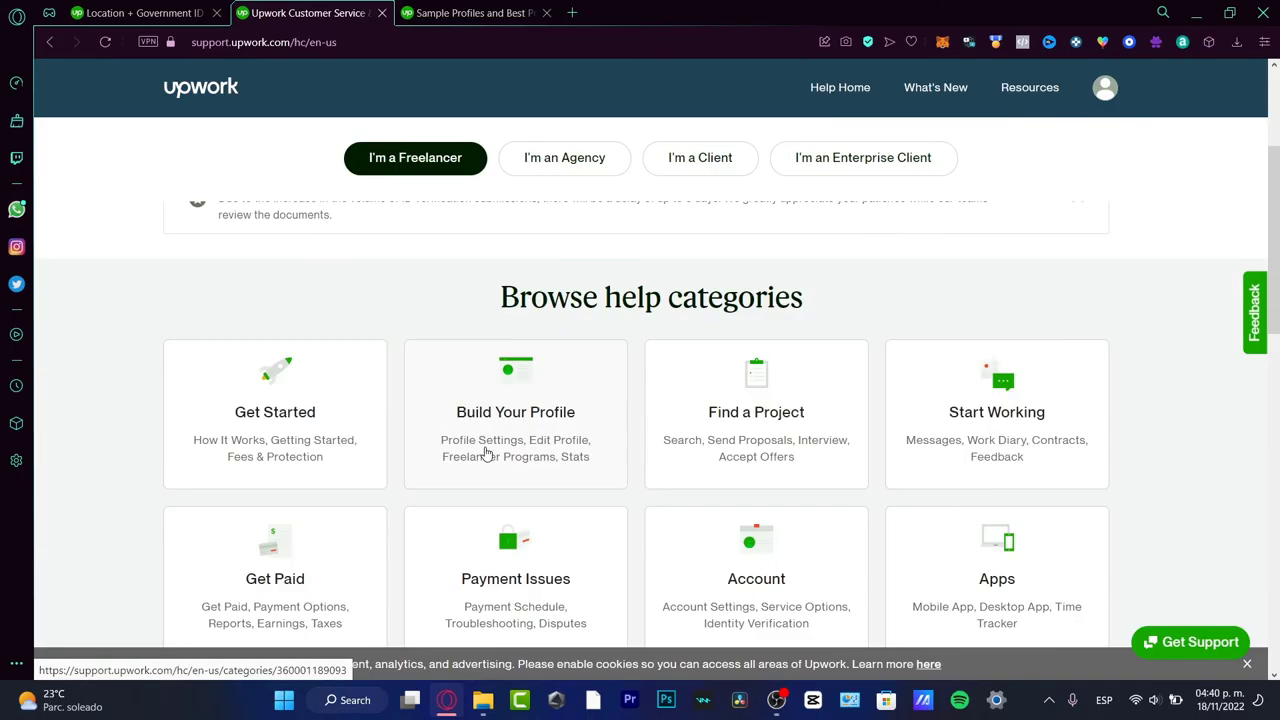
mouse_move(996, 452)
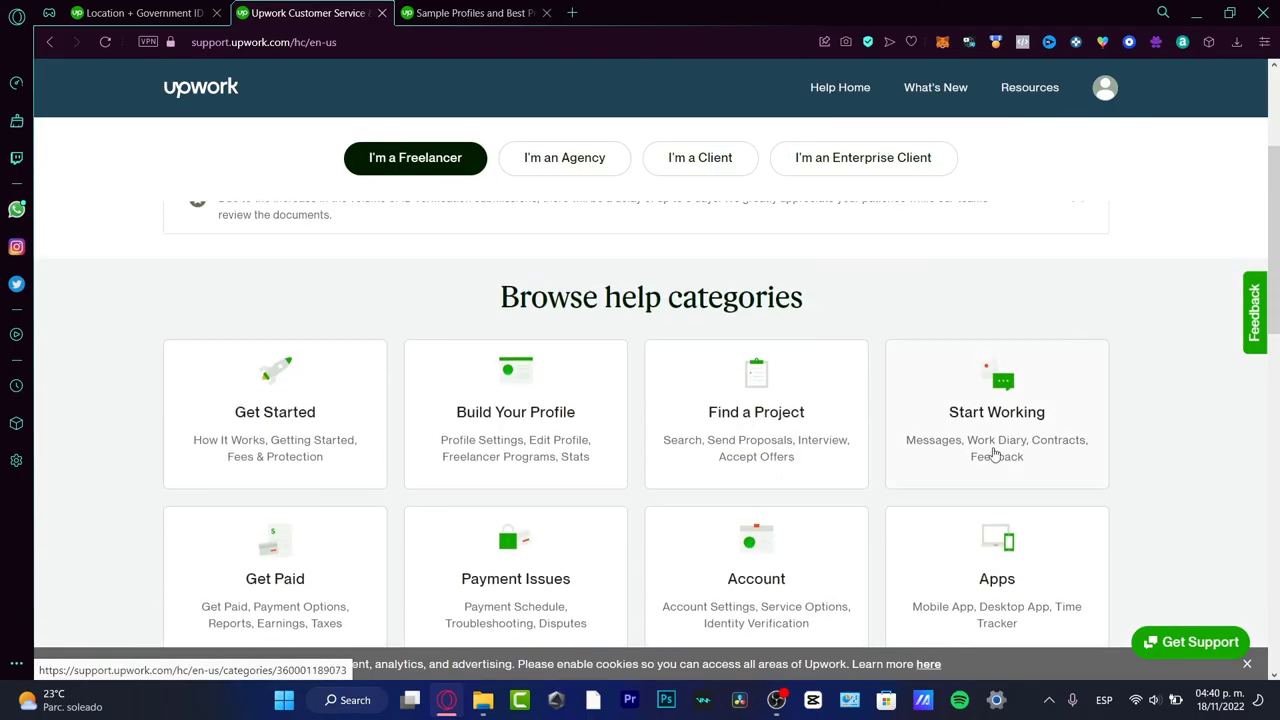
scroll(down, 3)
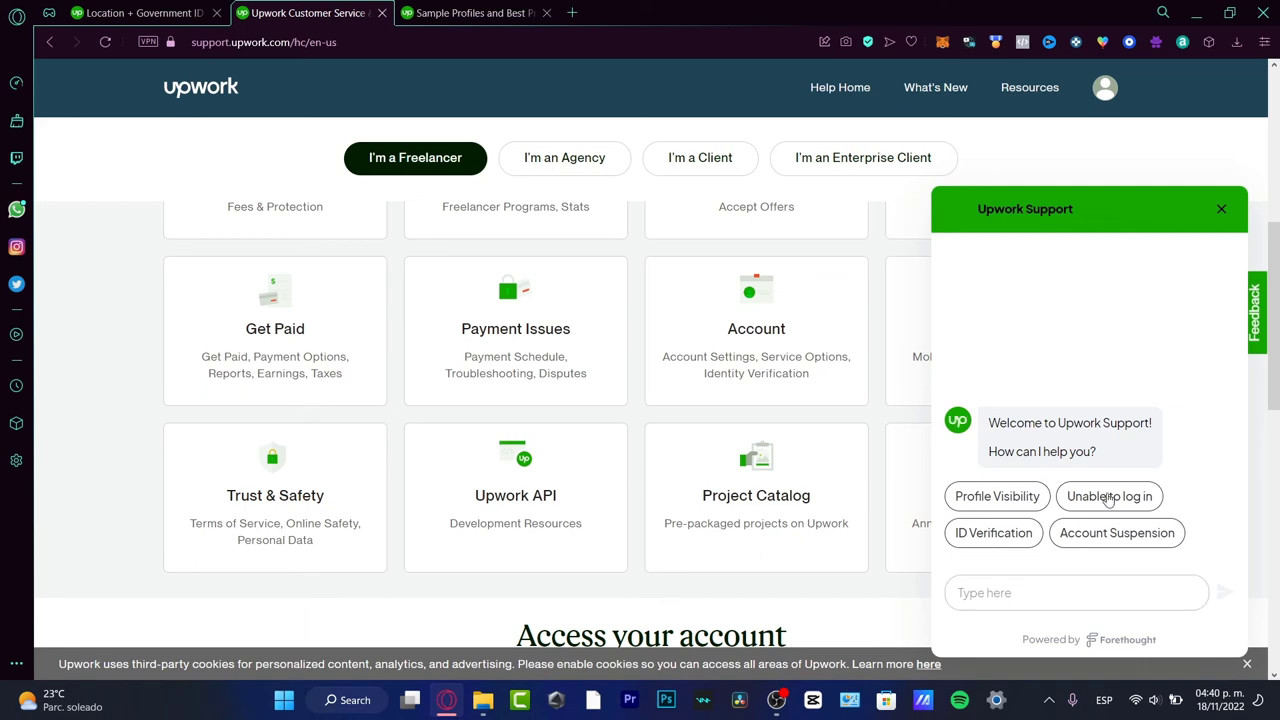
Choose the ID Verification quick reply in the Upwork Support chat to get its answer and follow-up options.
click(992, 532)
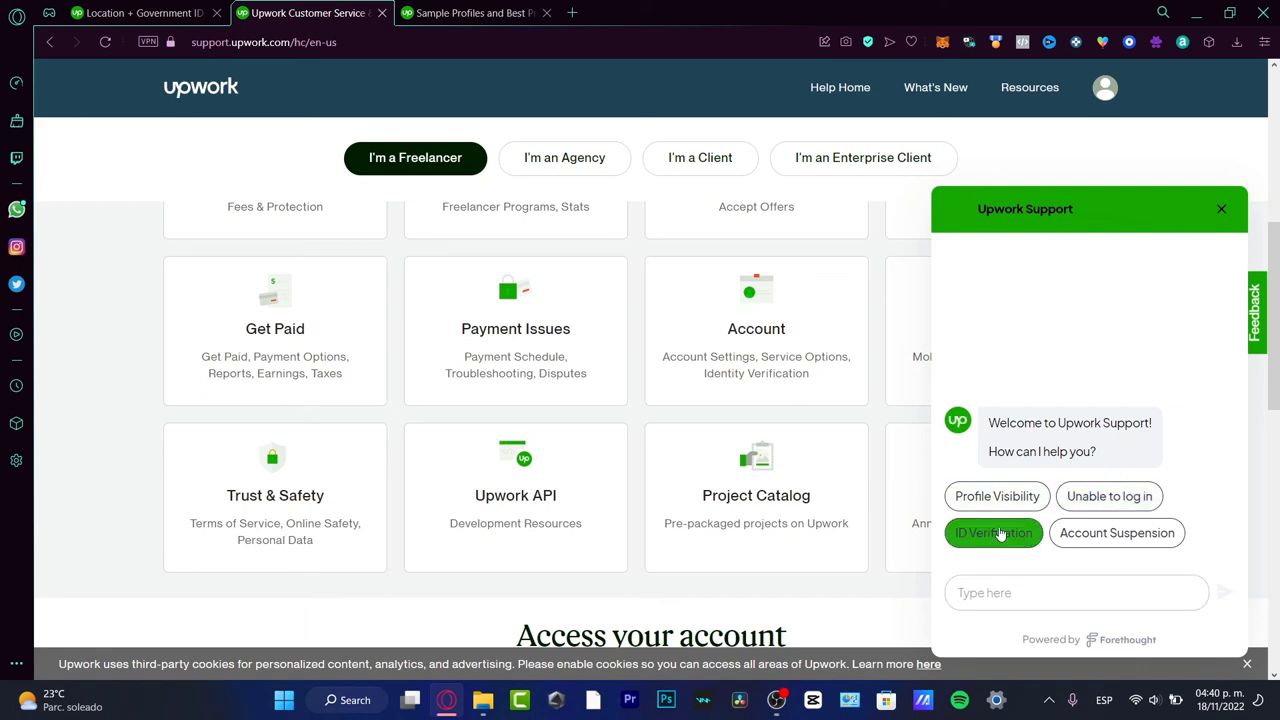
click(992, 532)
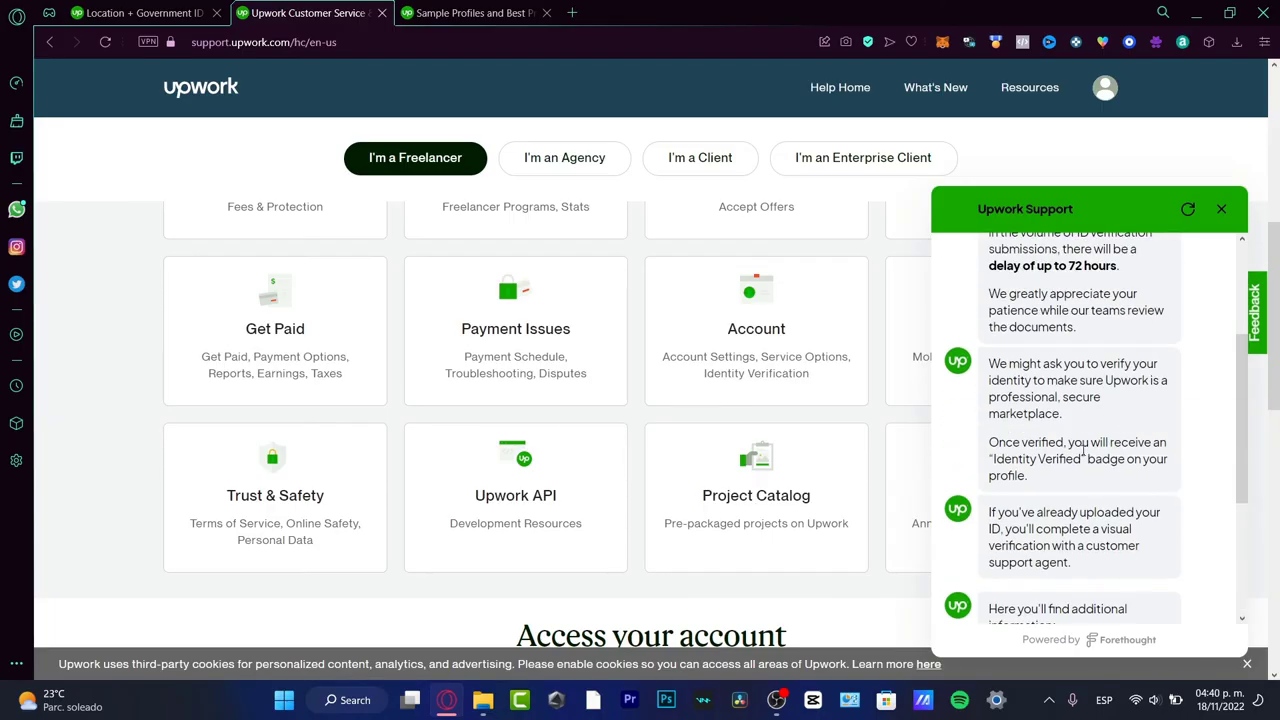
mouse_move(1130, 500)
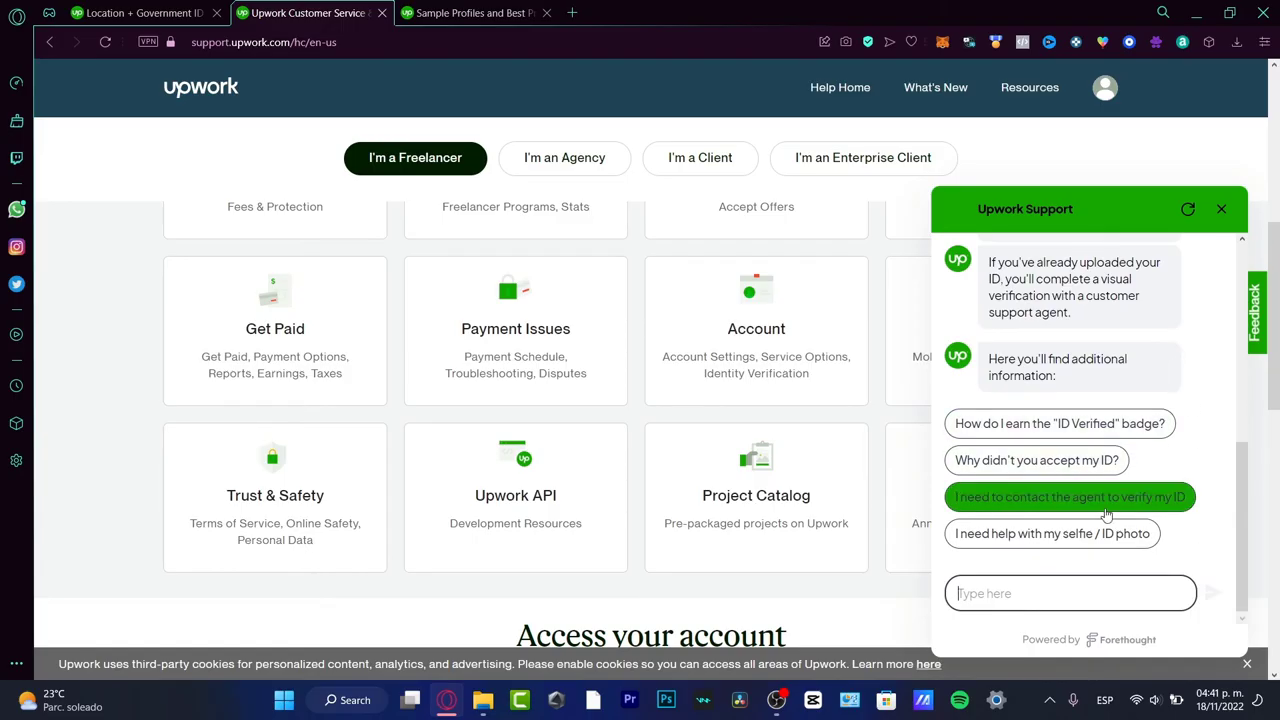
mouse_move(1180, 516)
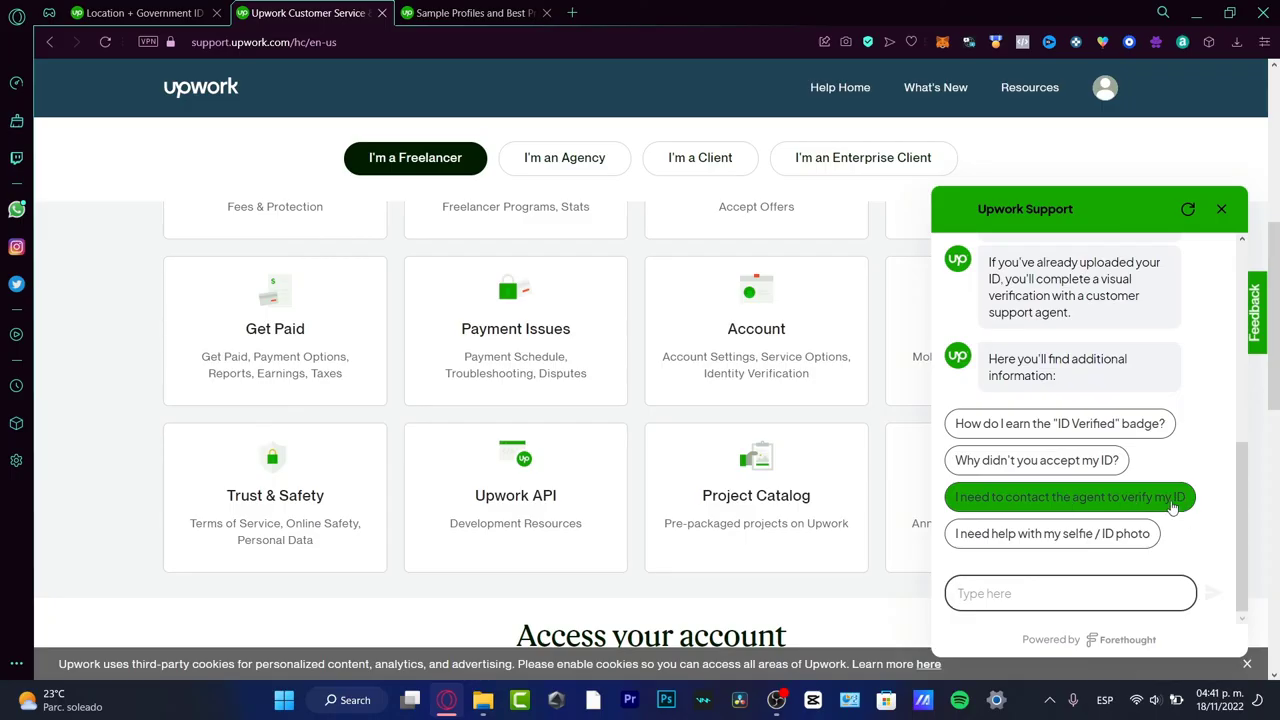
mouse_move(1120, 514)
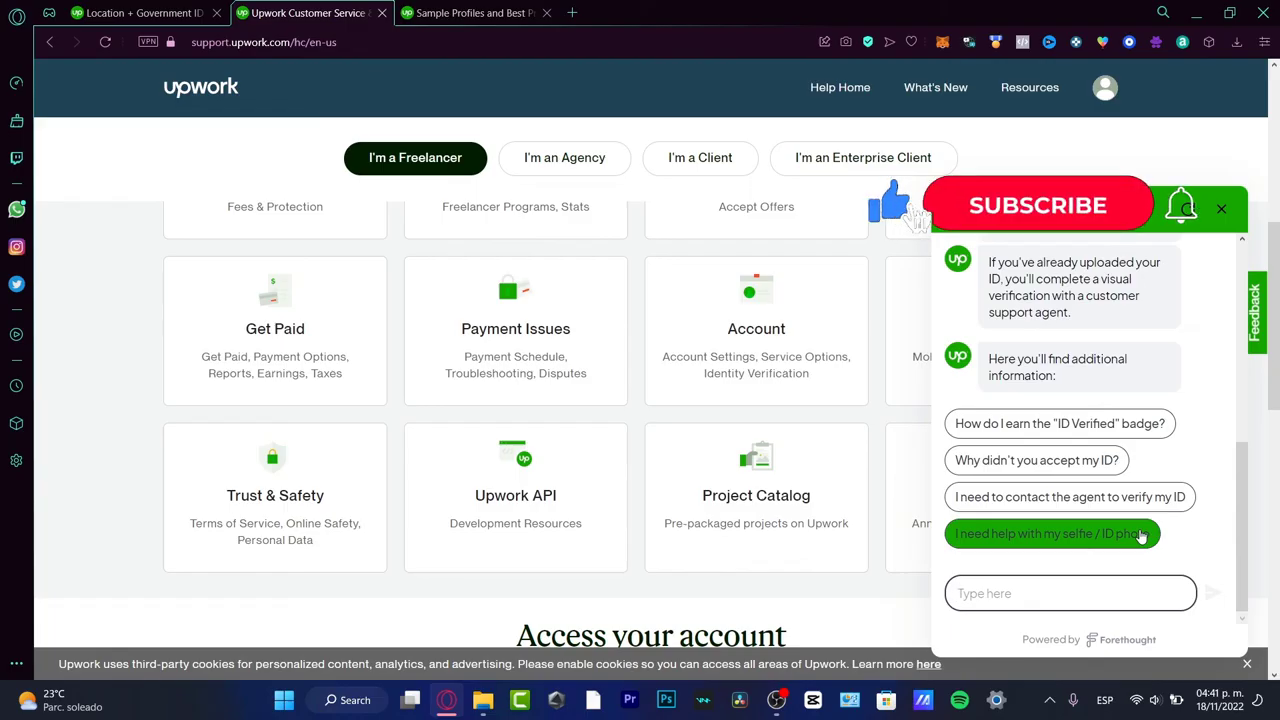
click(1040, 204)
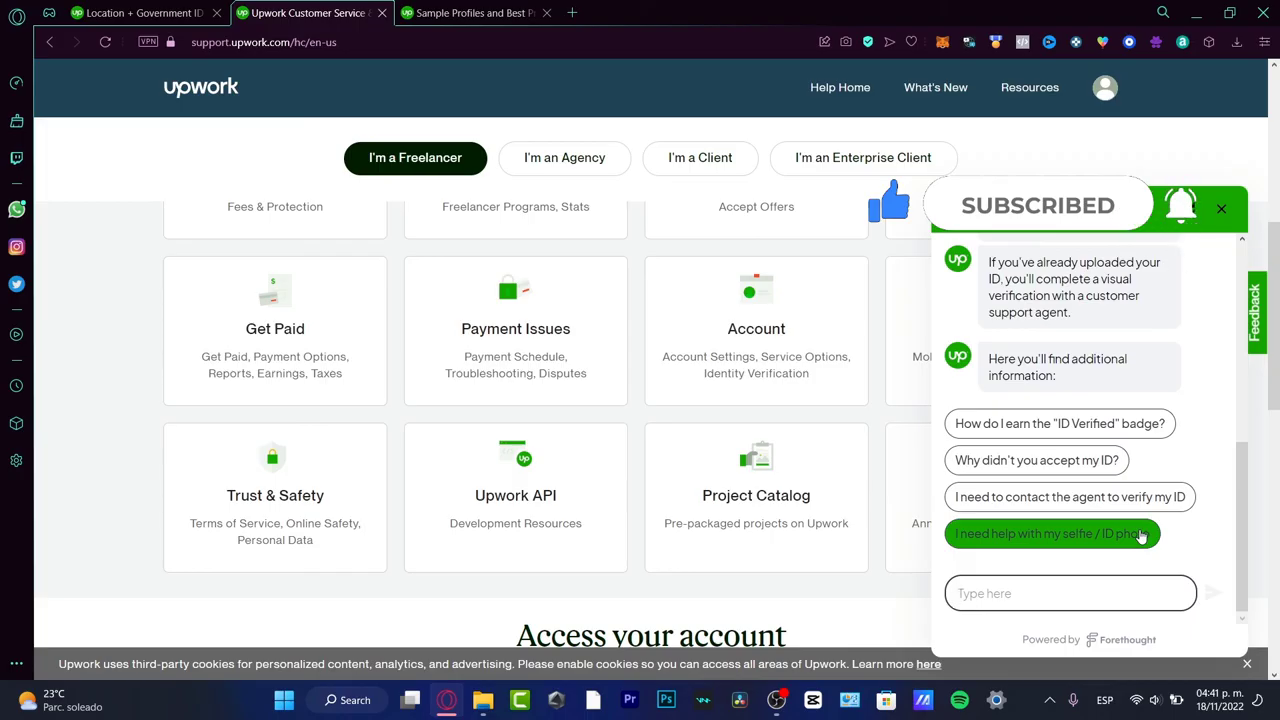